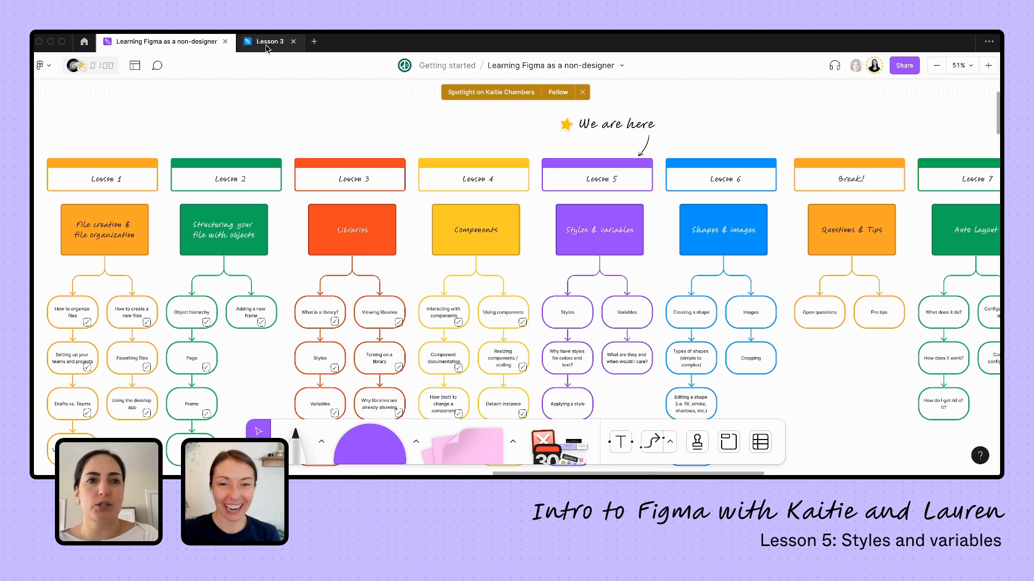
# Step: Open the Lesson 3 file with its red, blue and green square pairs
pyautogui.click(269, 42)
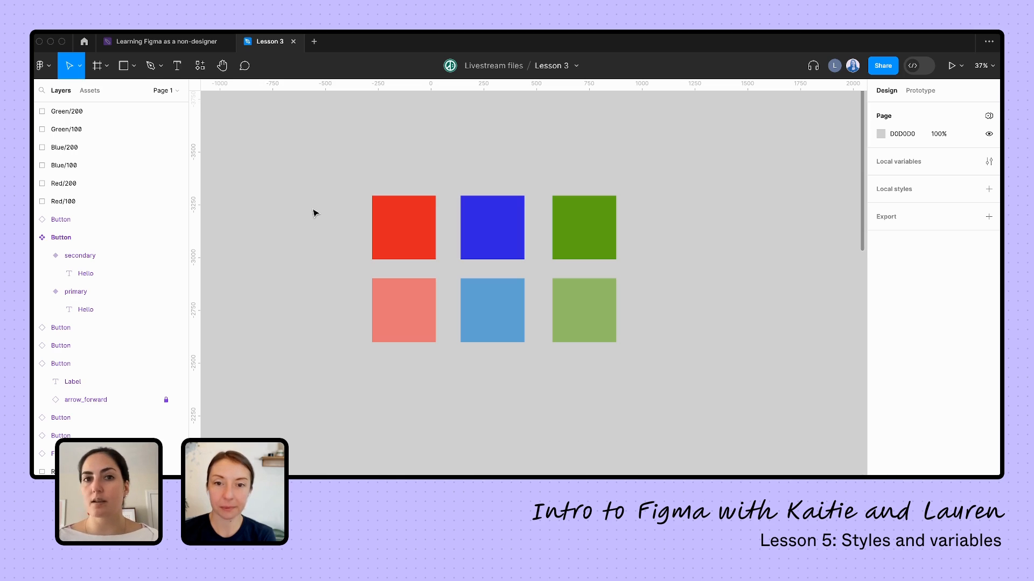
pyautogui.click(404, 227)
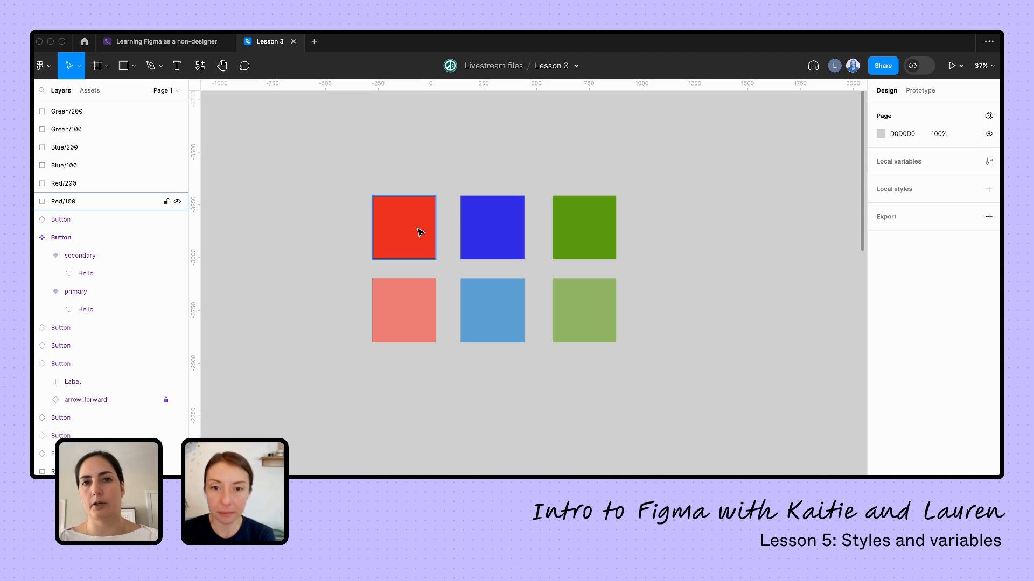
pyautogui.click(508, 154)
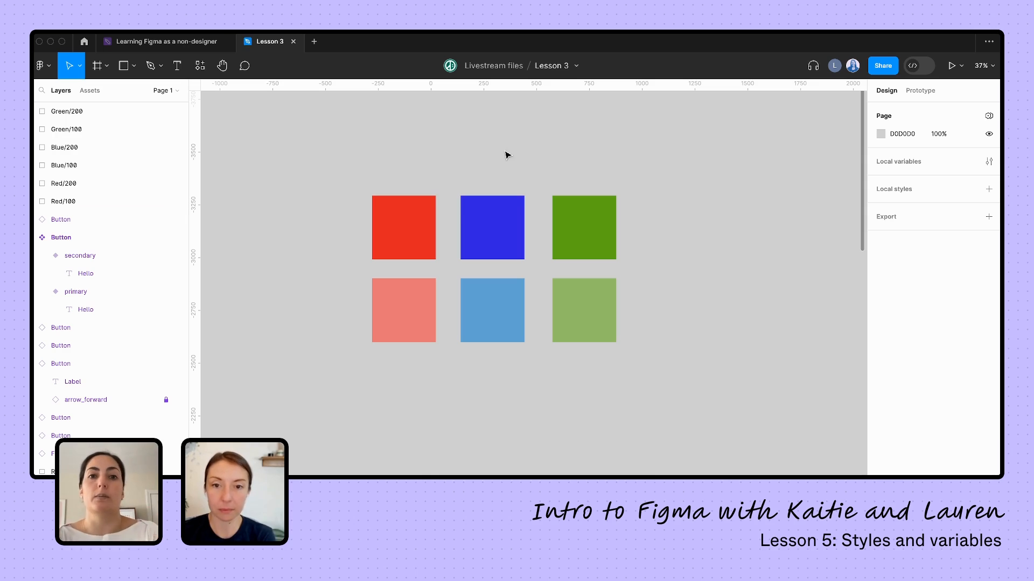
pyautogui.moveTo(492, 143)
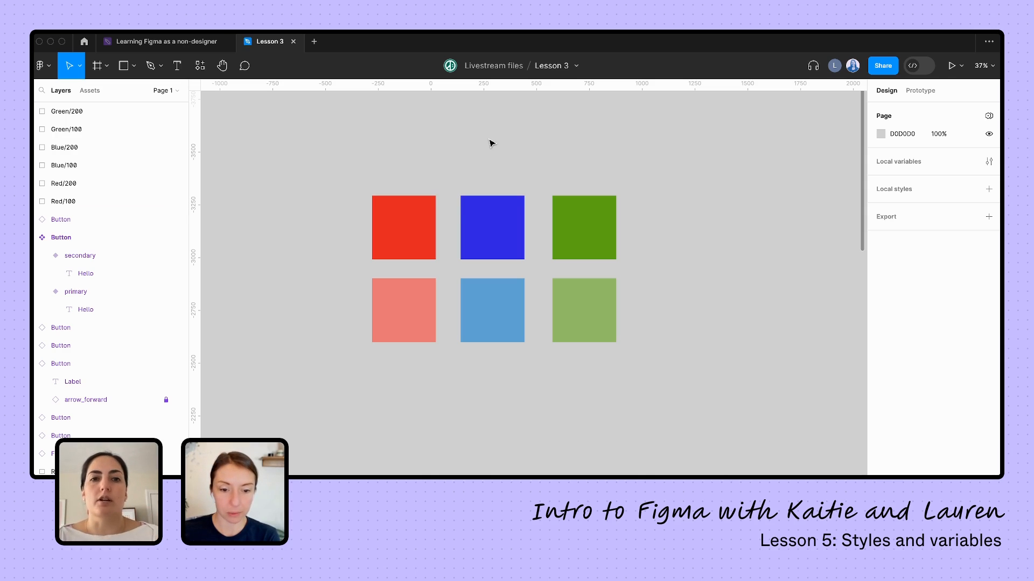
pyautogui.click(403, 227)
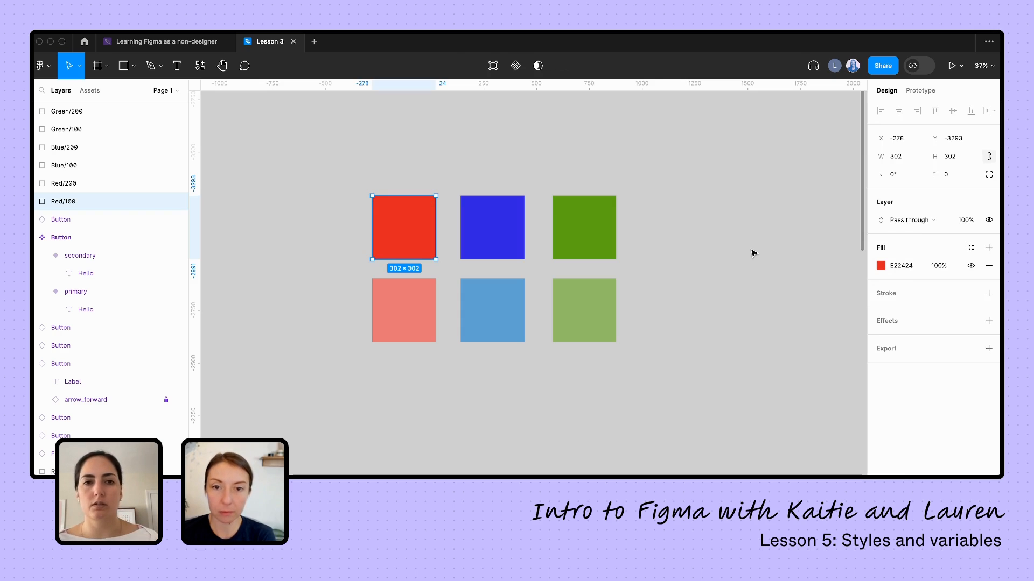
pyautogui.click(902, 265)
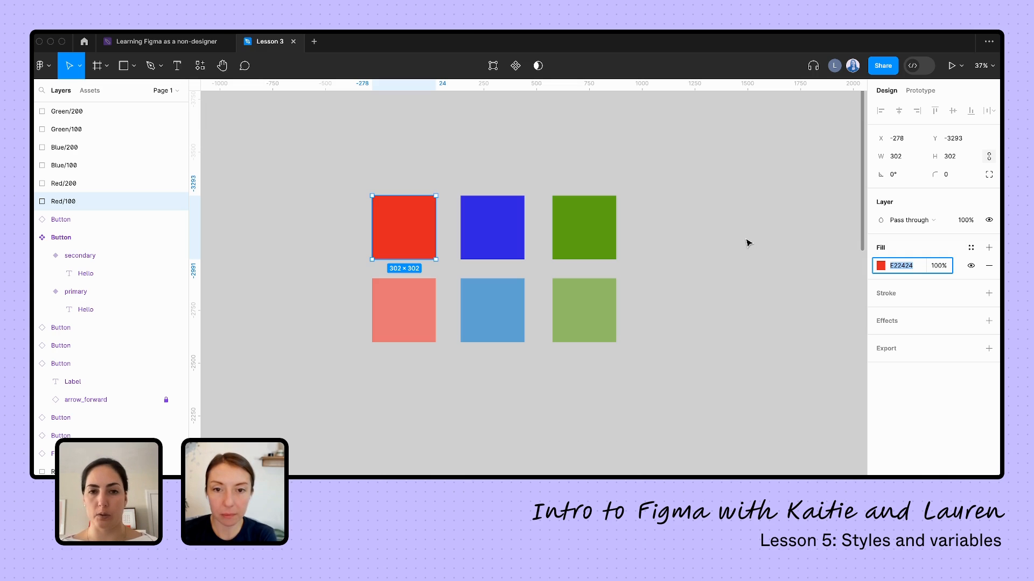
pyautogui.moveTo(736, 244)
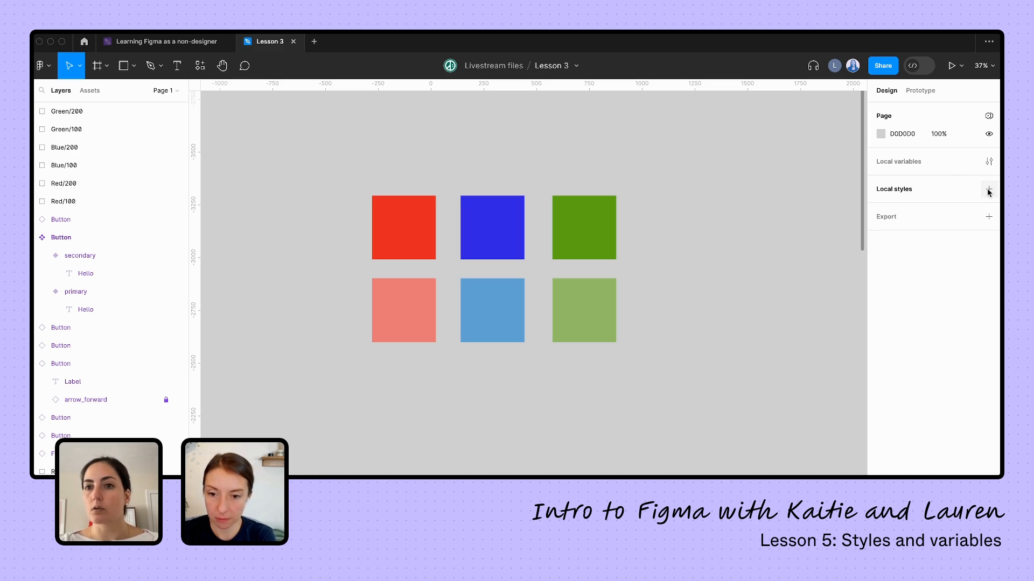
pyautogui.moveTo(967, 193)
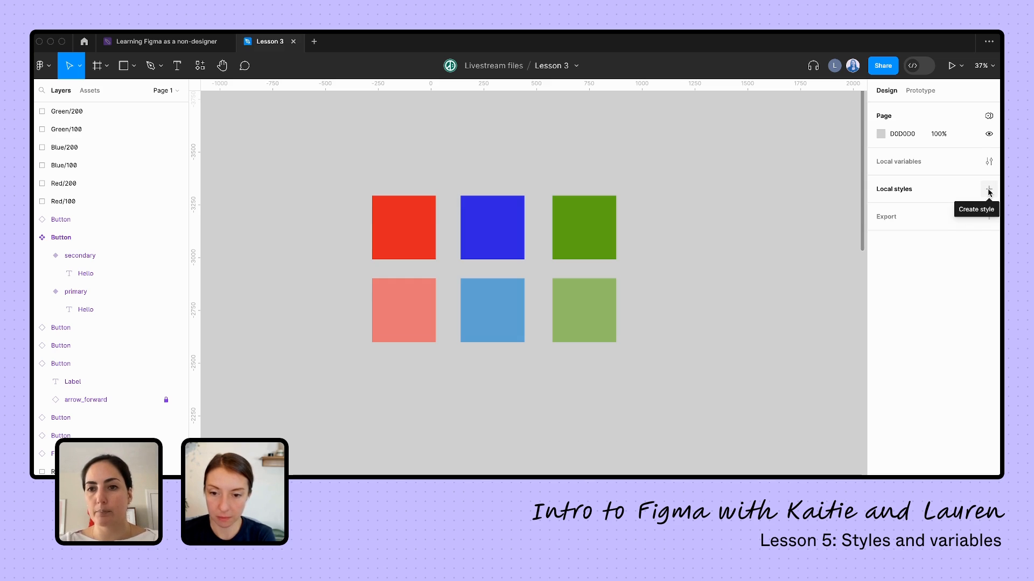
# Step: Show the Text, Color, Effect and Grid local style options
pyautogui.click(988, 189)
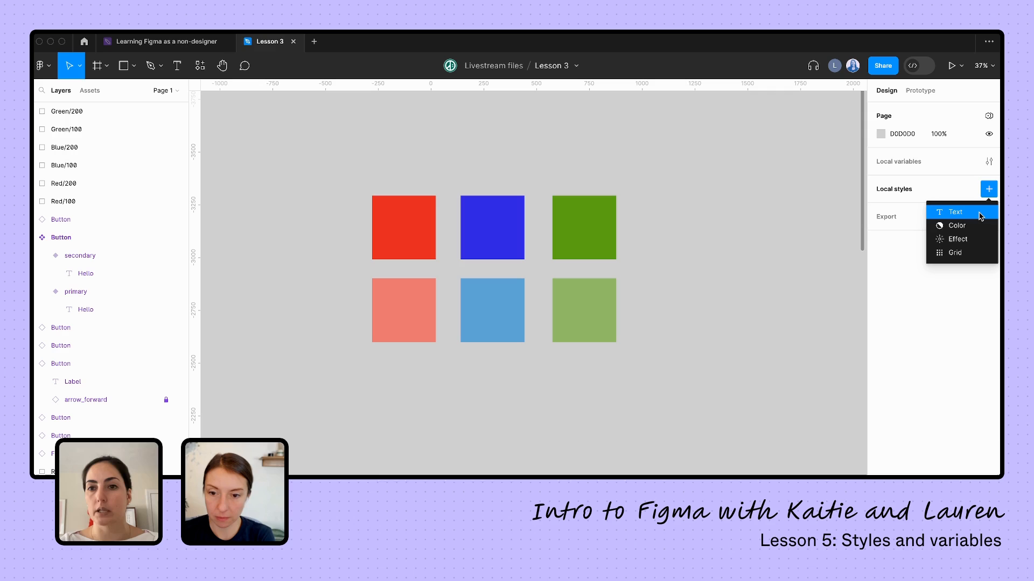
pyautogui.moveTo(971, 254)
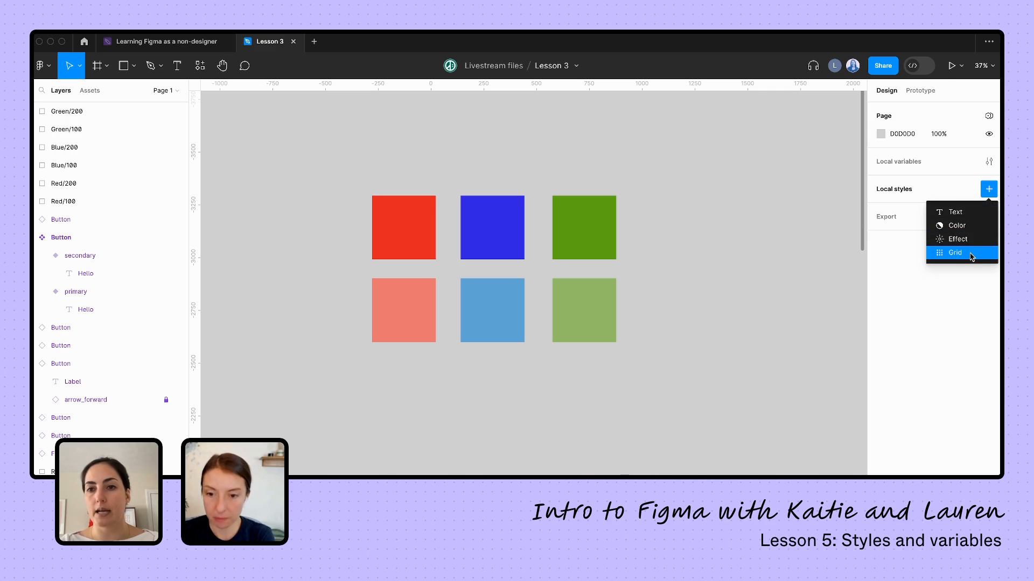
pyautogui.moveTo(974, 228)
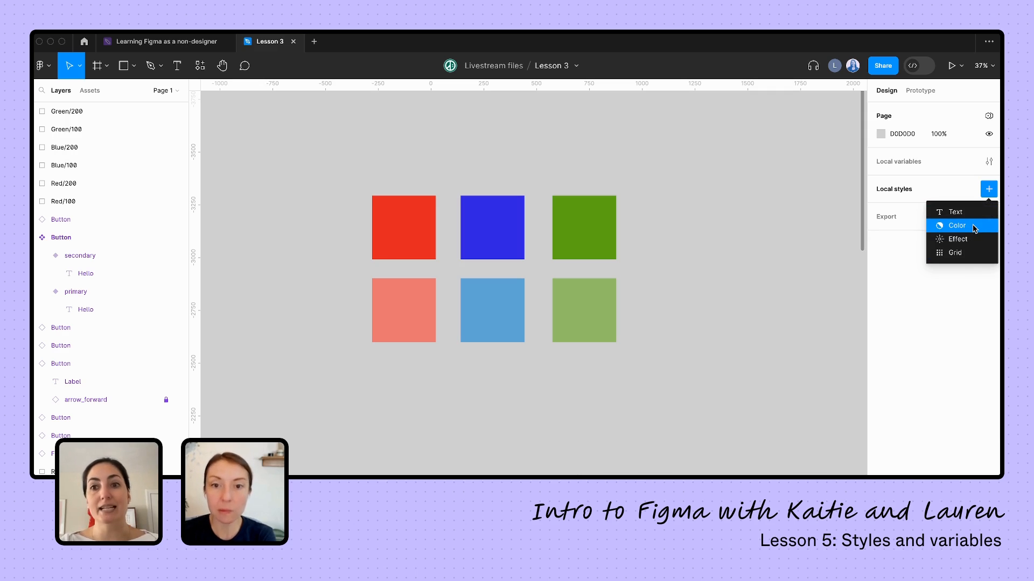
pyautogui.moveTo(970, 213)
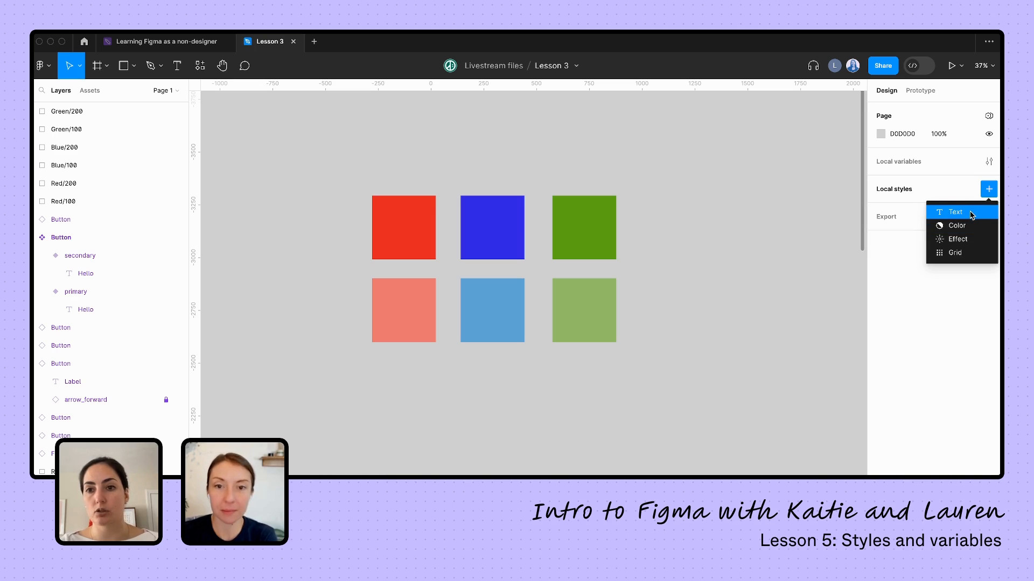
pyautogui.moveTo(974, 226)
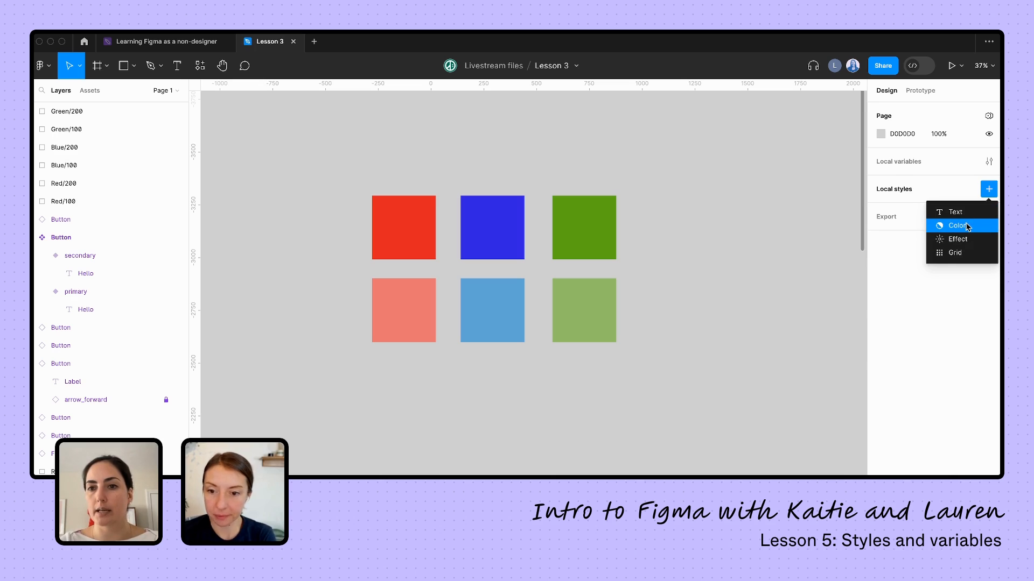
# Step: Set up a new color style named Purple with fill 8329F8 at 100%
pyautogui.click(955, 225)
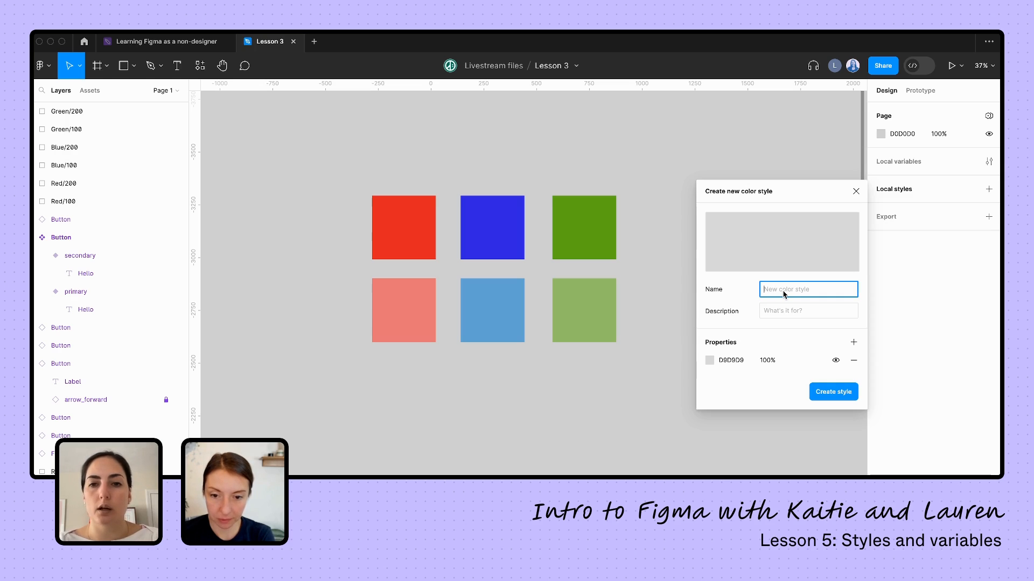
pyautogui.write('Purp')
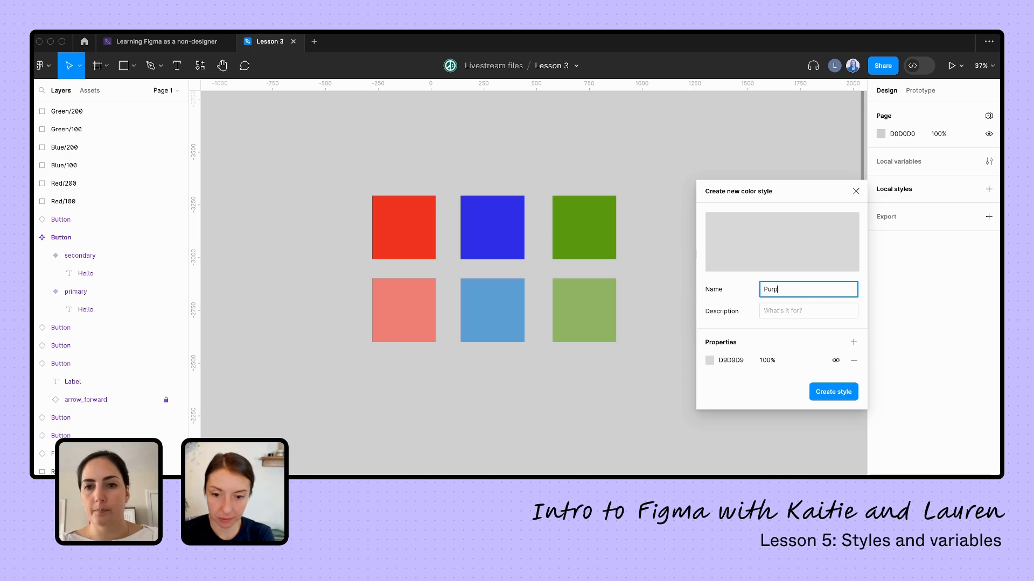
pyautogui.click(808, 310)
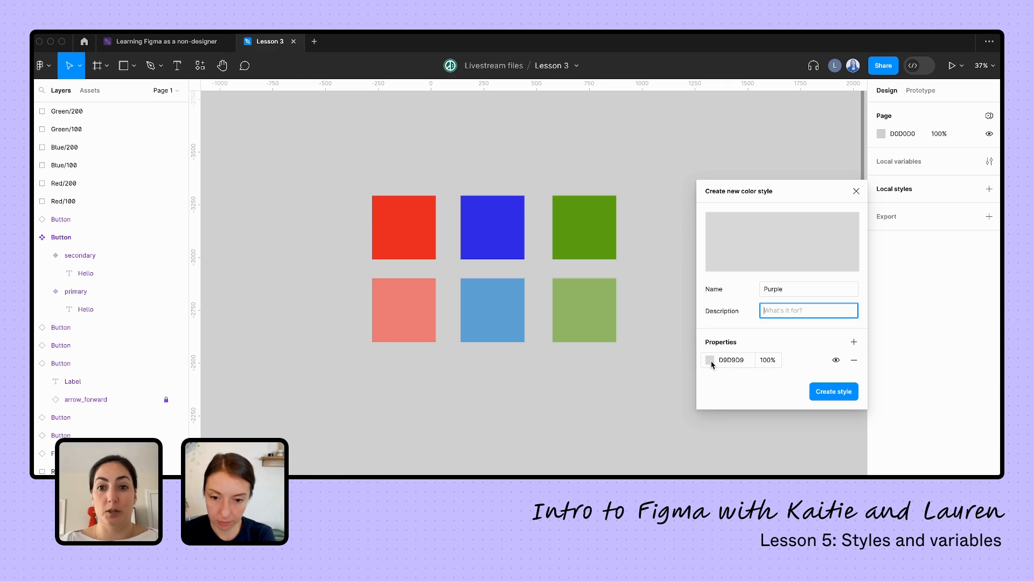
pyautogui.click(708, 360)
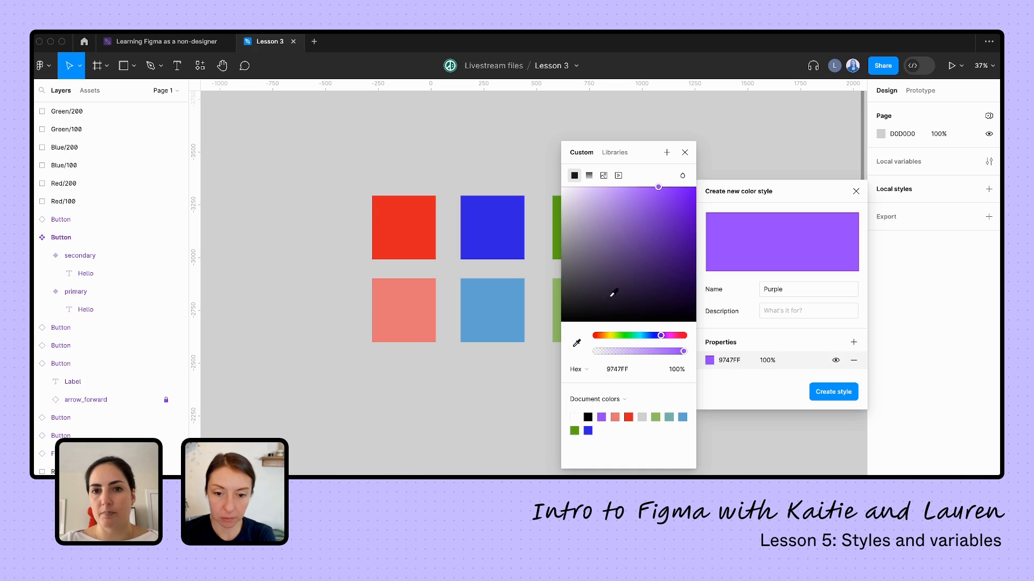
pyautogui.moveTo(658, 187); pyautogui.dragTo(680, 188)
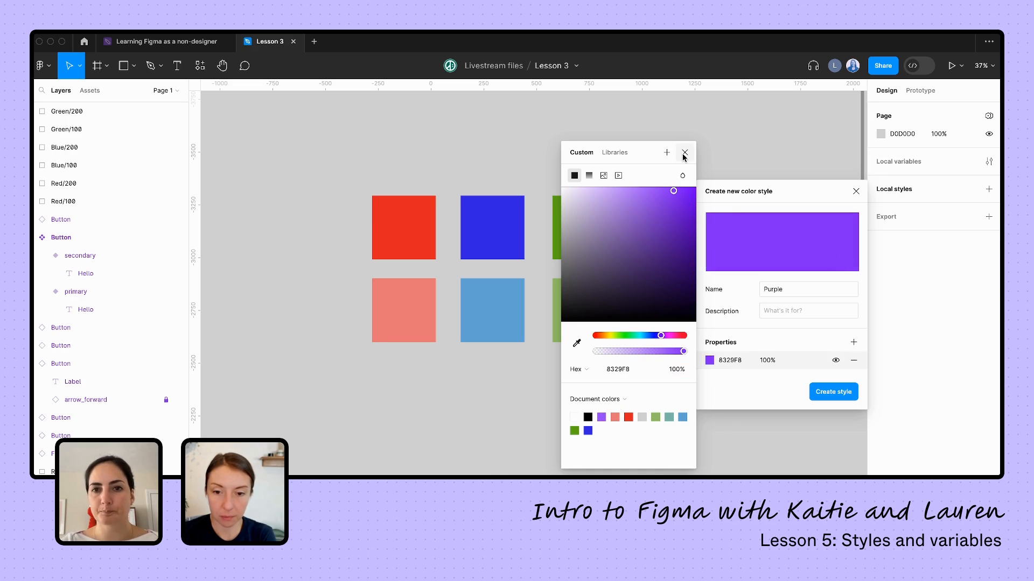
pyautogui.click(684, 153)
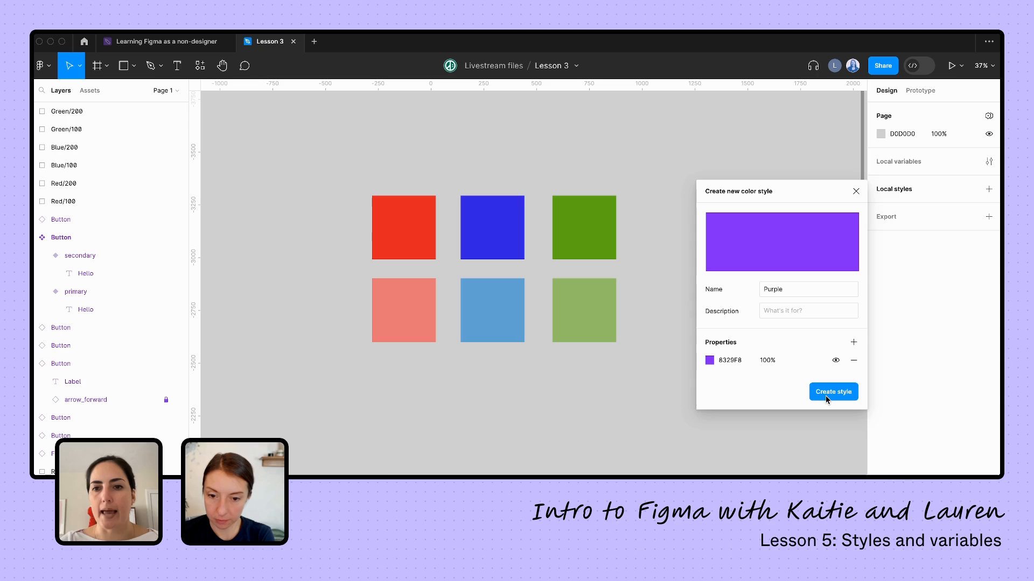
# Step: Create the Purple style and apply it as the fill of a newly drawn square
pyautogui.click(832, 392)
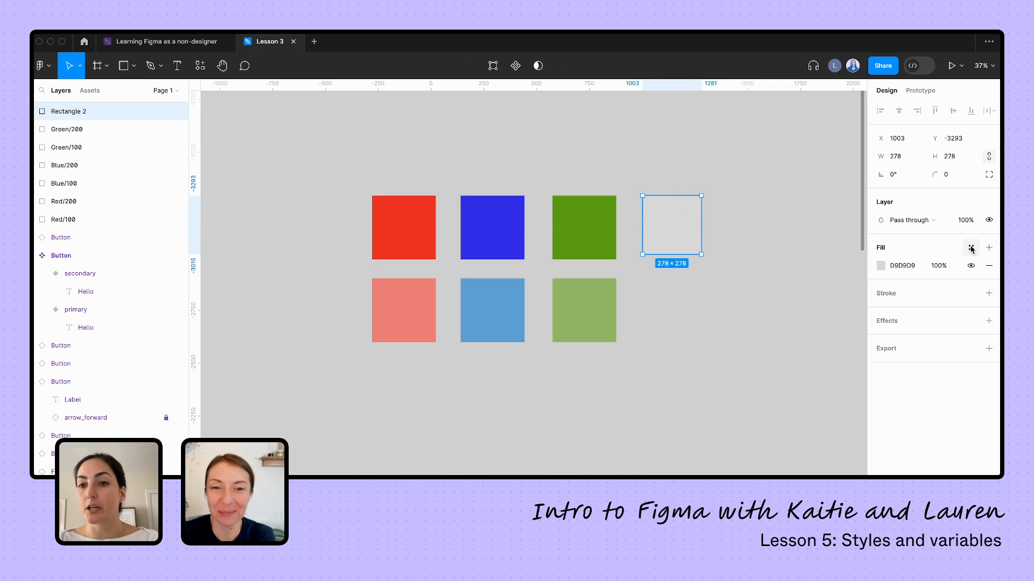
pyautogui.click(970, 248)
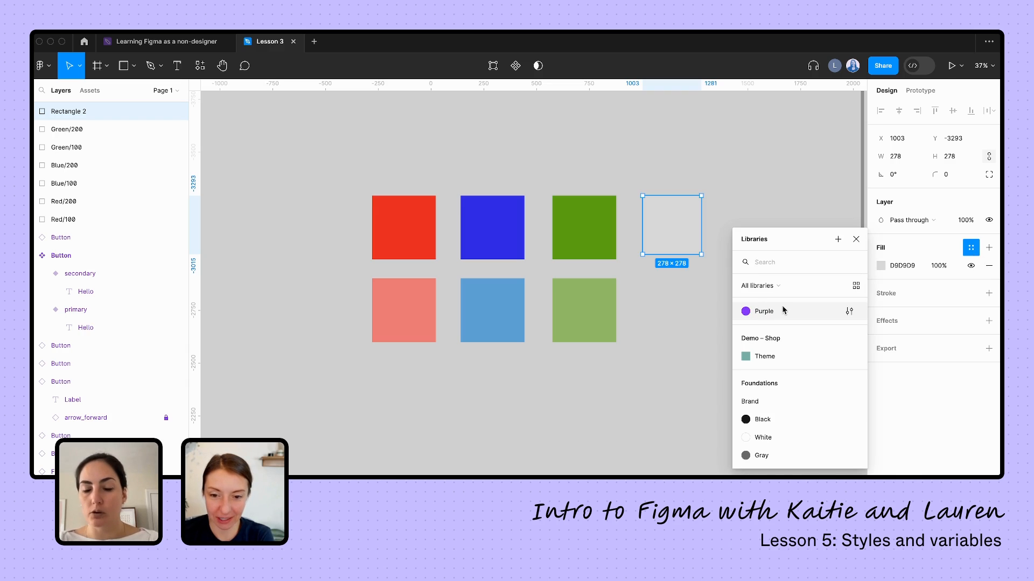
pyautogui.click(763, 311)
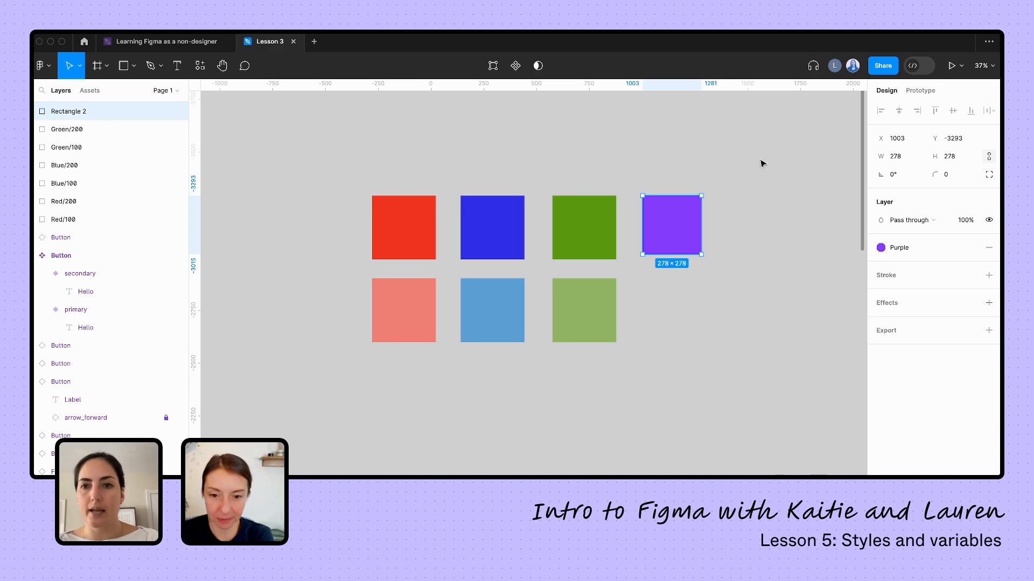
pyautogui.moveTo(903, 251)
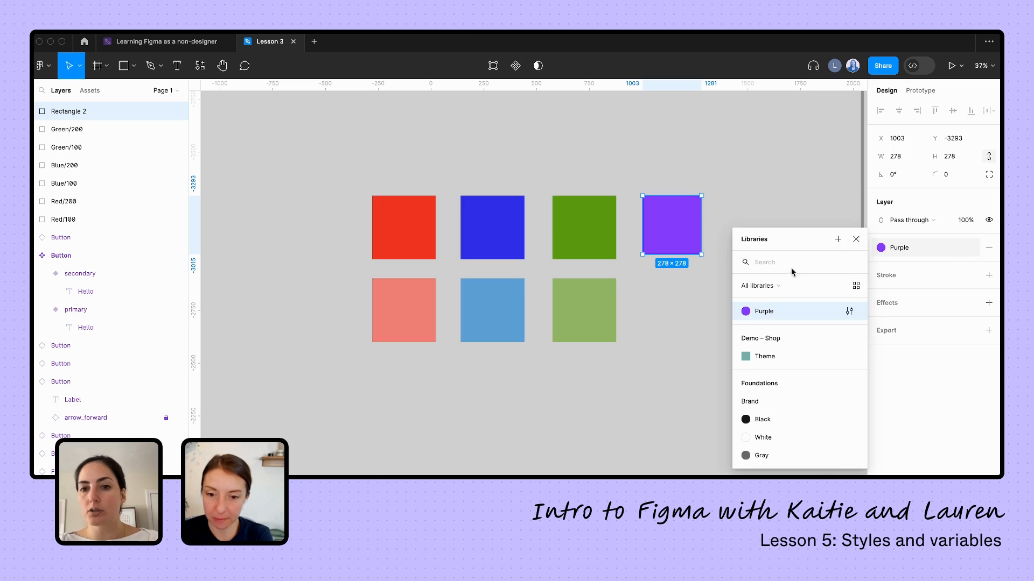
pyautogui.scroll(-3)
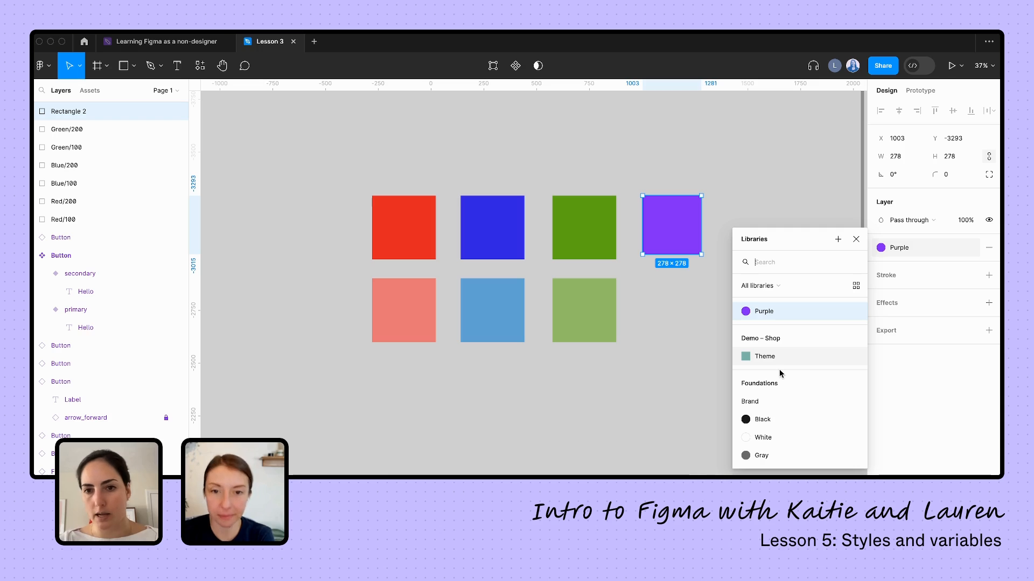
pyautogui.moveTo(810, 379)
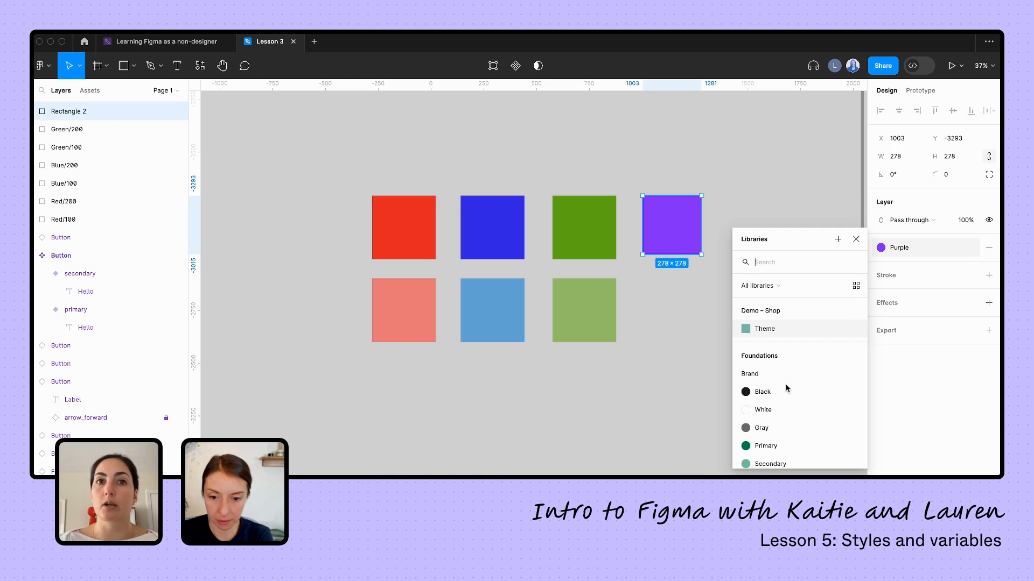
pyautogui.moveTo(779, 397)
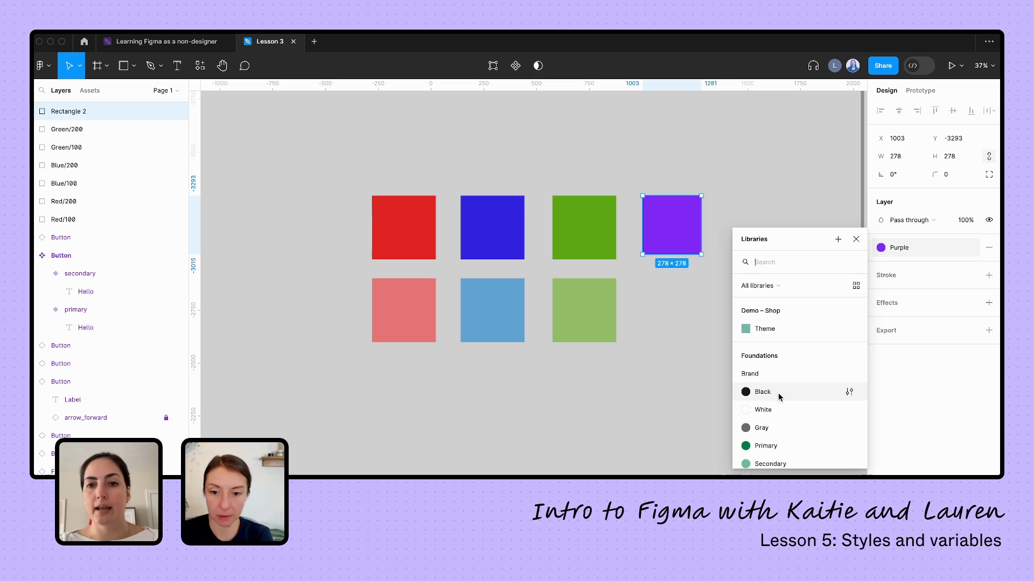
# Step: Apply the Brand/Black style to Rectangle 2's fill, check local styles, and reselect it
pyautogui.click(762, 392)
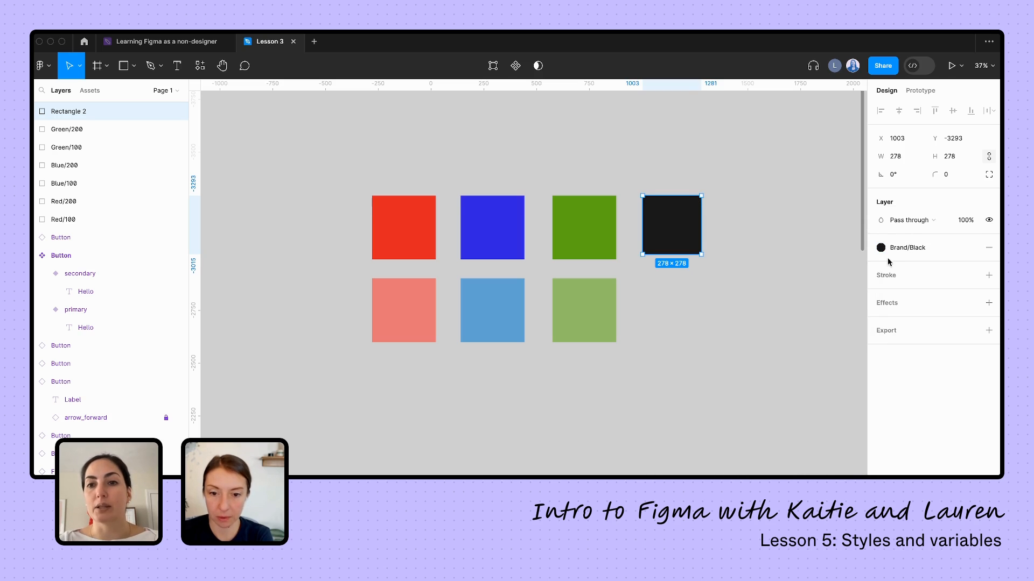
pyautogui.click(761, 239)
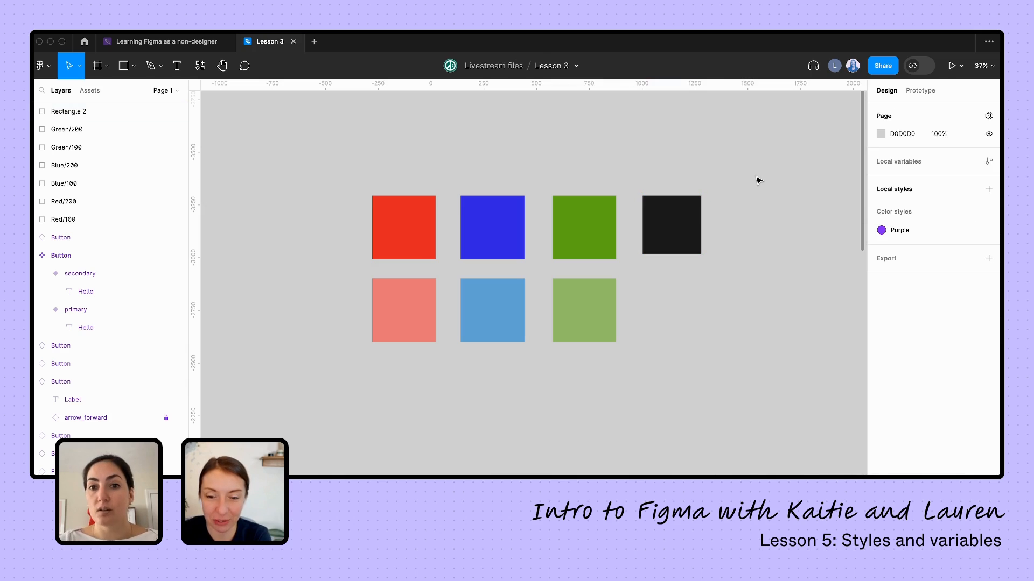
pyautogui.click(672, 226)
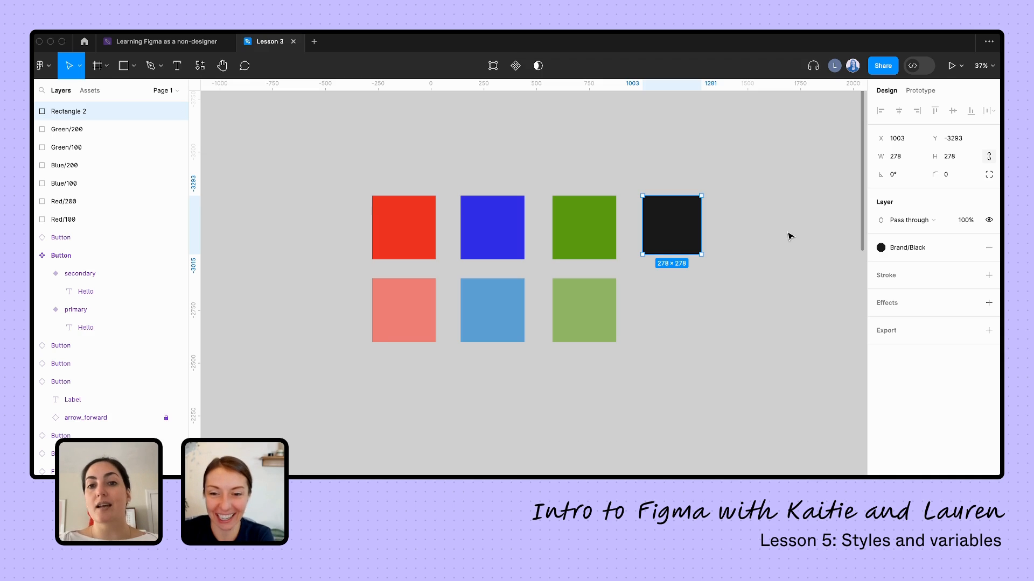
pyautogui.moveTo(693, 220)
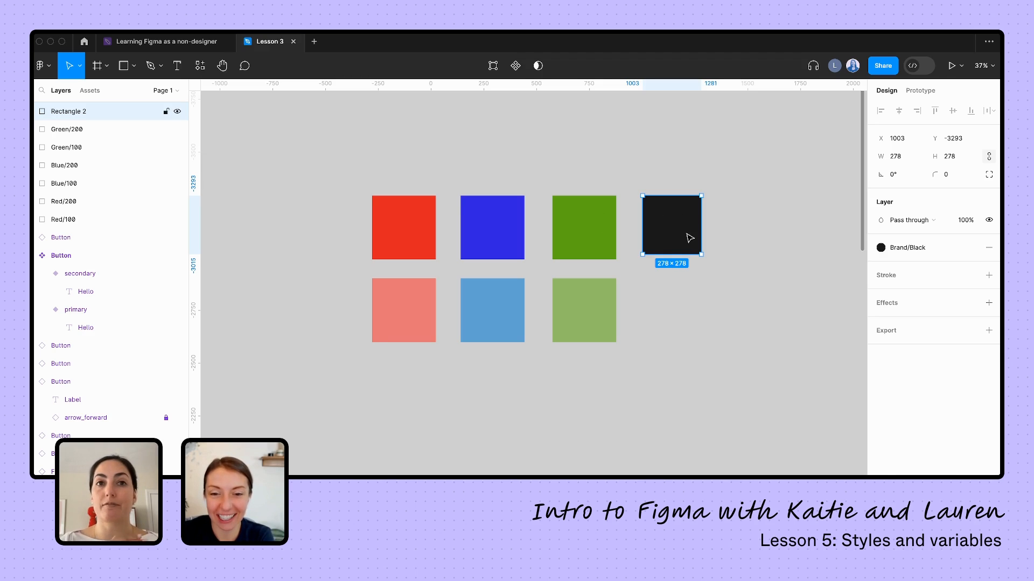
pyautogui.moveTo(713, 322)
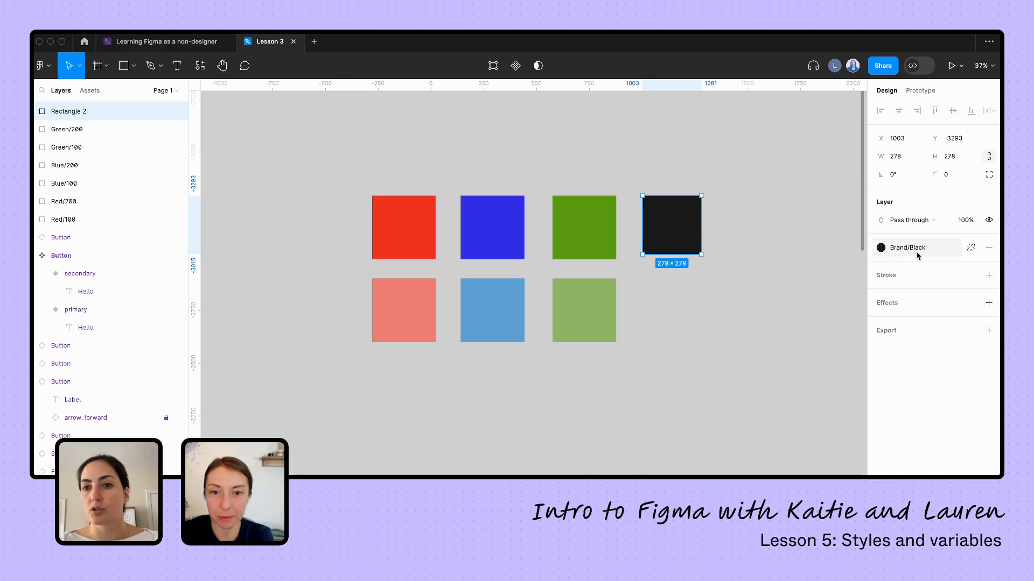
pyautogui.moveTo(971, 248)
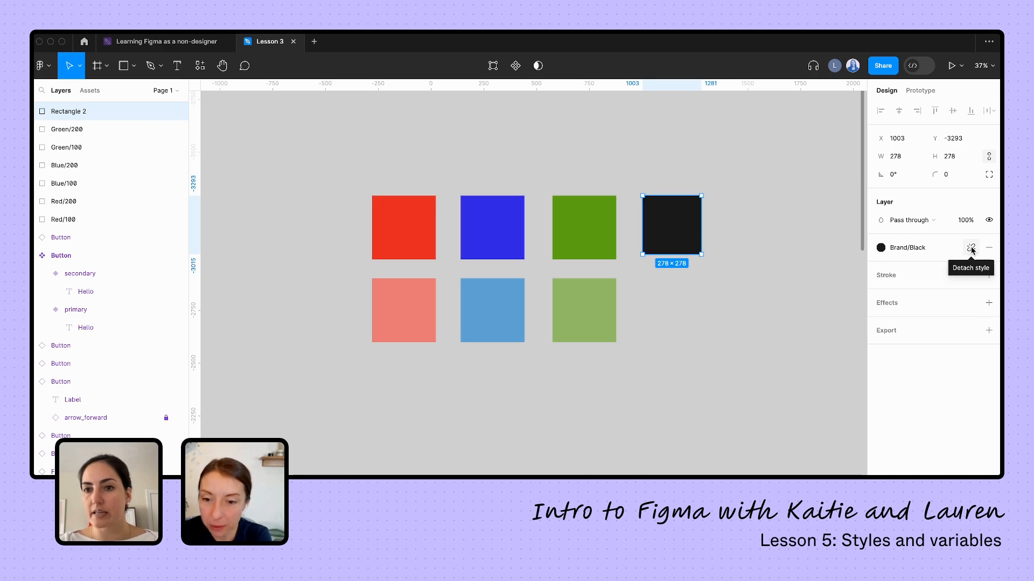
# Step: Detach Brand/Black, fill the square red, and add a muted brownish-red square
pyautogui.click(970, 248)
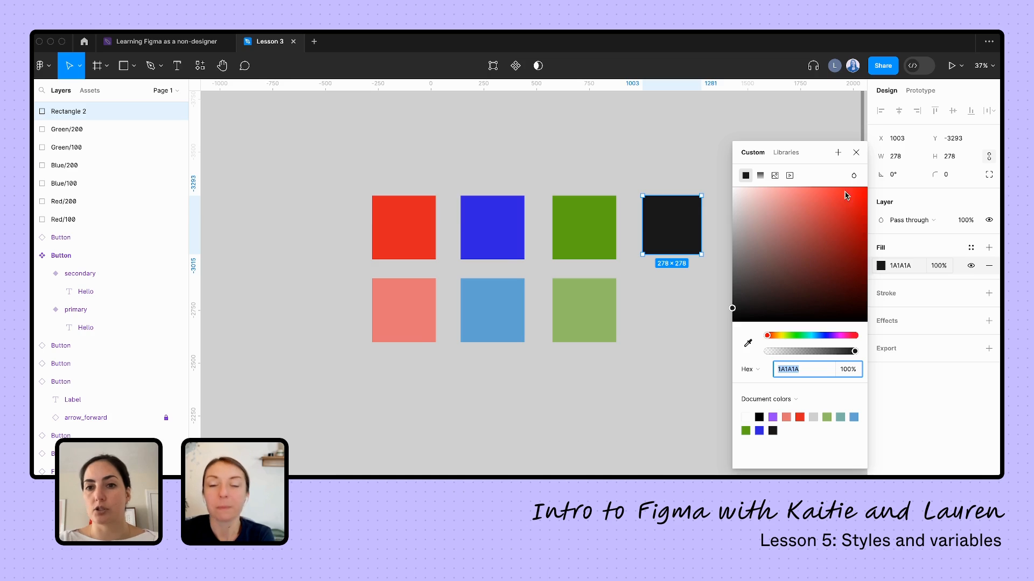
pyautogui.click(850, 212)
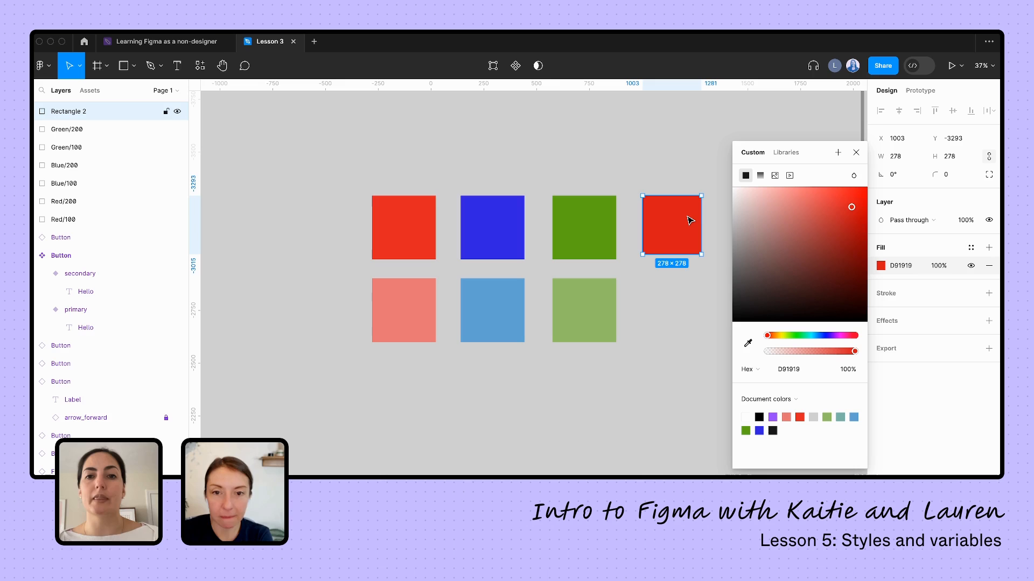
pyautogui.moveTo(748, 120)
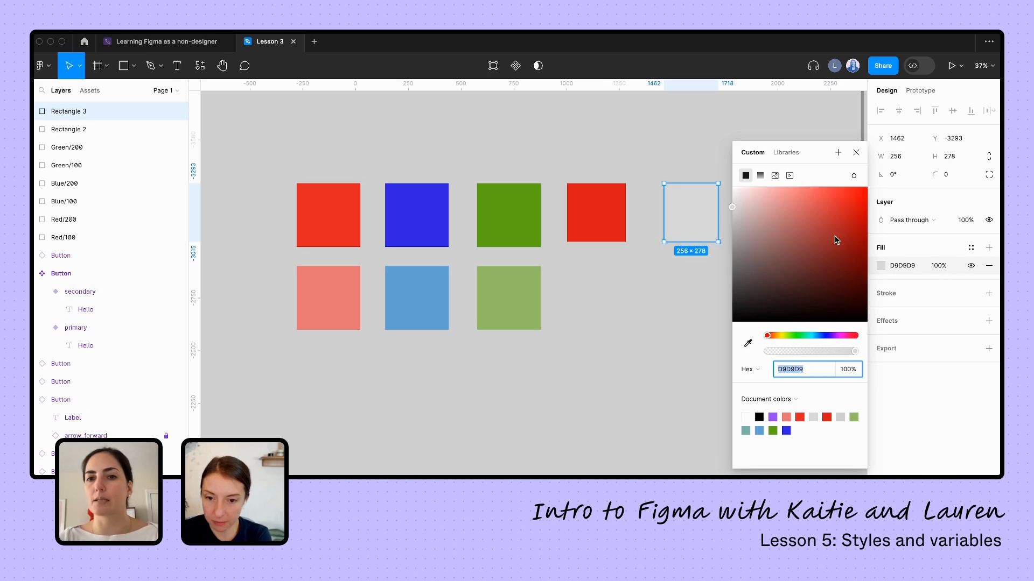
pyautogui.click(791, 219)
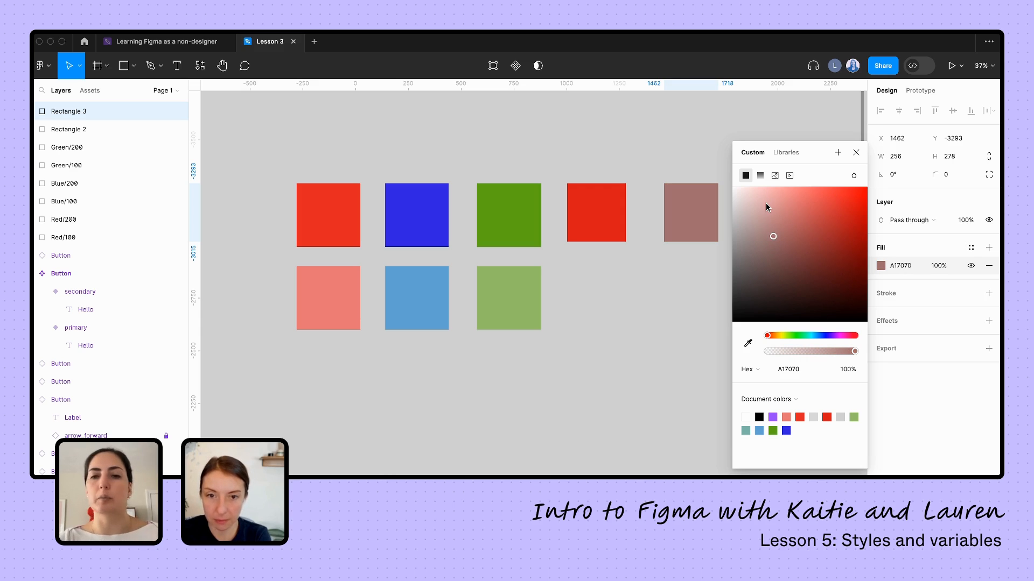
pyautogui.click(855, 152)
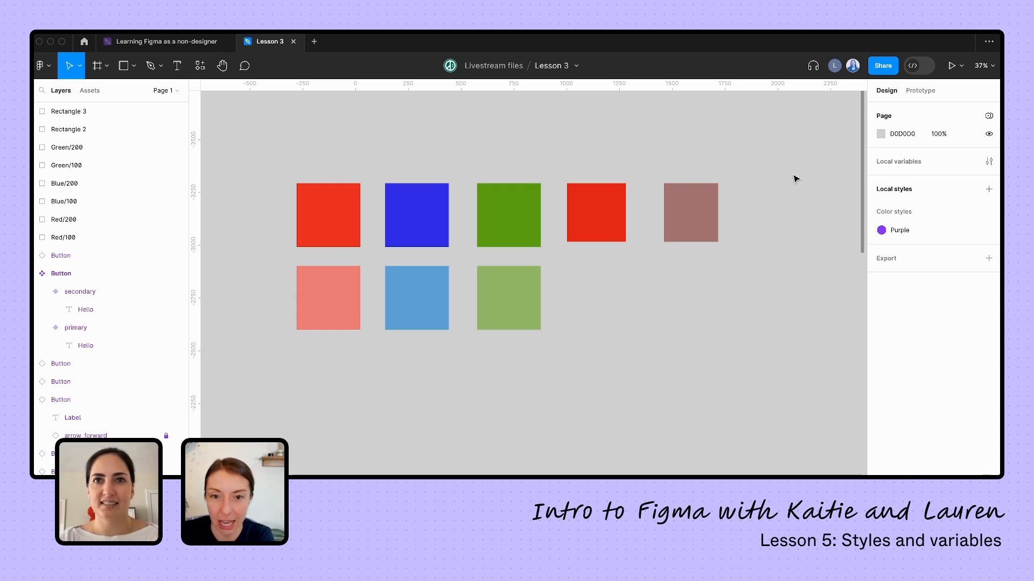
pyautogui.moveTo(759, 181)
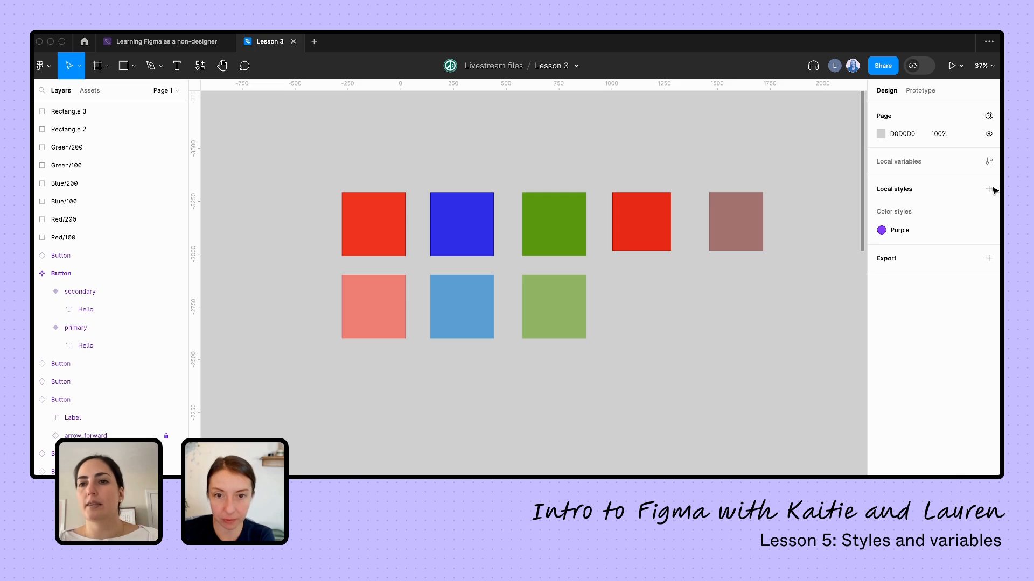
pyautogui.moveTo(680, 374)
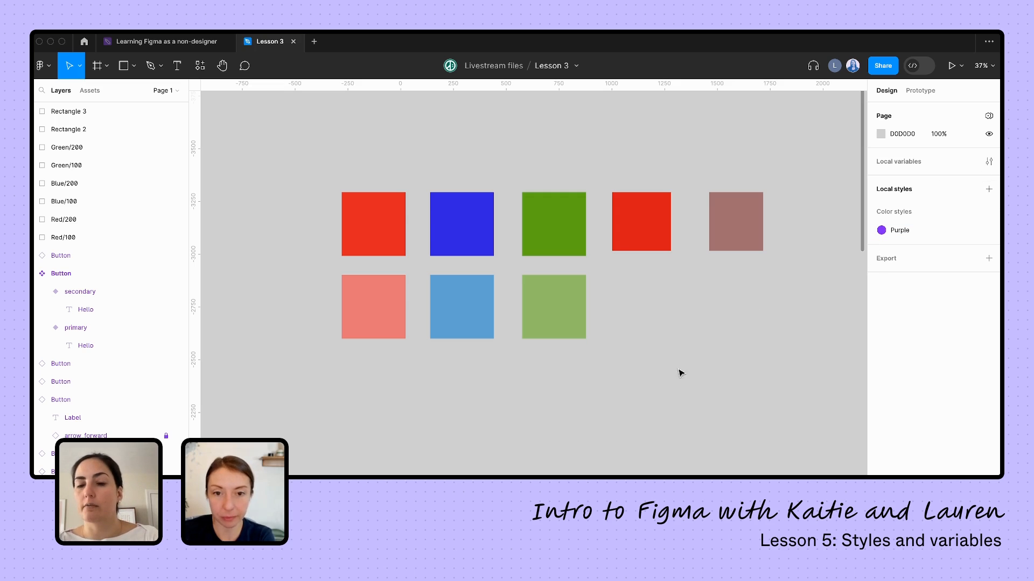
pyautogui.moveTo(664, 315)
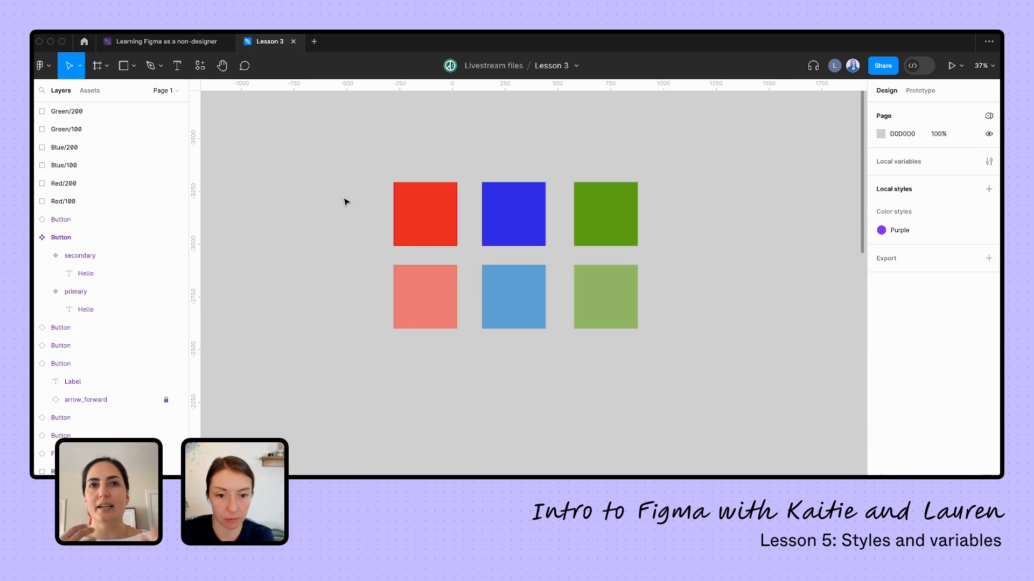
pyautogui.moveTo(370, 176)
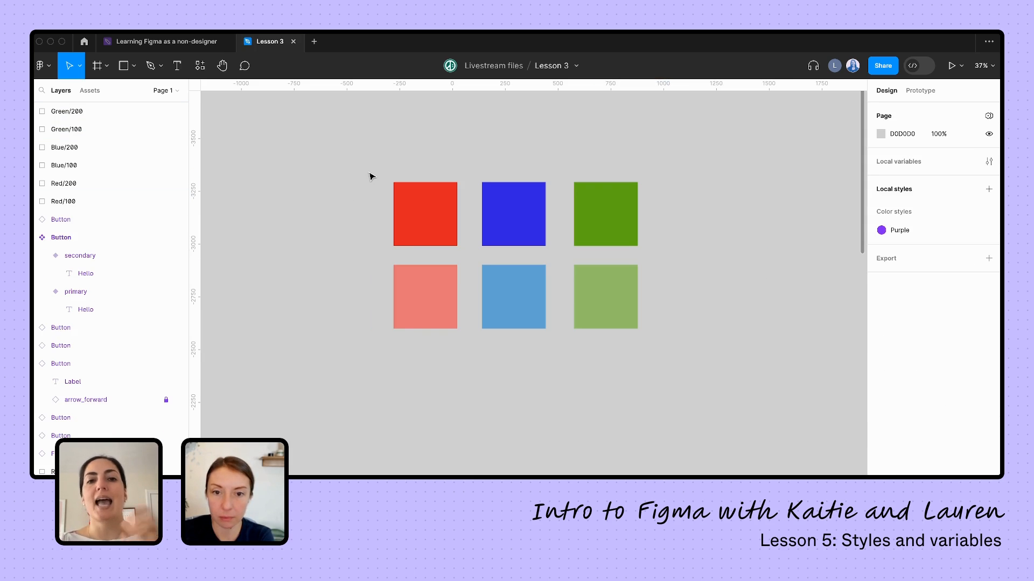
pyautogui.moveTo(358, 158)
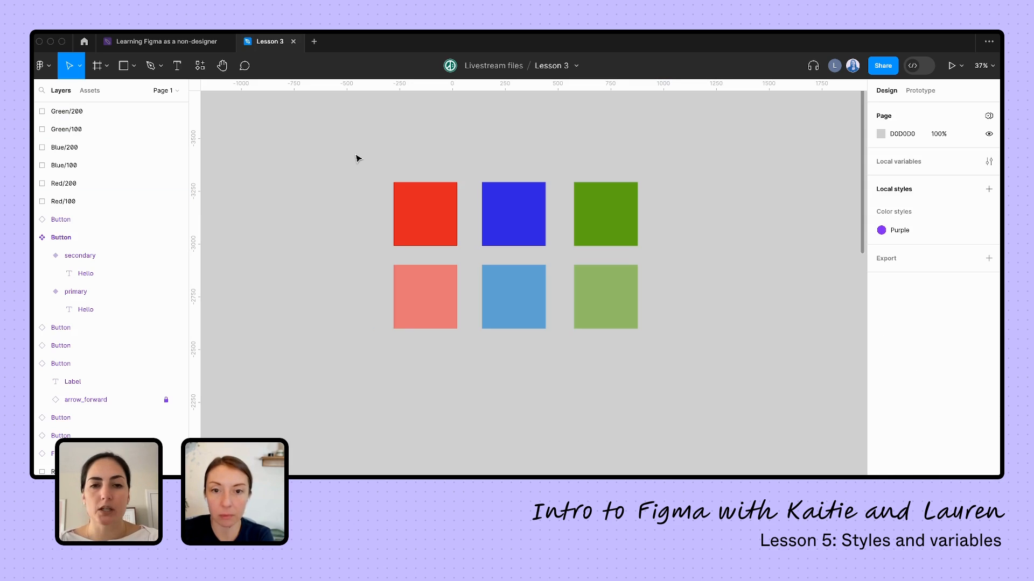
pyautogui.moveTo(412, 125)
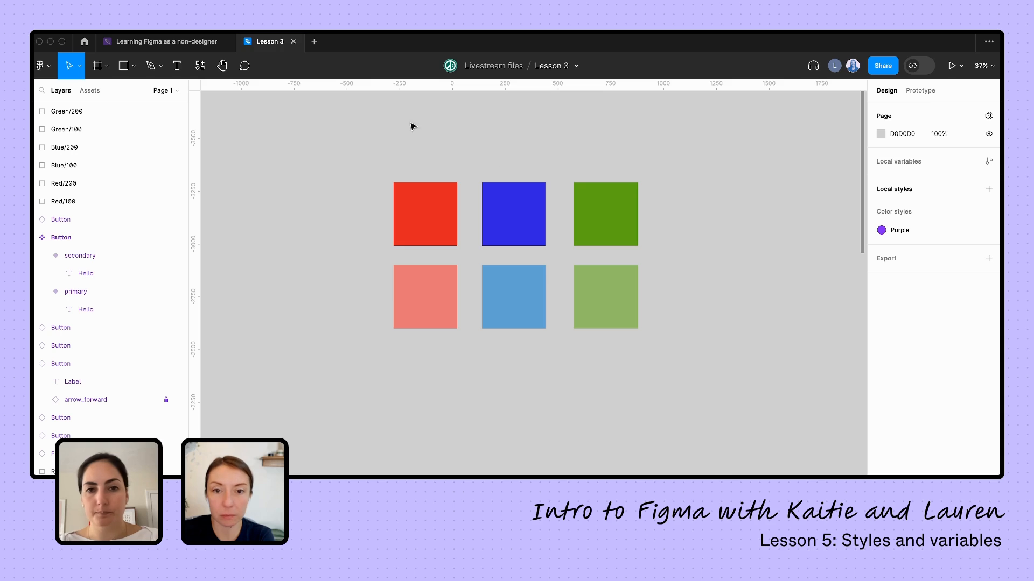
pyautogui.click(427, 210)
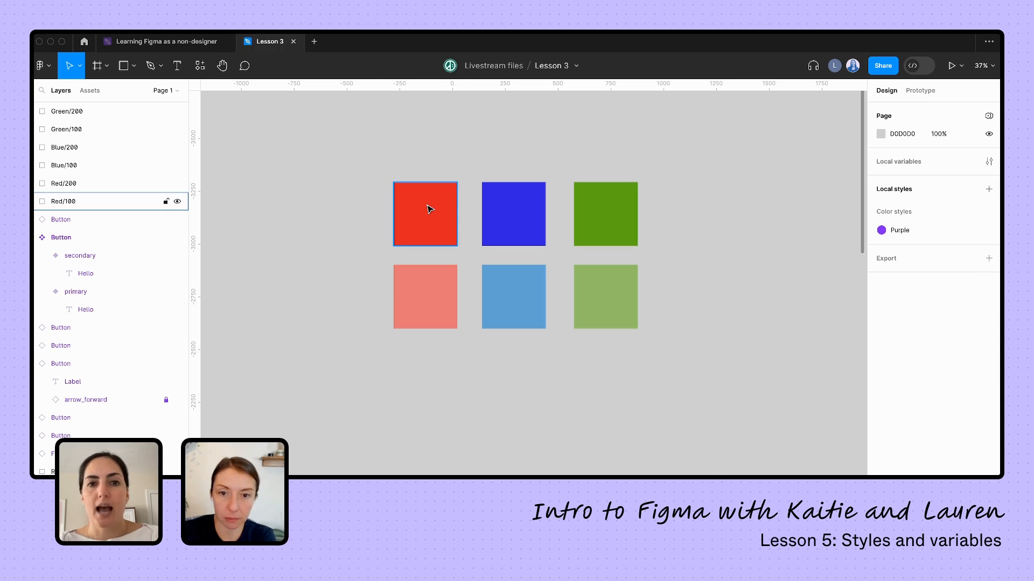
pyautogui.click(424, 214)
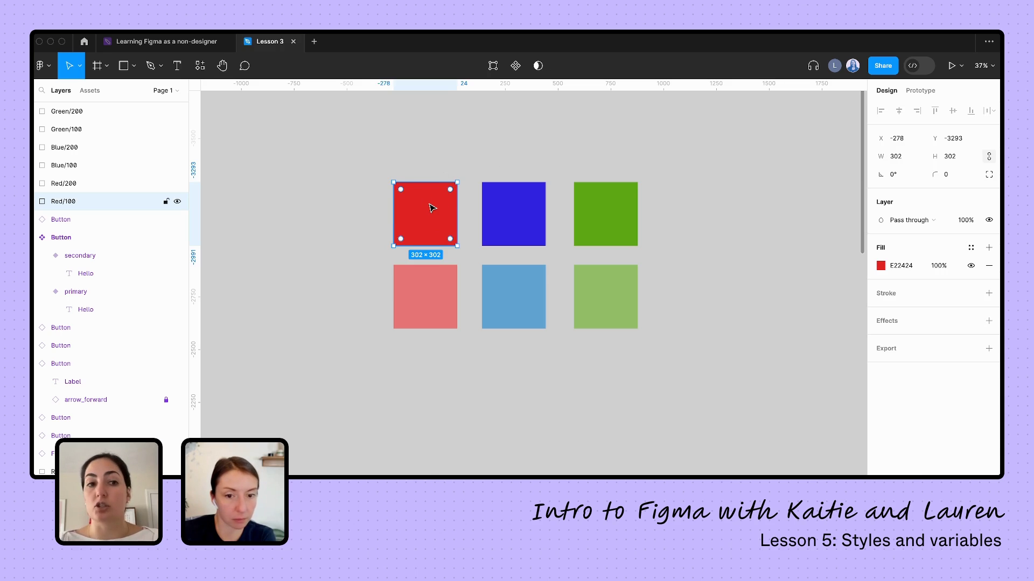
pyautogui.moveTo(434, 150)
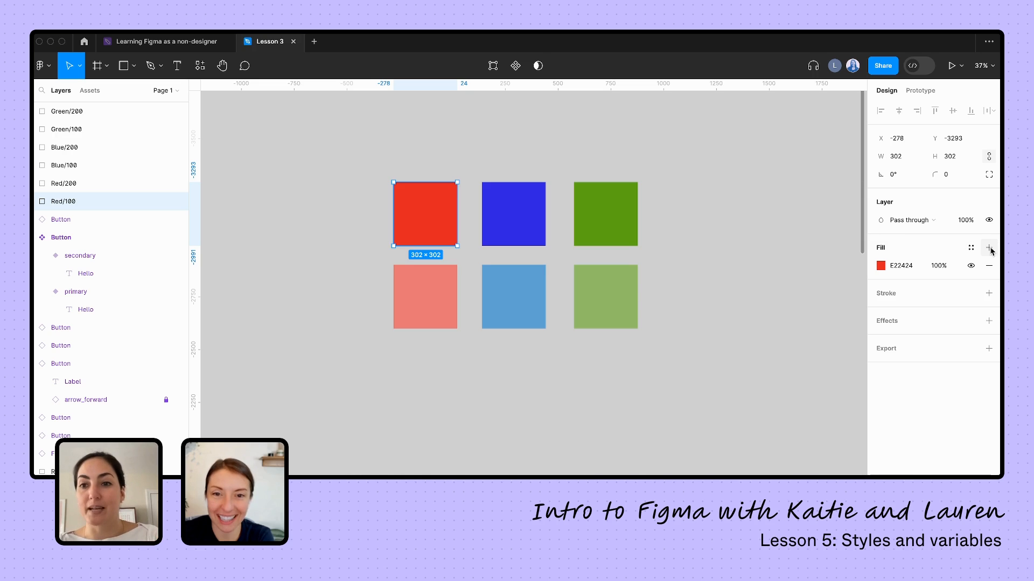
pyautogui.click(989, 247)
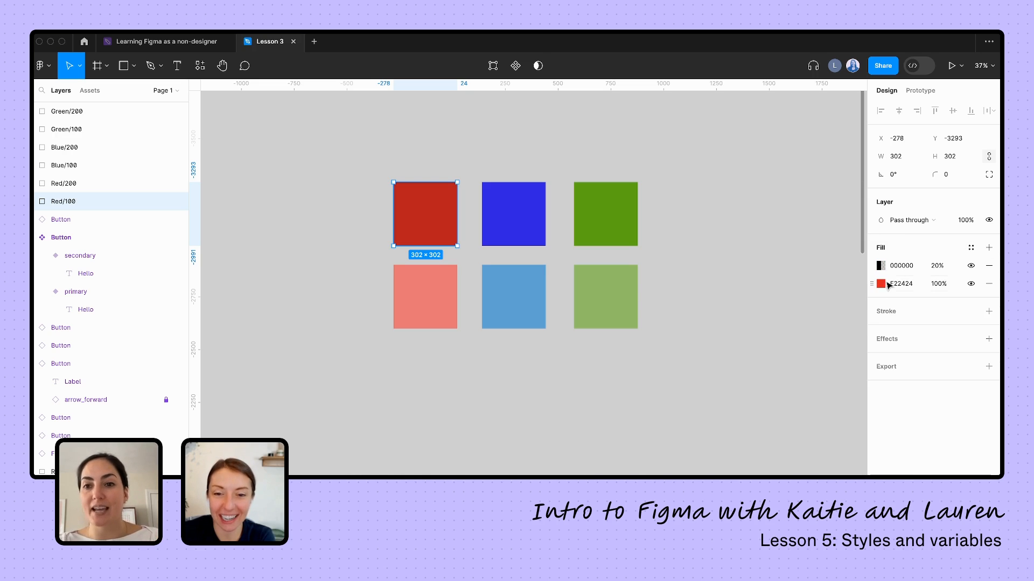
pyautogui.click(880, 265)
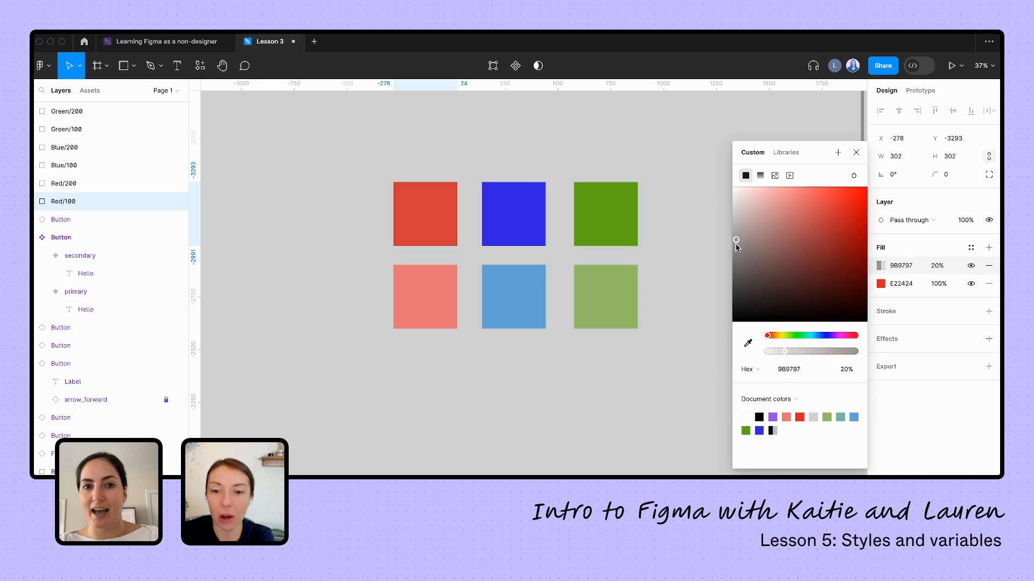
pyautogui.click(836, 218)
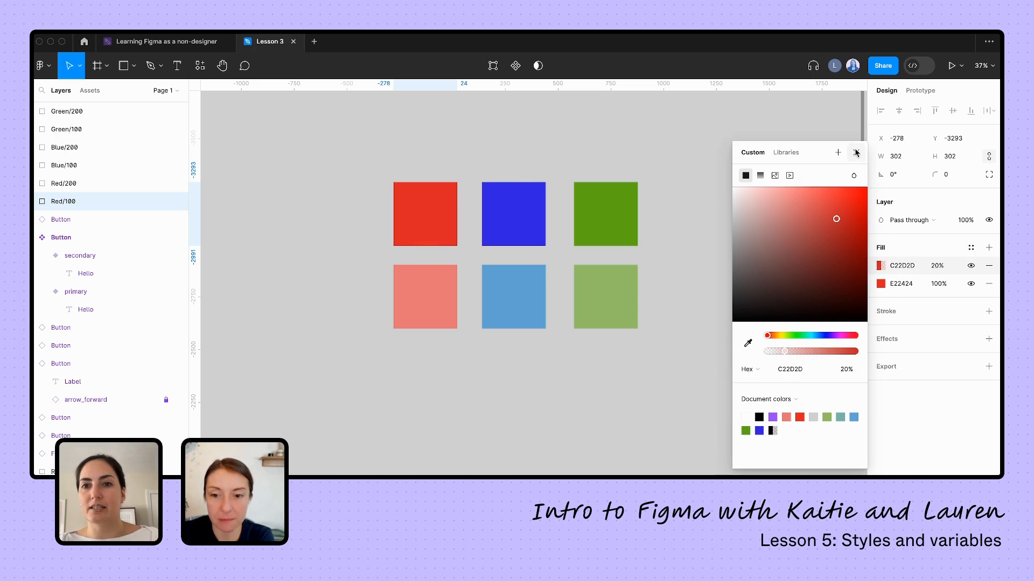
pyautogui.click(856, 153)
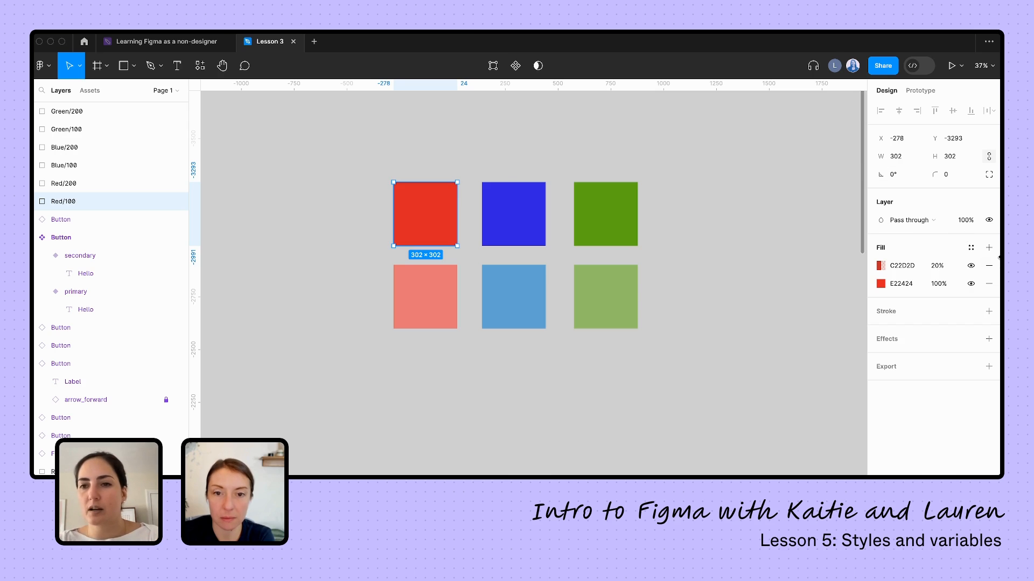
pyautogui.click(989, 265)
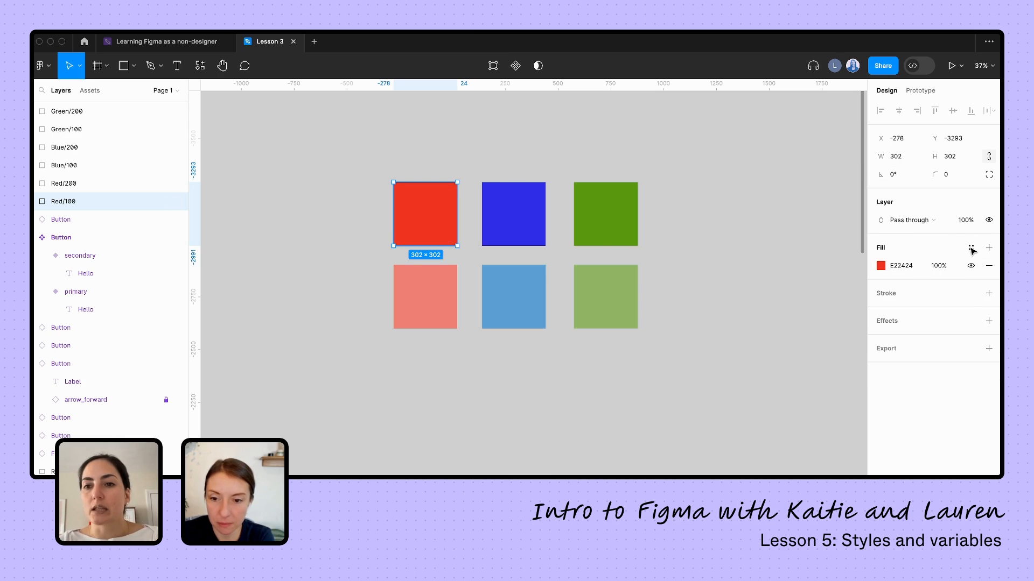
# Step: Save the top-left red square's fill as a color style named Red/100
pyautogui.click(970, 248)
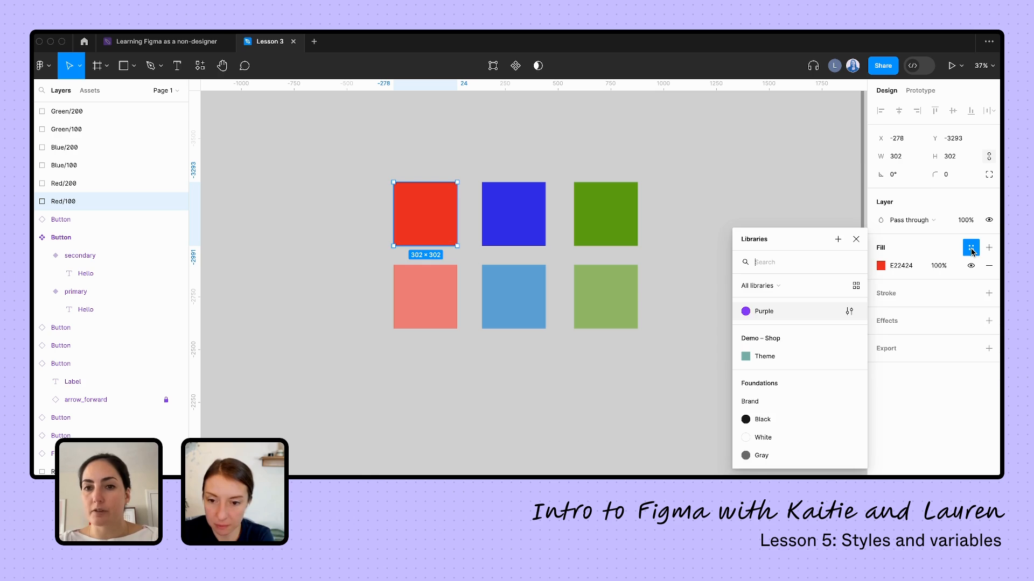
pyautogui.moveTo(838, 239)
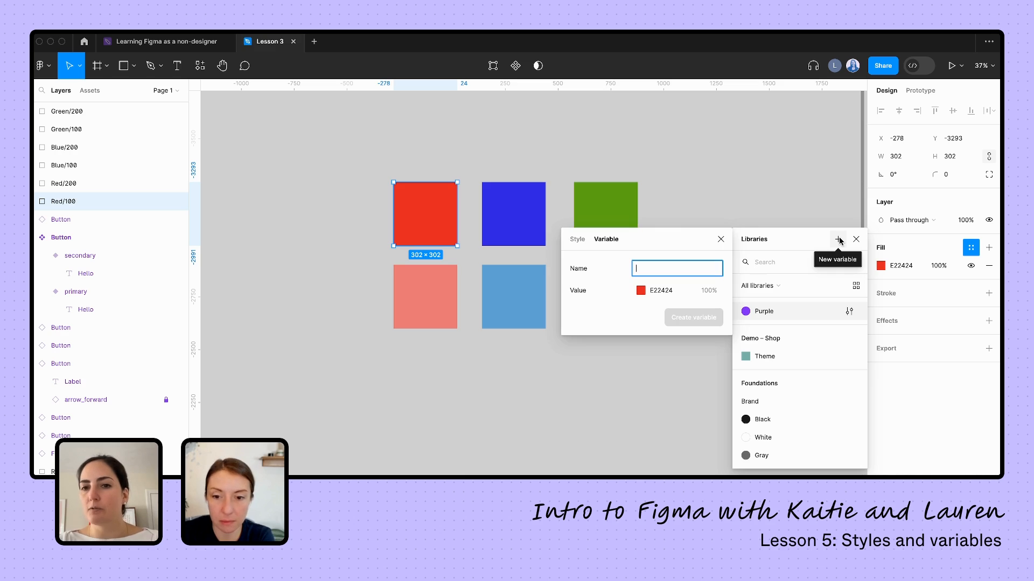
pyautogui.click(578, 239)
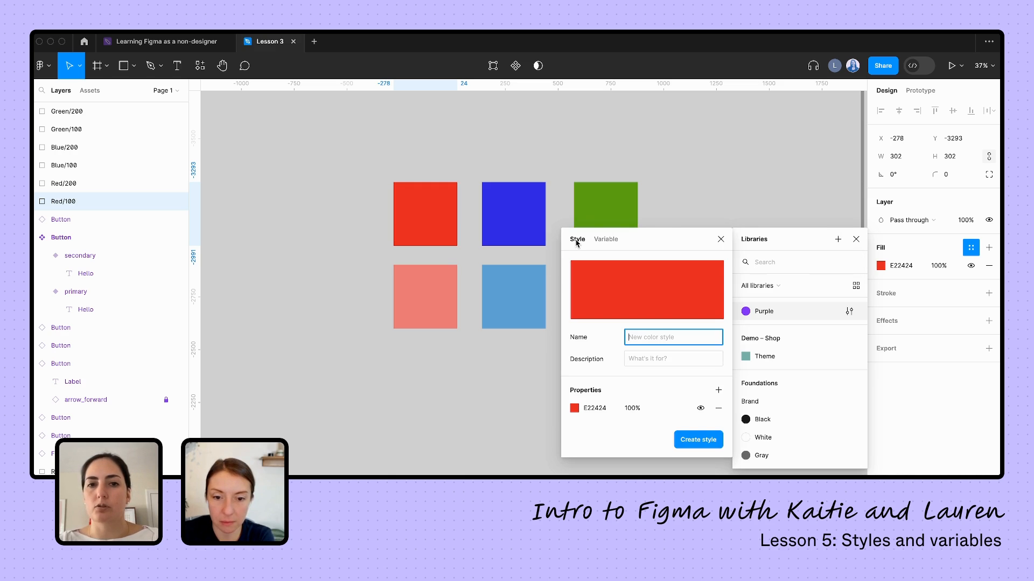
pyautogui.click(425, 214)
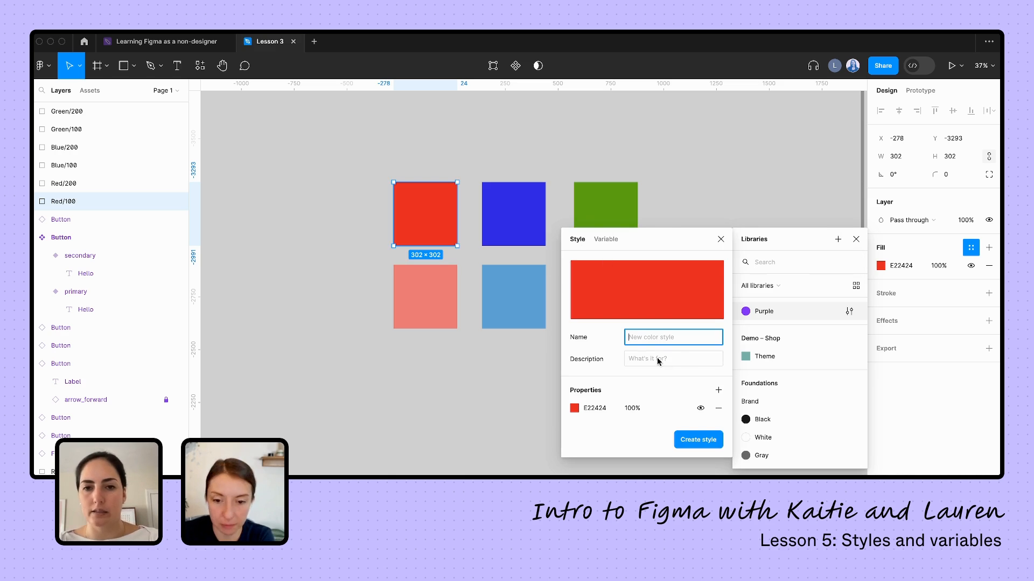
pyautogui.write('Red')
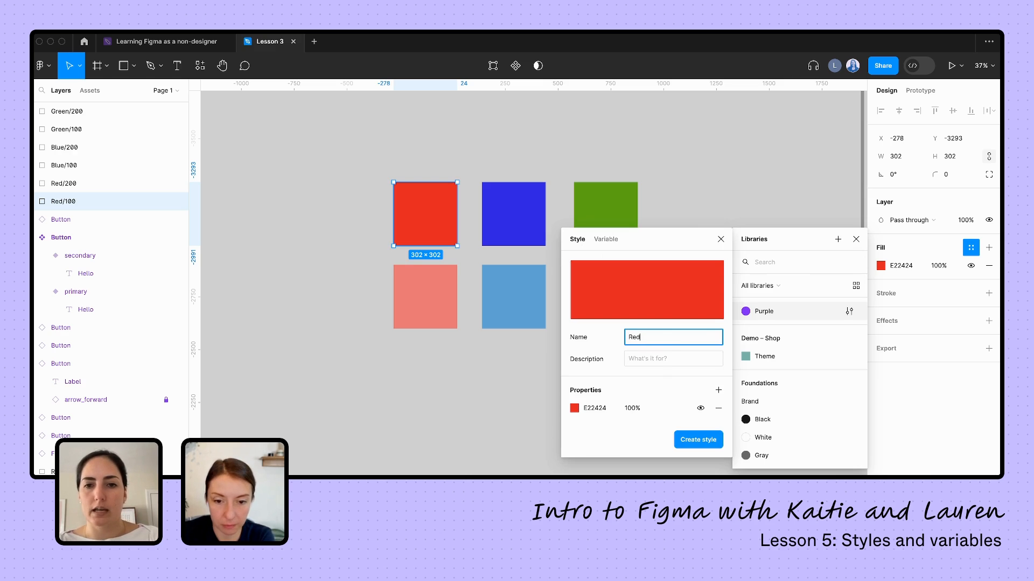
pyautogui.write('/100')
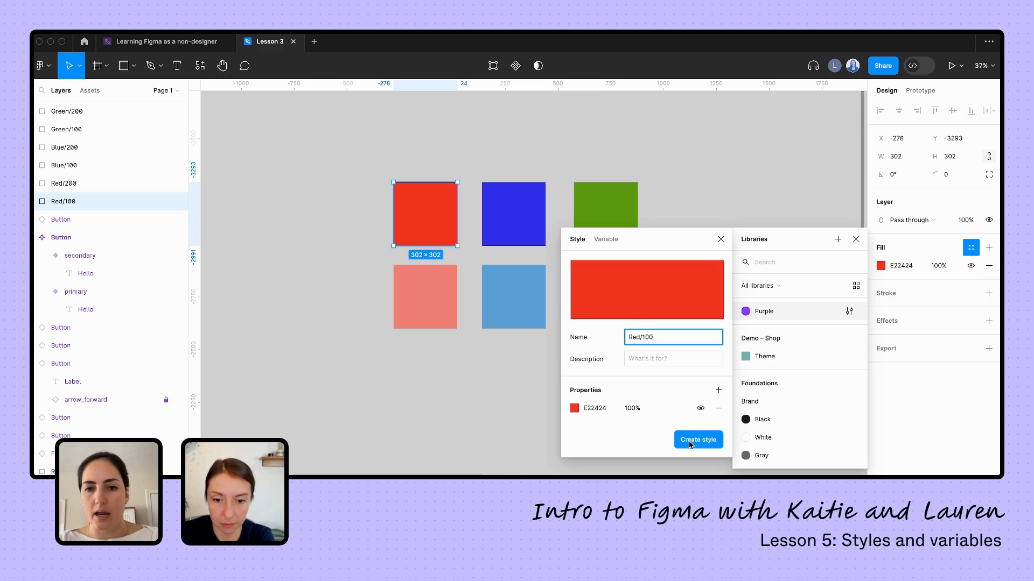
pyautogui.click(698, 440)
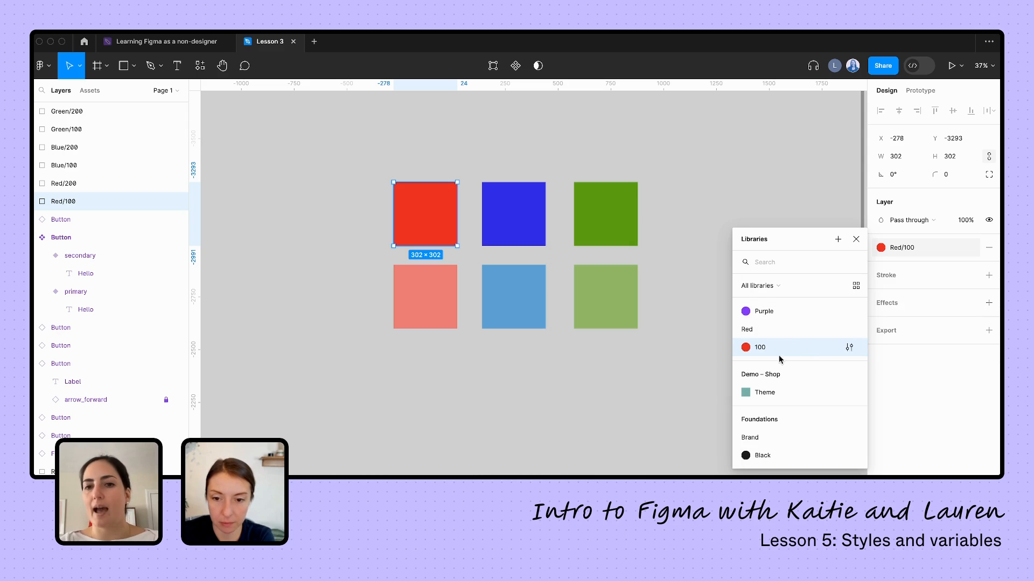
pyautogui.moveTo(772, 317)
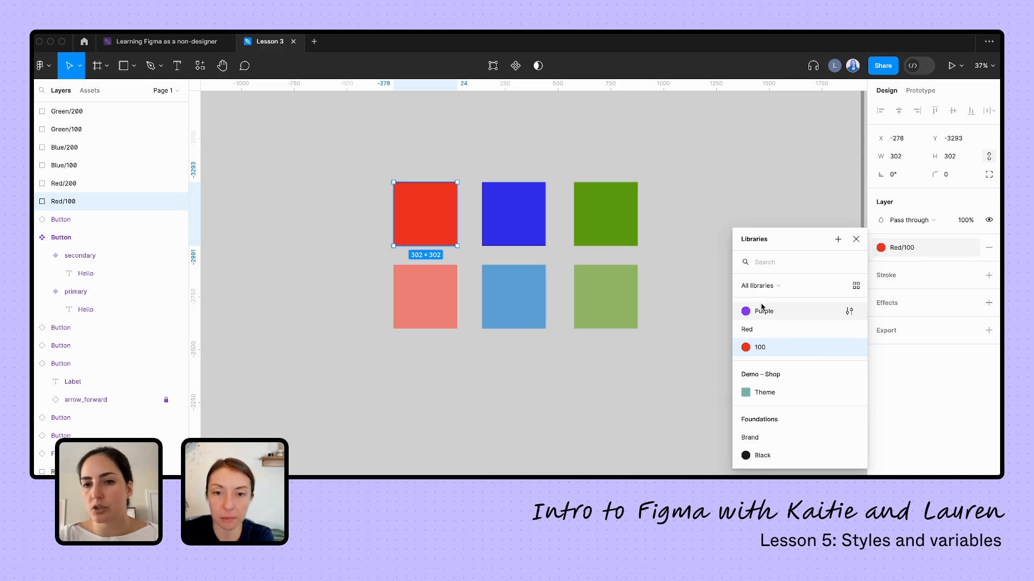
pyautogui.moveTo(778, 316)
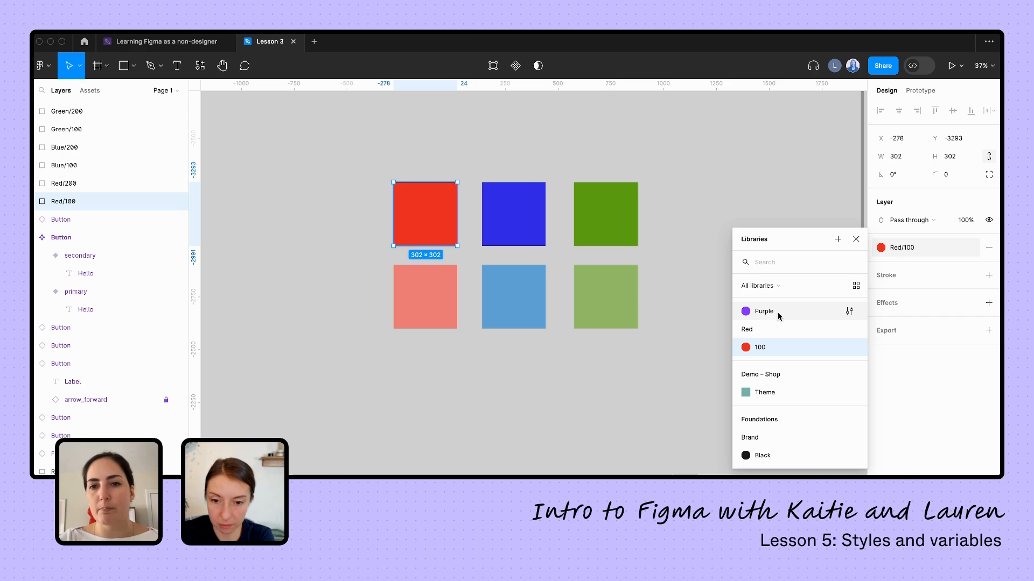
pyautogui.moveTo(752, 334)
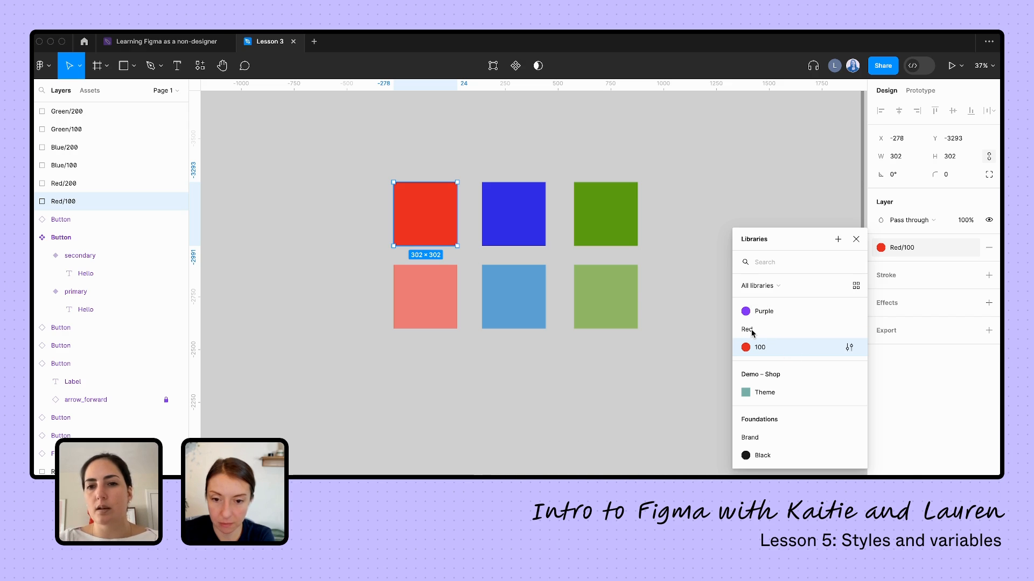
pyautogui.moveTo(771, 350)
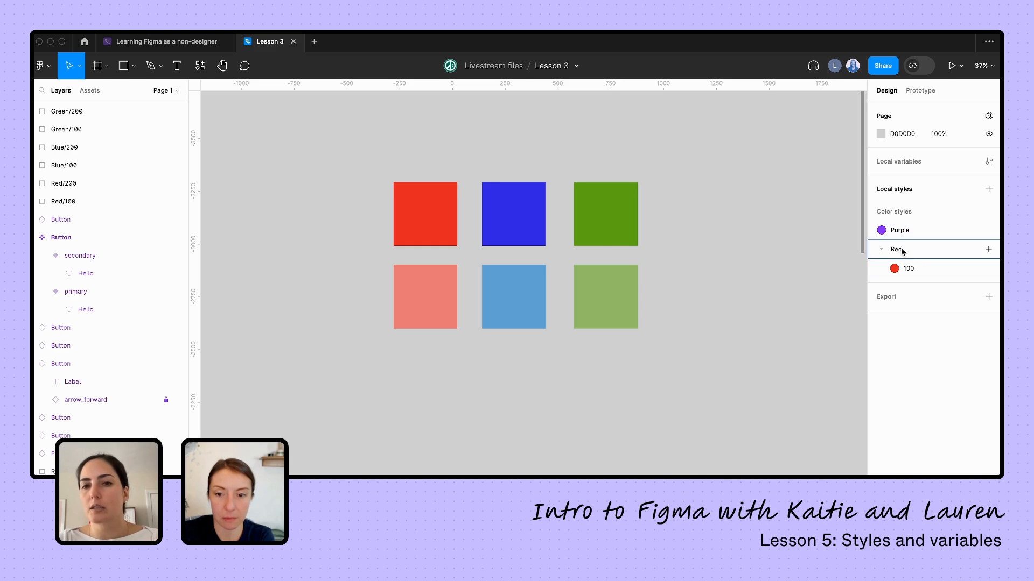
pyautogui.click(424, 214)
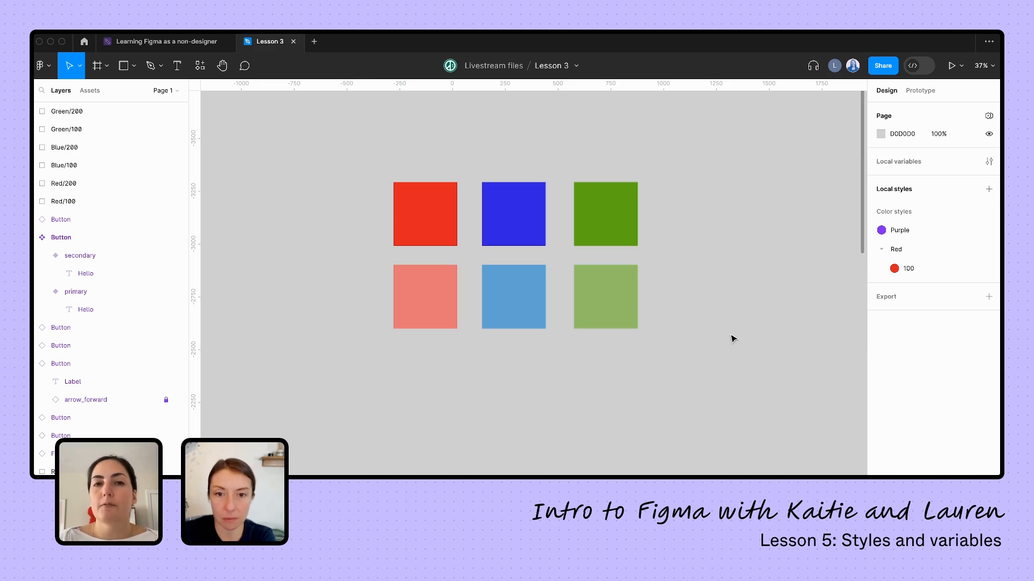
pyautogui.click(414, 296)
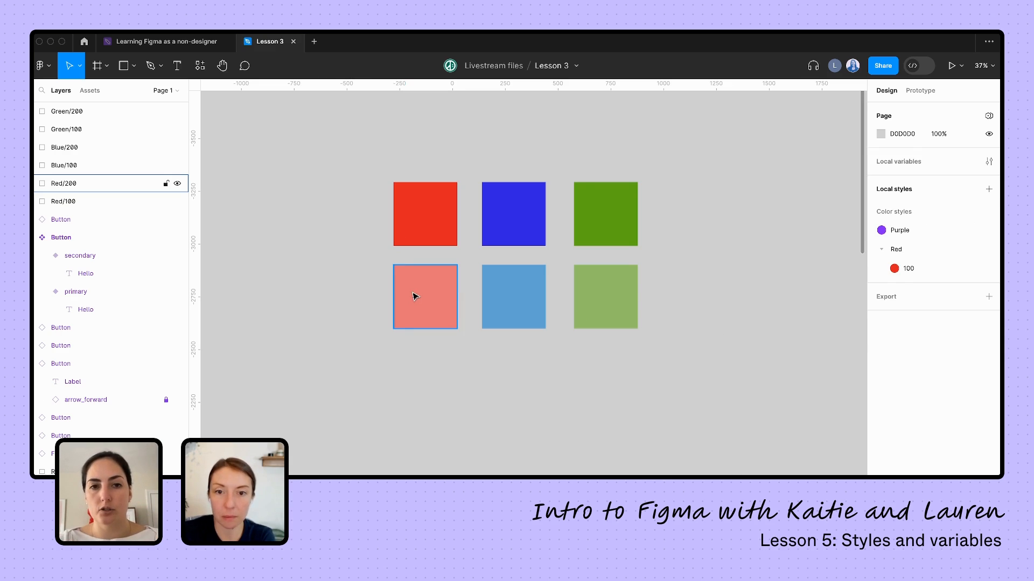
# Step: Create the Red/200 color style from the light red square, then deselect
pyautogui.click(424, 297)
pyautogui.write('Red/2')
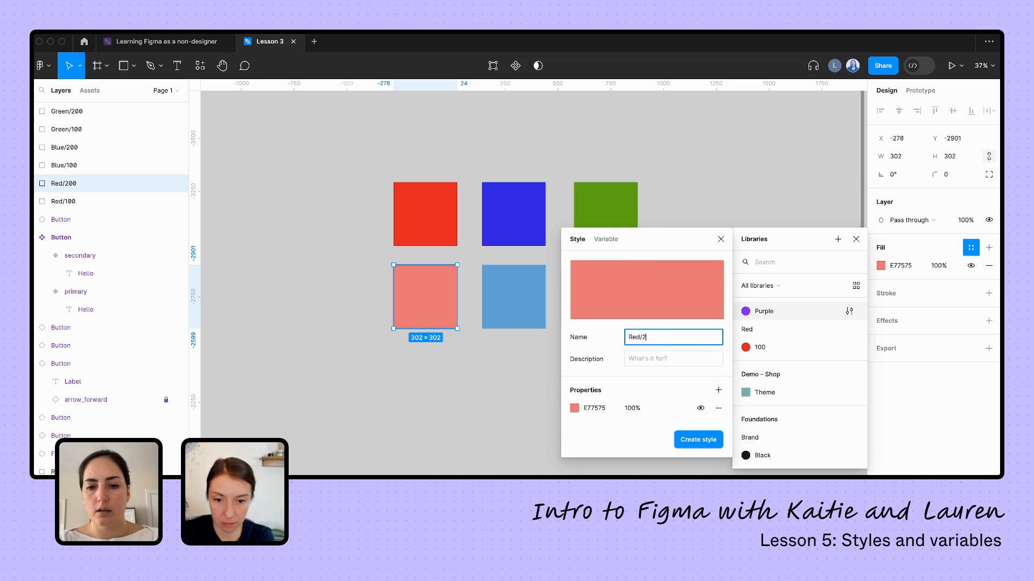
pyautogui.click(698, 439)
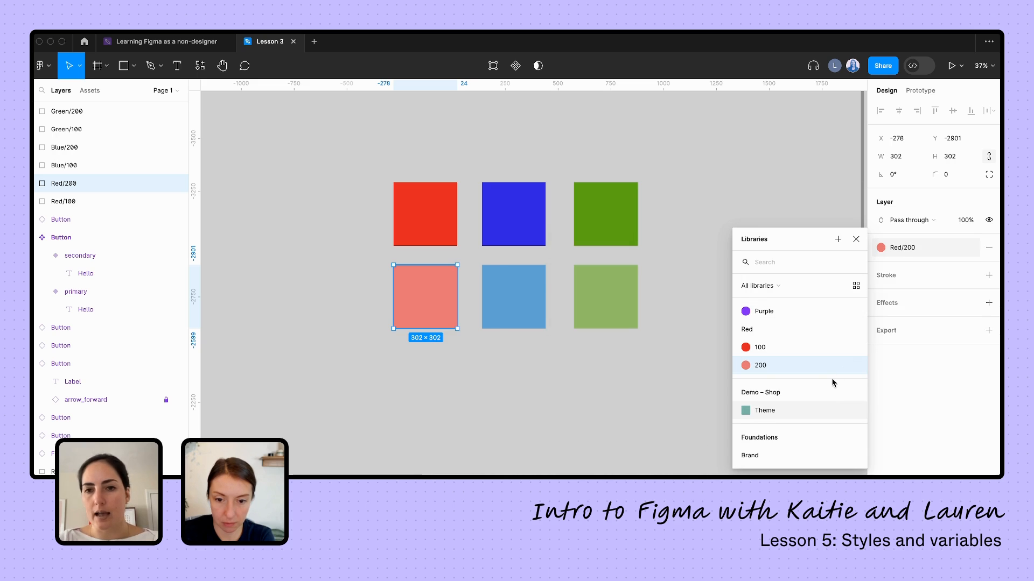
pyautogui.click(855, 239)
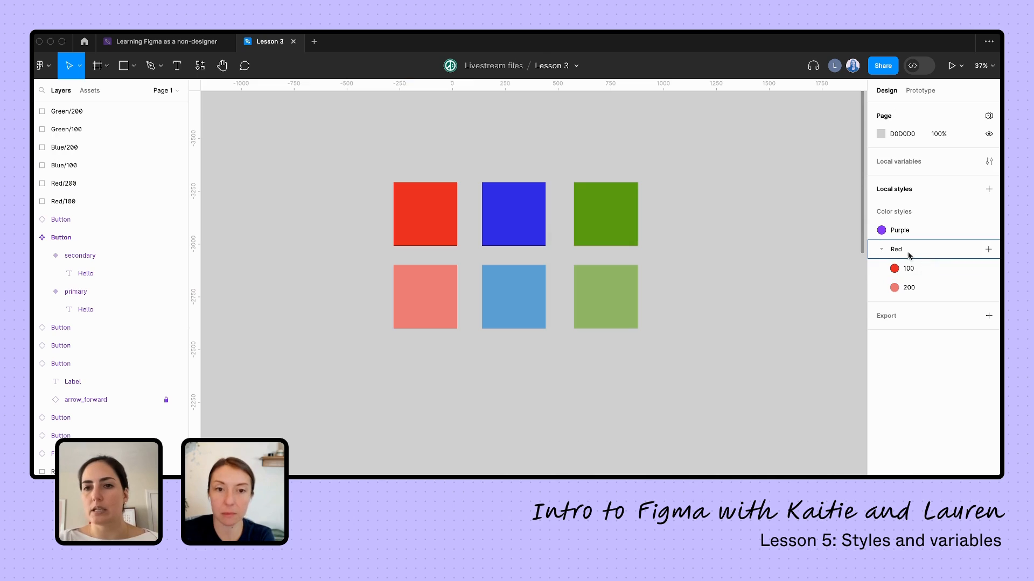
pyautogui.moveTo(938, 259)
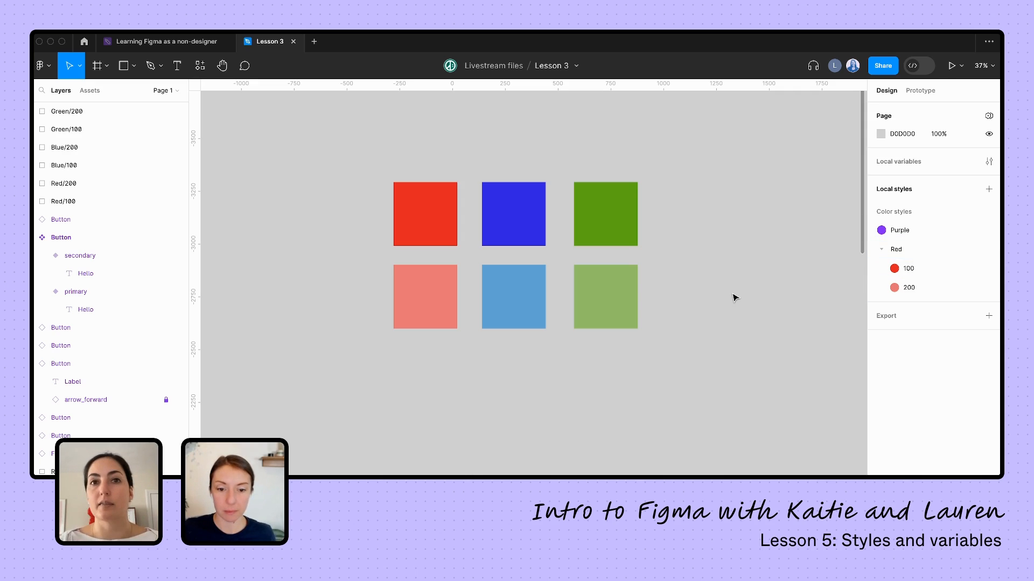
pyautogui.moveTo(738, 214)
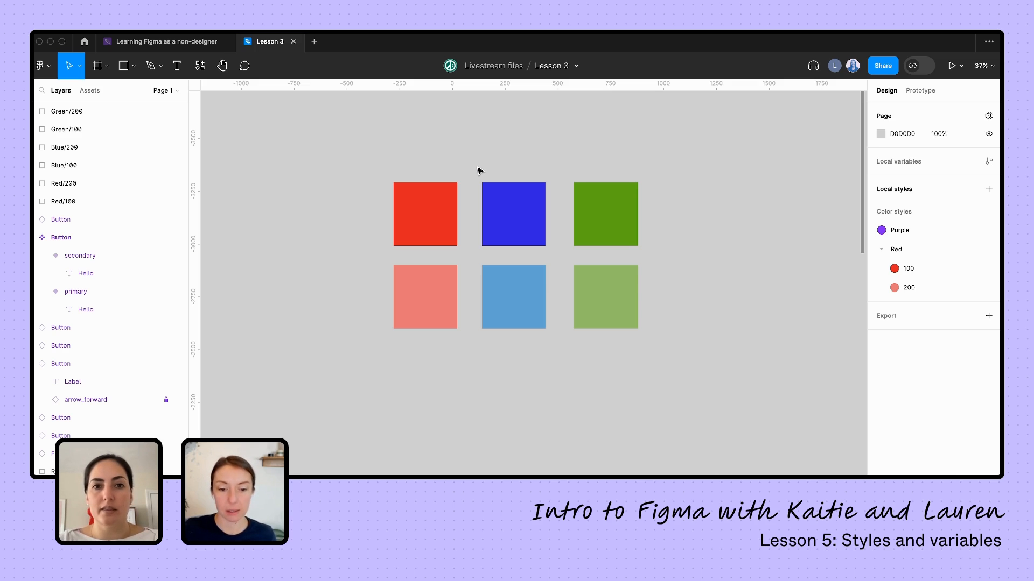
pyautogui.click(424, 214)
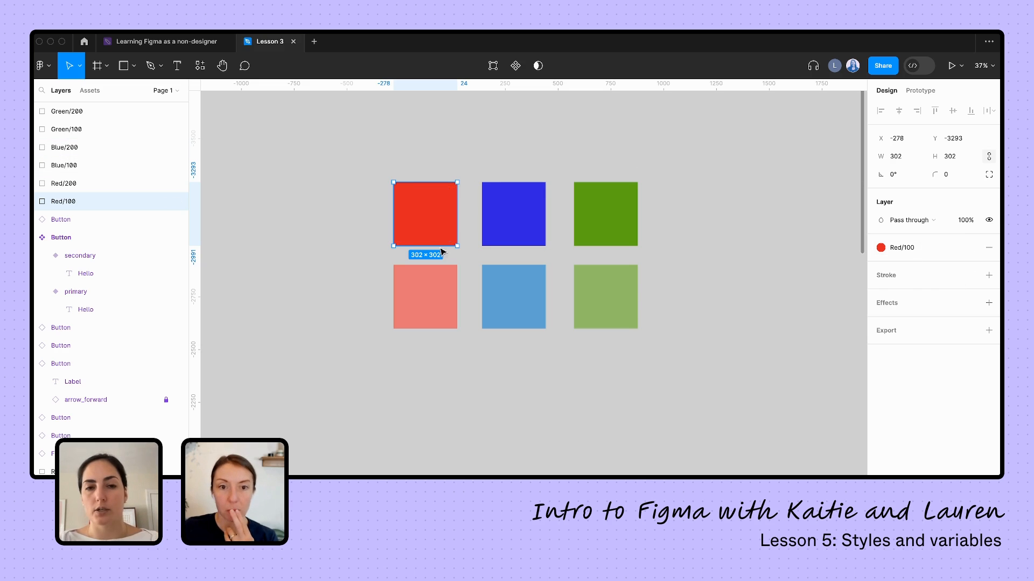
pyautogui.click(480, 166)
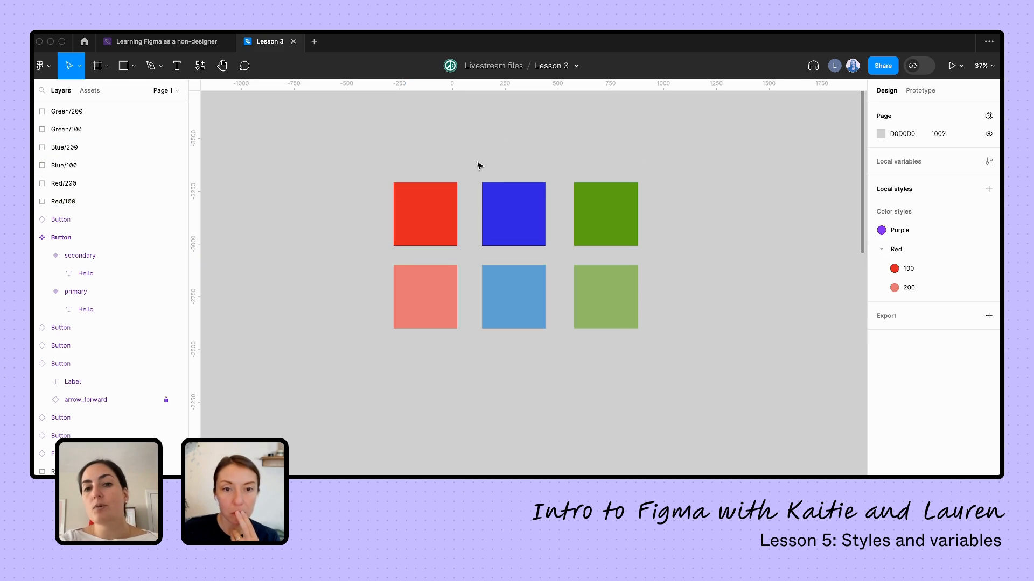
pyautogui.moveTo(708, 223)
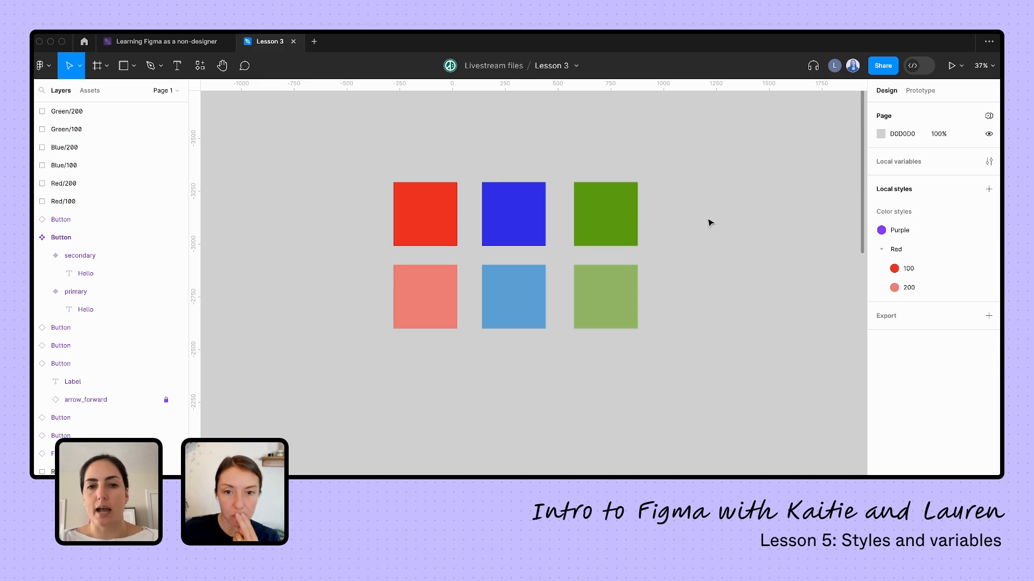
pyautogui.moveTo(713, 229)
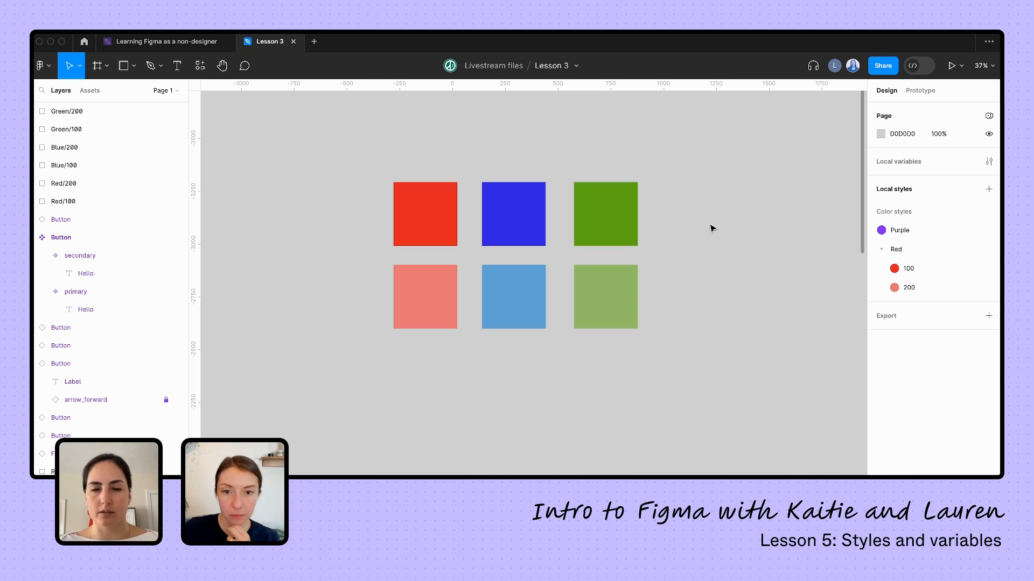
pyautogui.moveTo(470, 161)
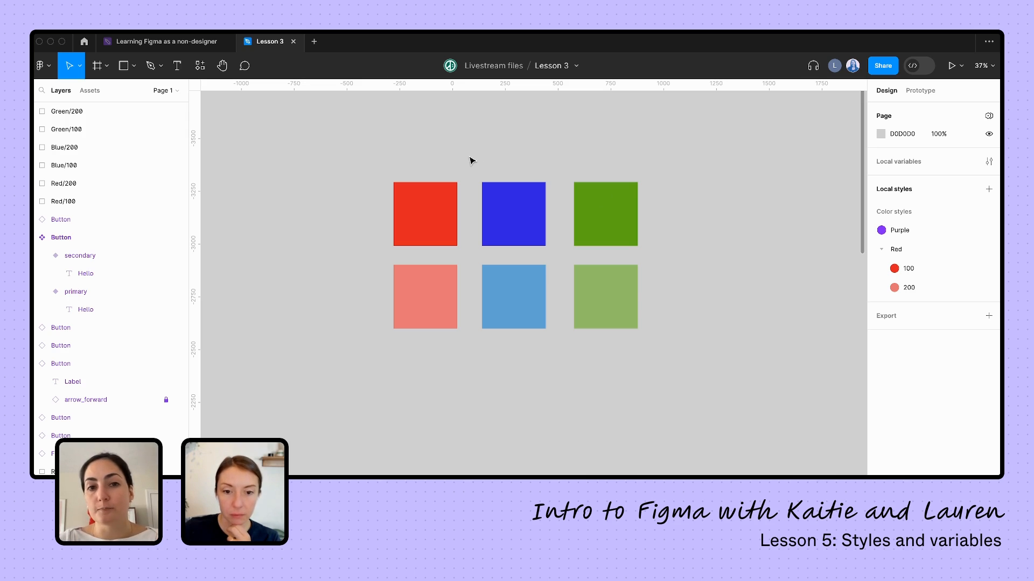
pyautogui.click(513, 214)
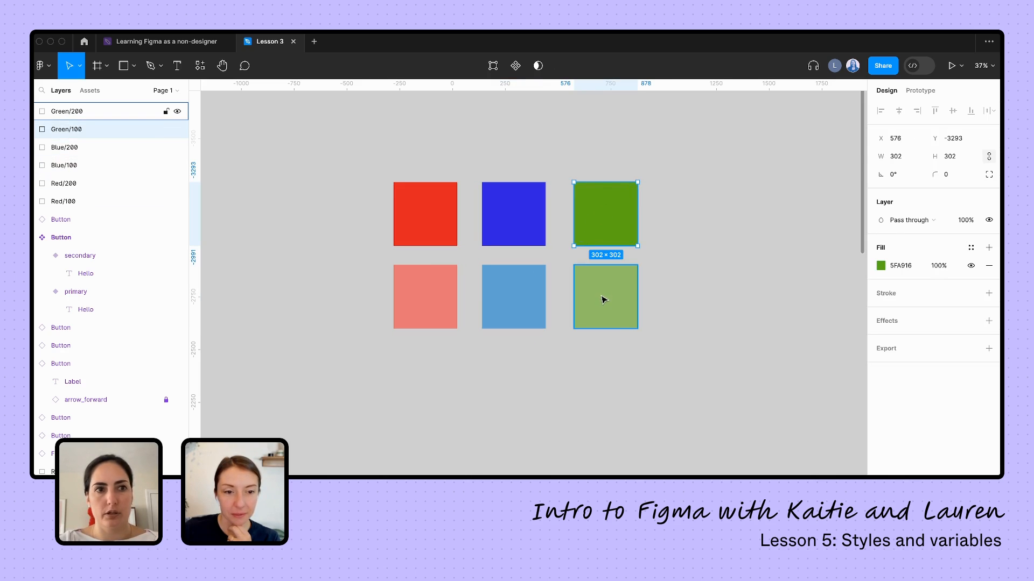
# Step: Generate Green 100/200 and Blue 100/200 styles from the four squares with Styler
pyautogui.click(471, 164)
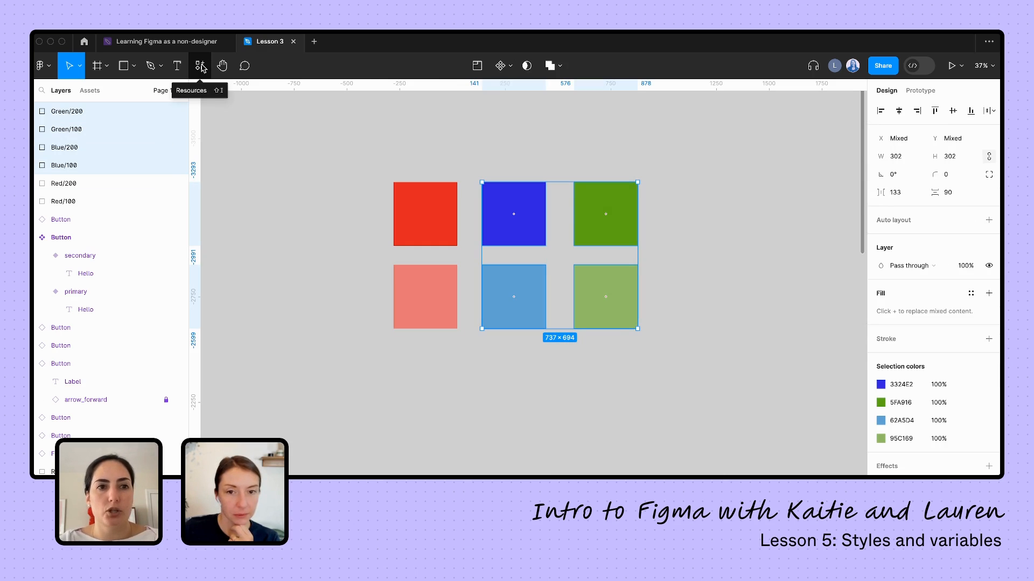
pyautogui.click(200, 66)
pyautogui.write('styl')
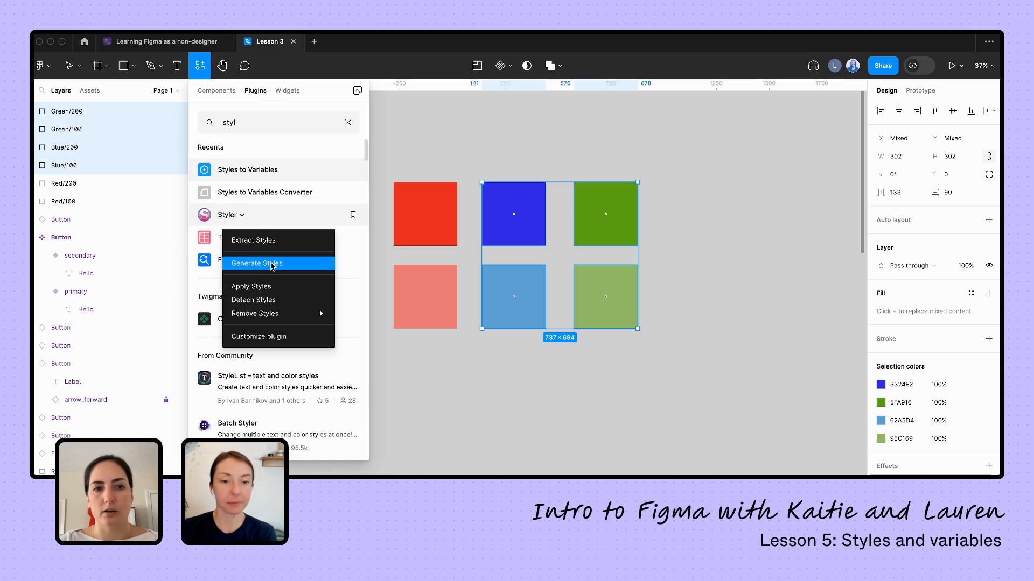
pyautogui.click(256, 263)
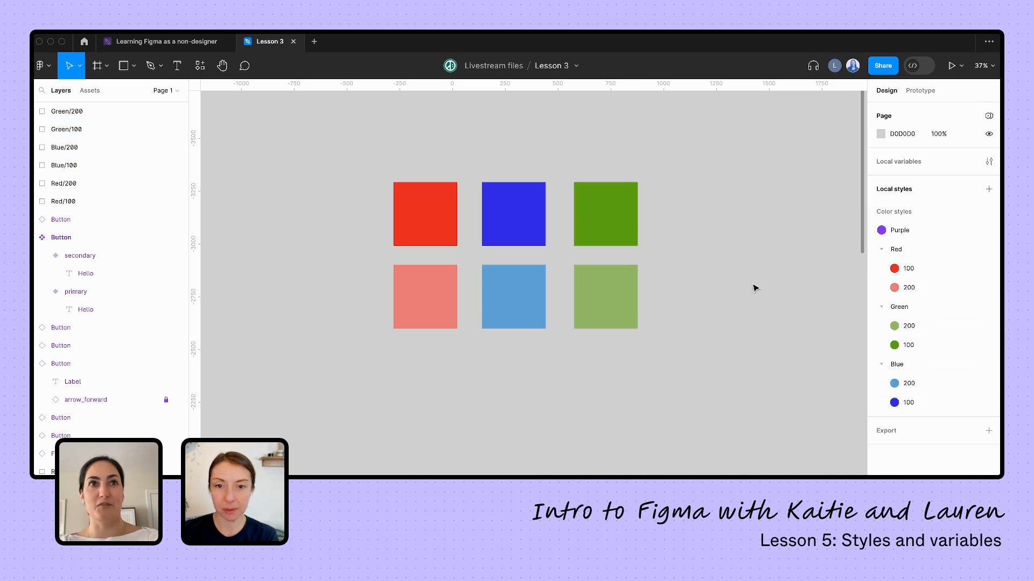
pyautogui.moveTo(750, 273)
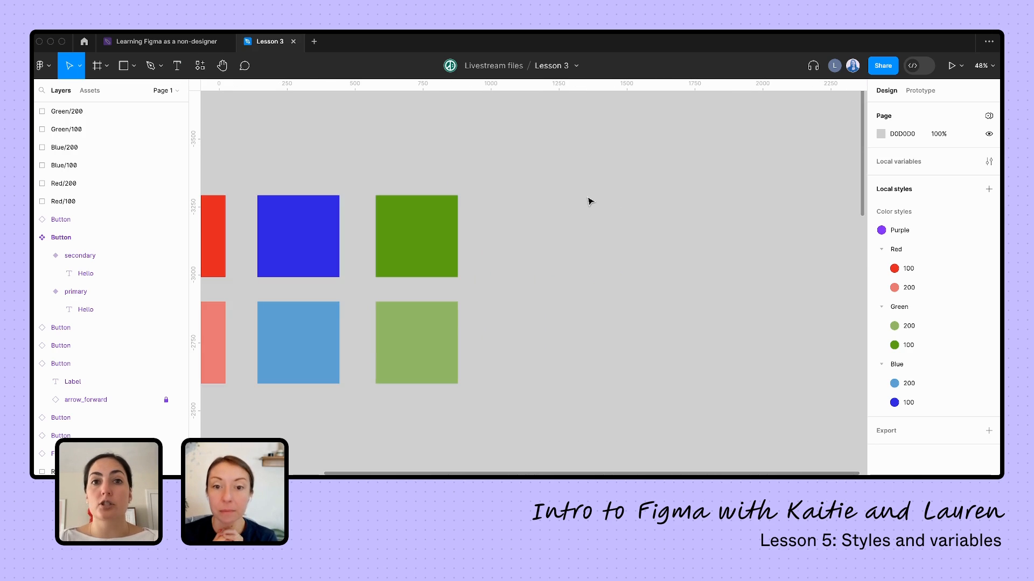
pyautogui.moveTo(948, 191)
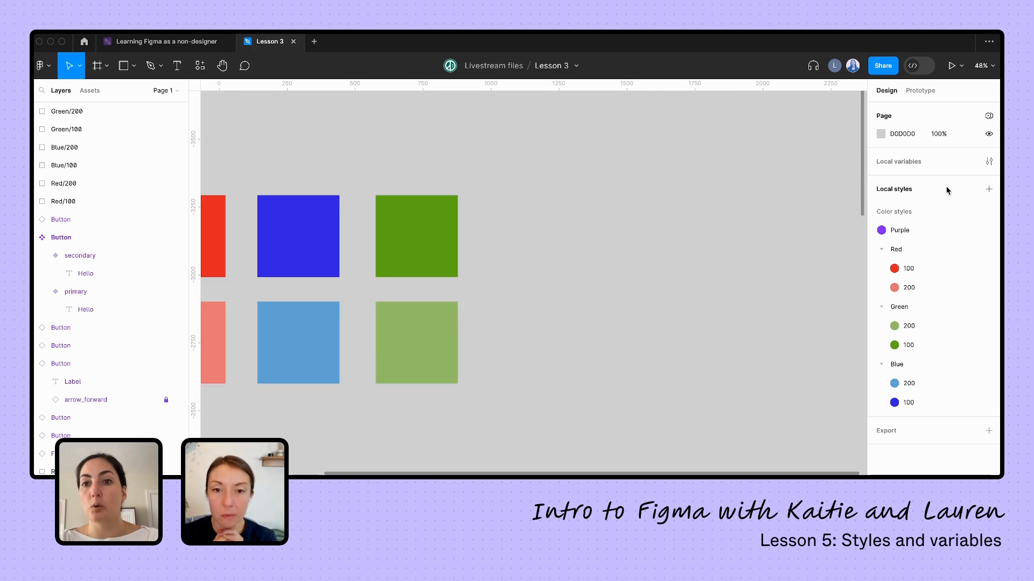
# Step: Create the Body/Regular text style in Inter Regular 12 and expand the Body group
pyautogui.click(989, 189)
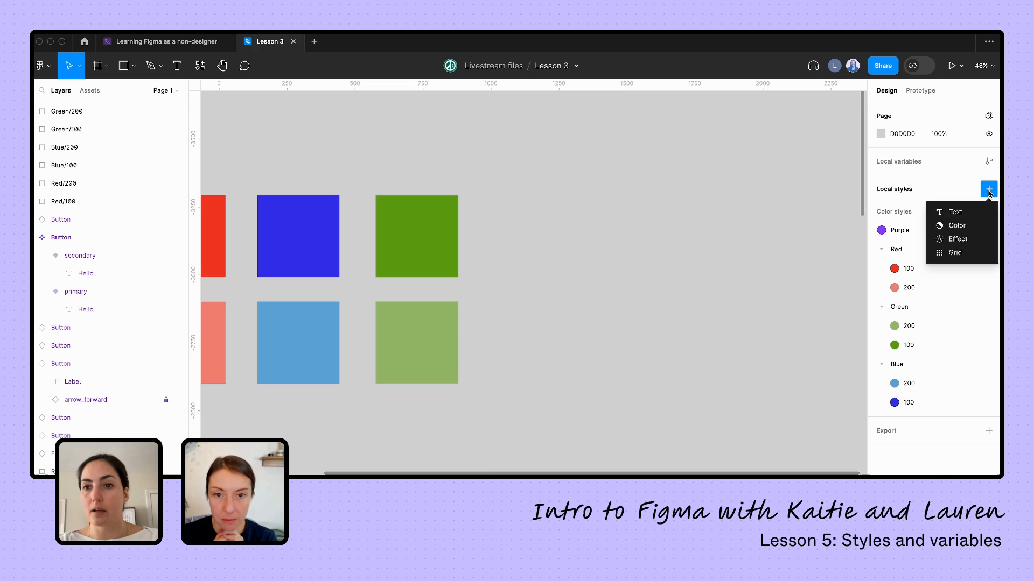
pyautogui.click(954, 211)
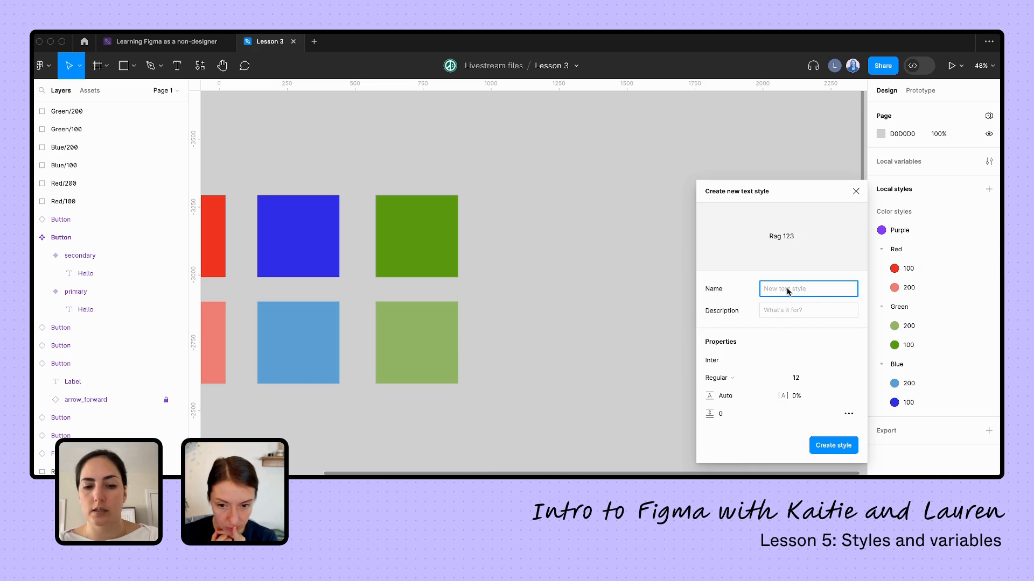
pyautogui.write('Body/Regular')
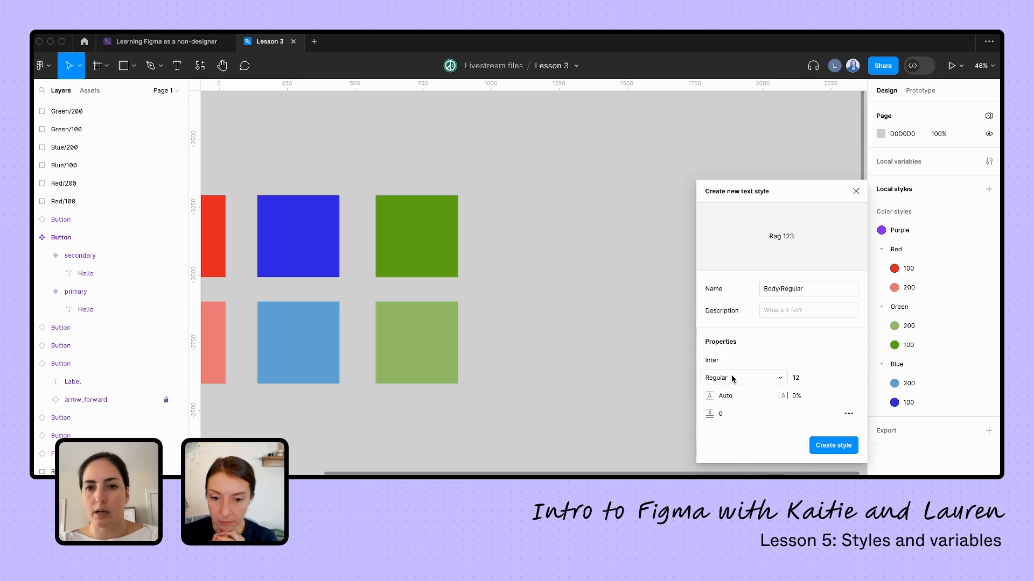
pyautogui.click(807, 378)
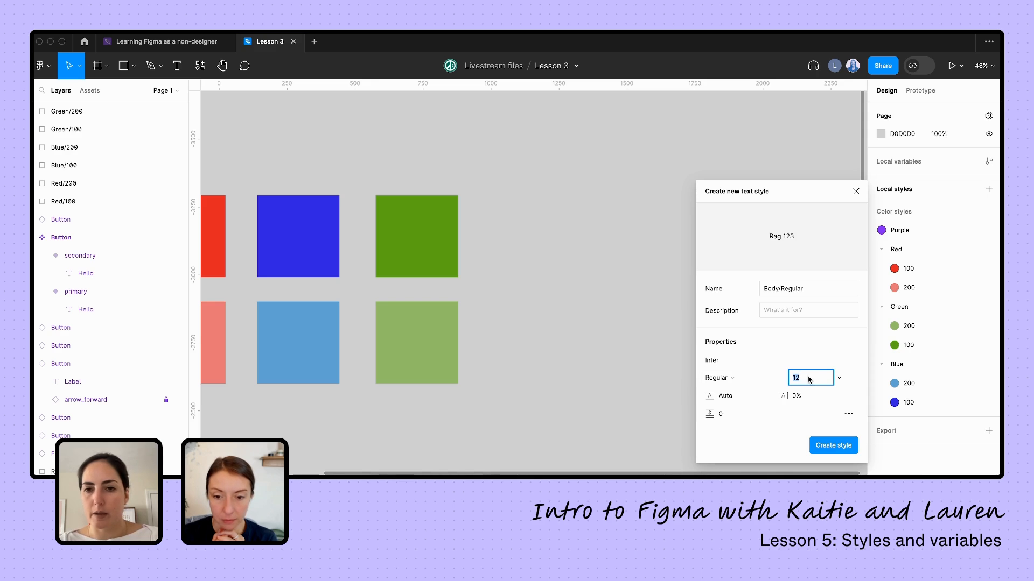
pyautogui.click(833, 445)
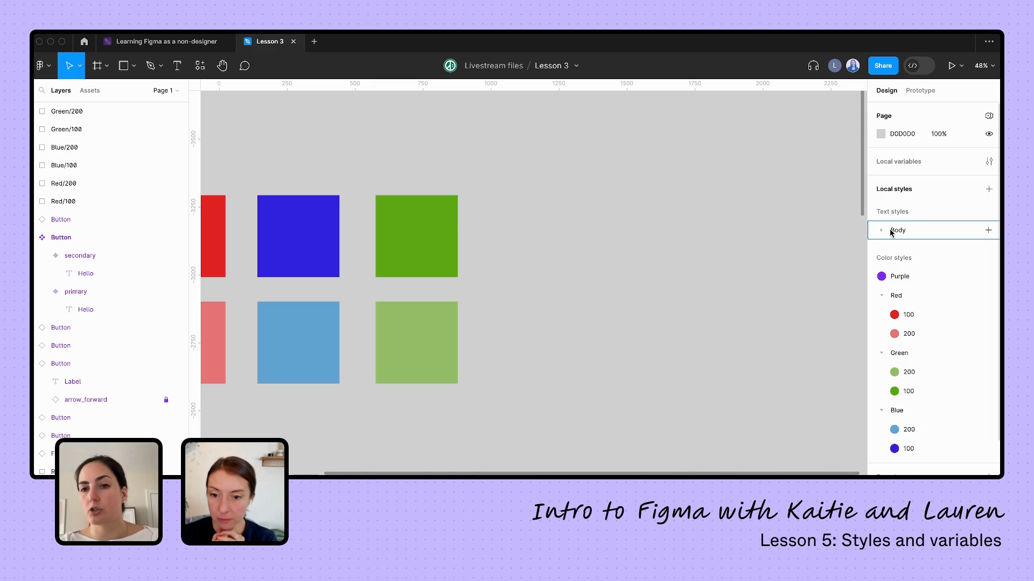
pyautogui.click(881, 231)
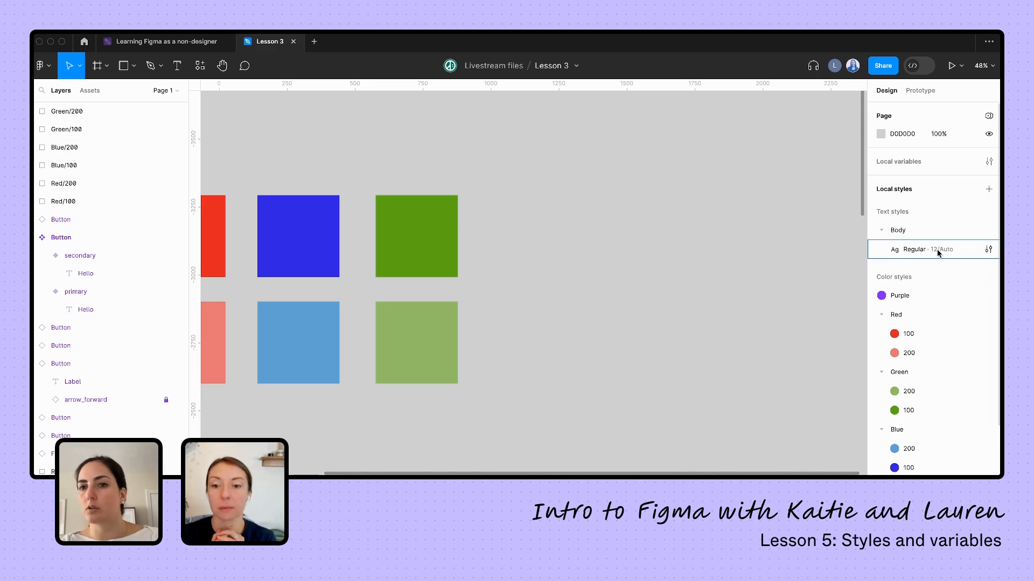
pyautogui.click(177, 65)
pyautogui.write('hello!')
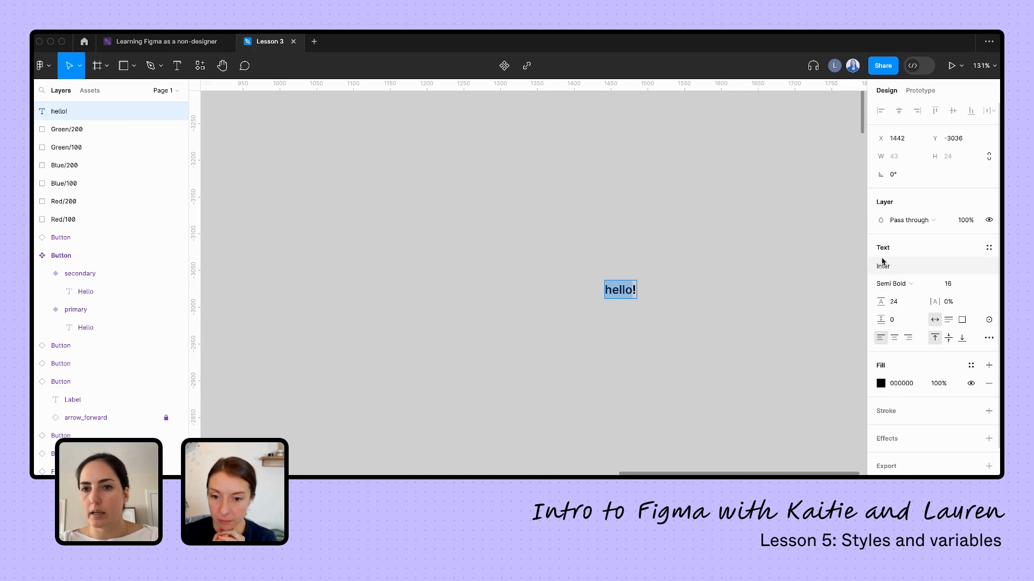
# Step: Change the hello text from Inter Semi Bold to Ingrid Darling at size 40
pyautogui.click(883, 266)
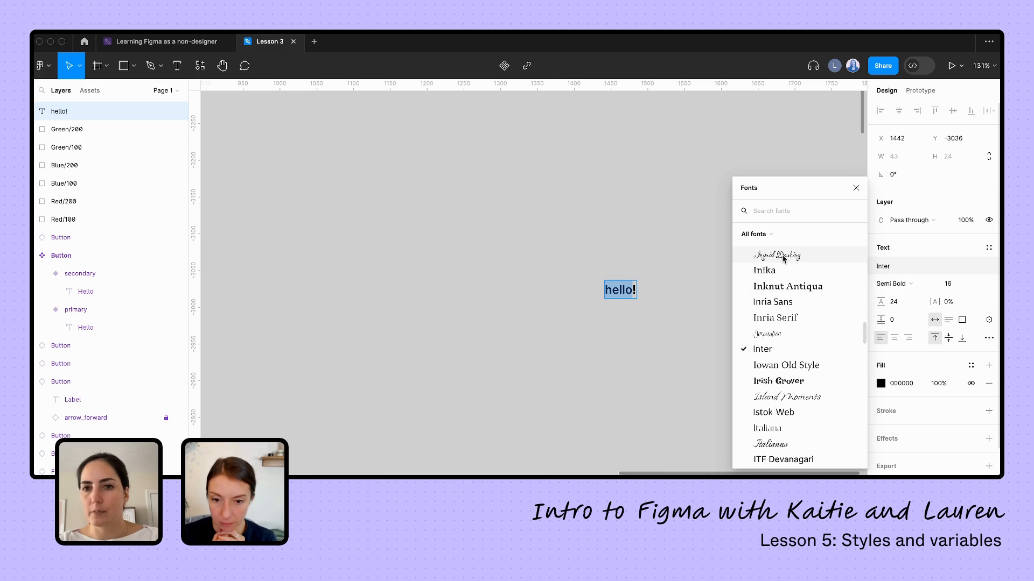
pyautogui.click(776, 255)
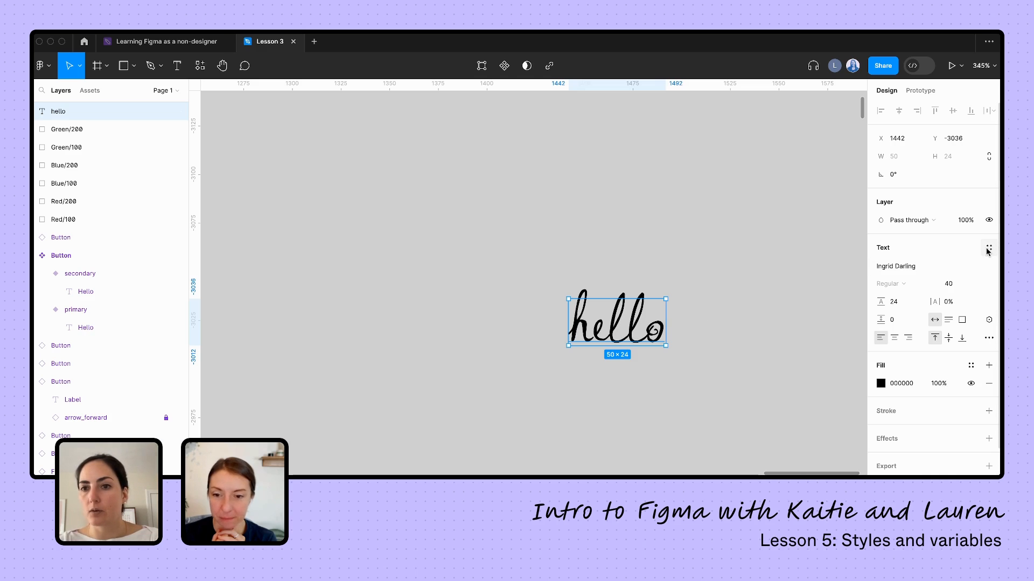
pyautogui.moveTo(989, 249)
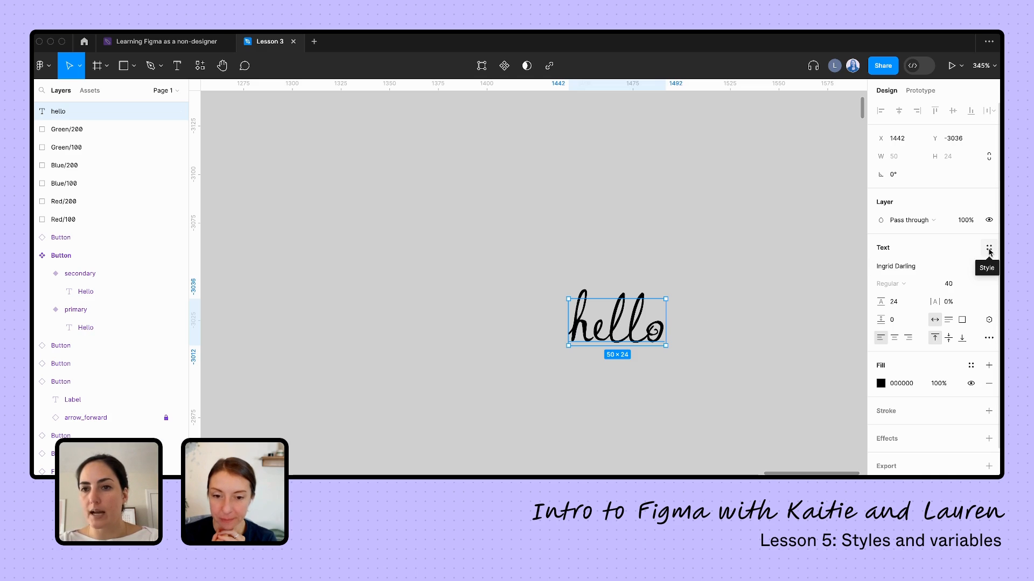
# Step: Save the hello text's script lettering as a new Body/fun text style
pyautogui.click(988, 247)
pyautogui.write('B')
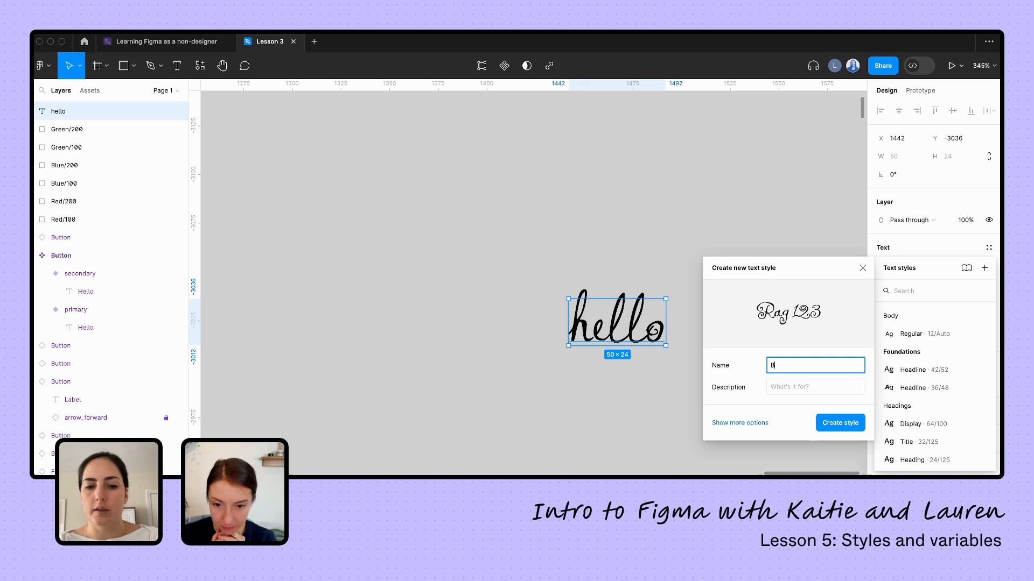
pyautogui.write('ody/')
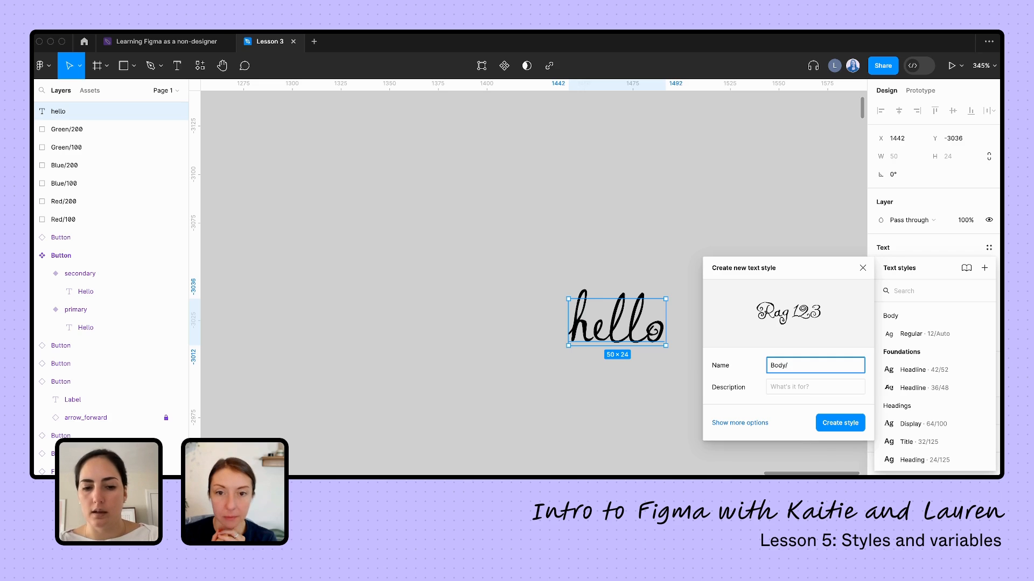
pyautogui.write('fun')
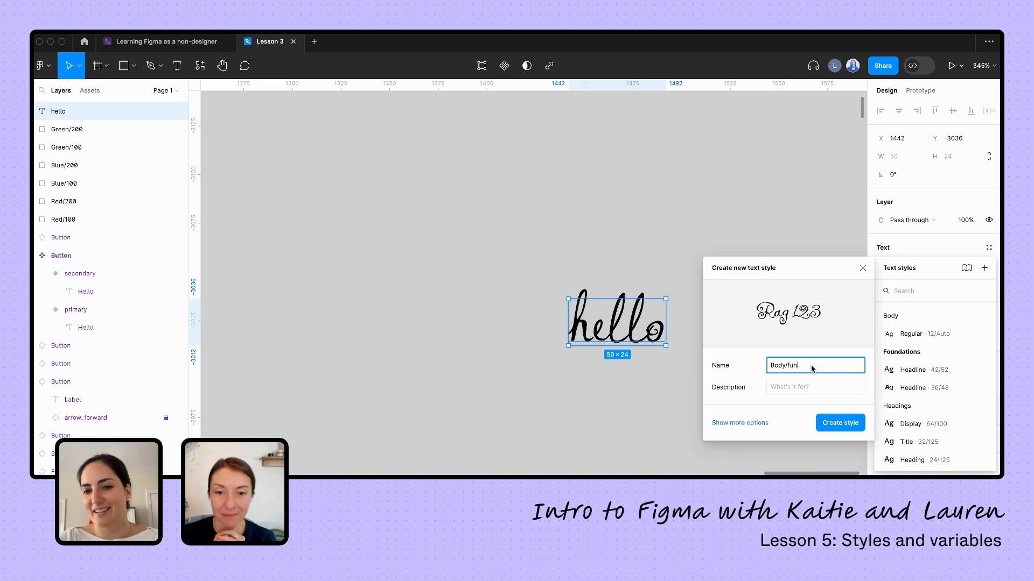
pyautogui.click(840, 423)
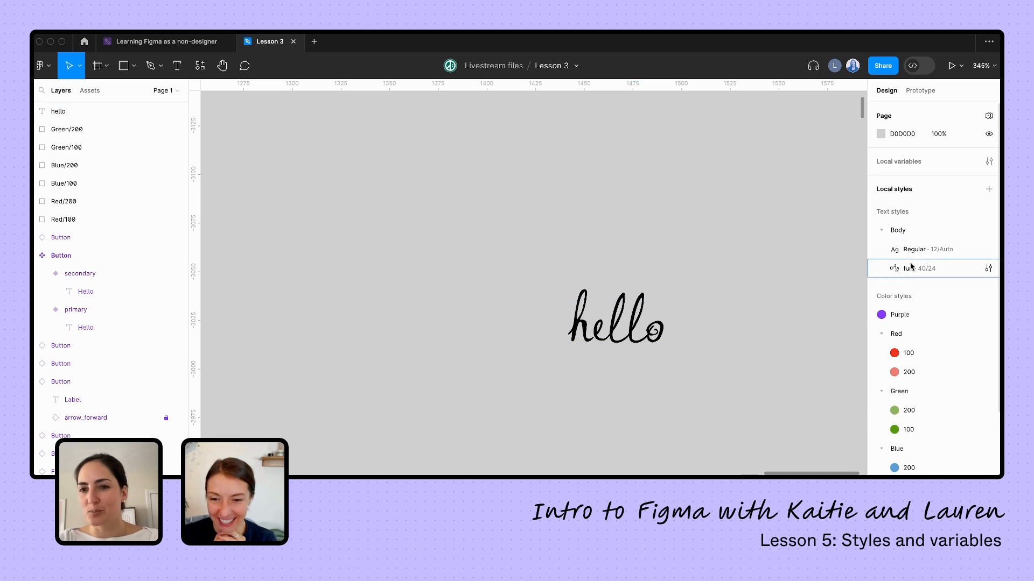
# Step: Apply the Body/Regular text style to the hello text
pyautogui.click(616, 329)
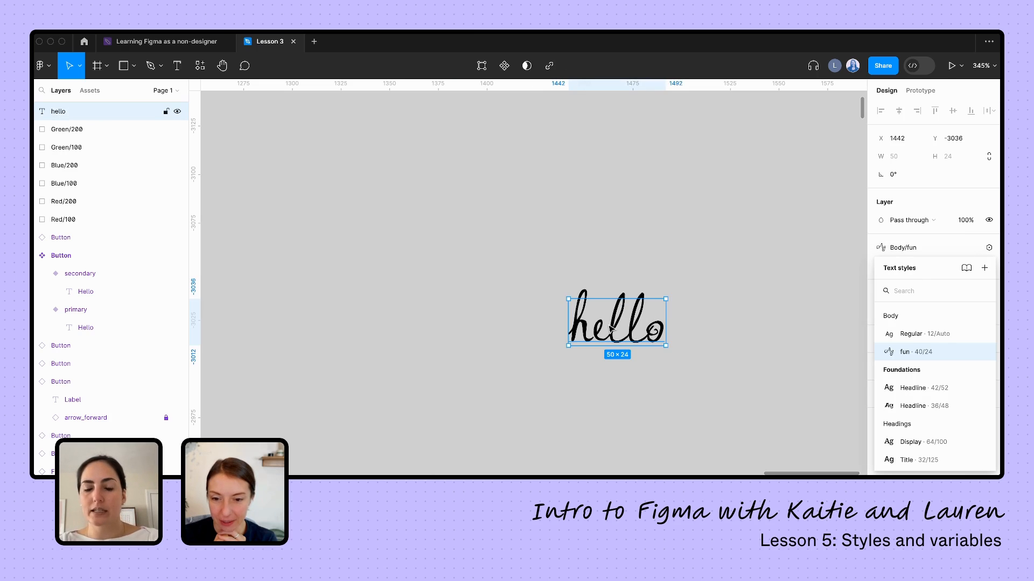
pyautogui.click(911, 334)
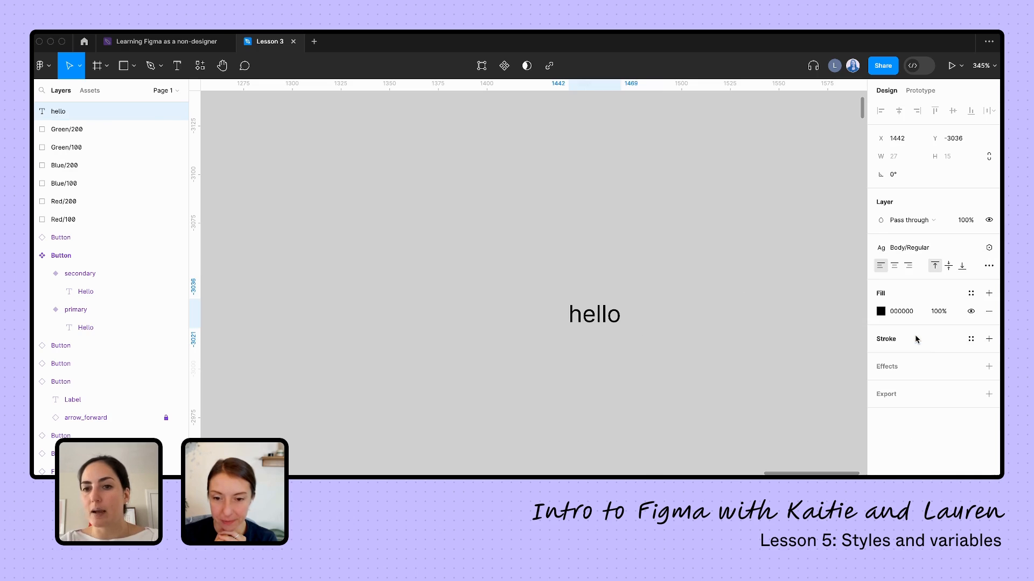
pyautogui.scroll(-3)
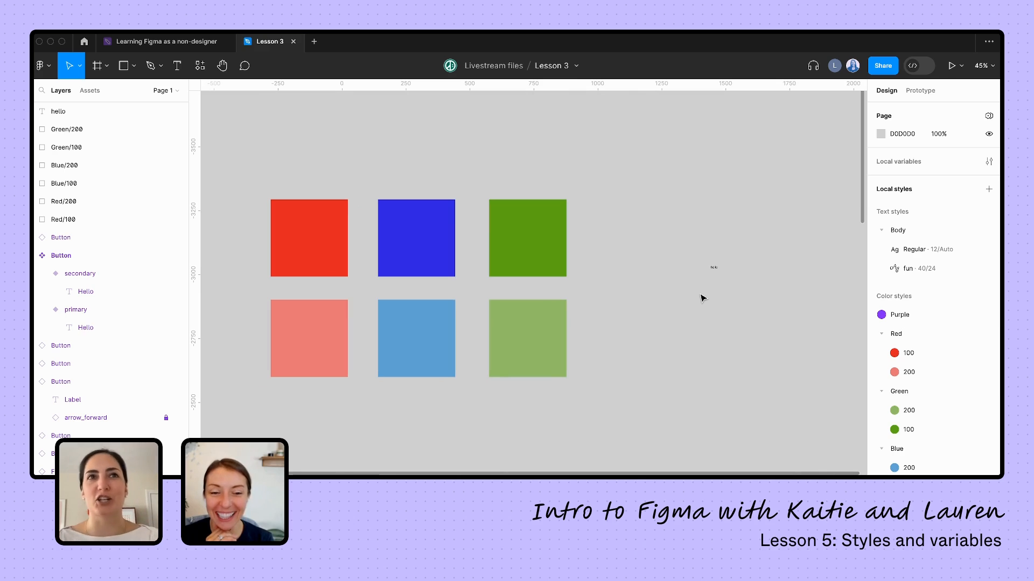
pyautogui.moveTo(680, 239)
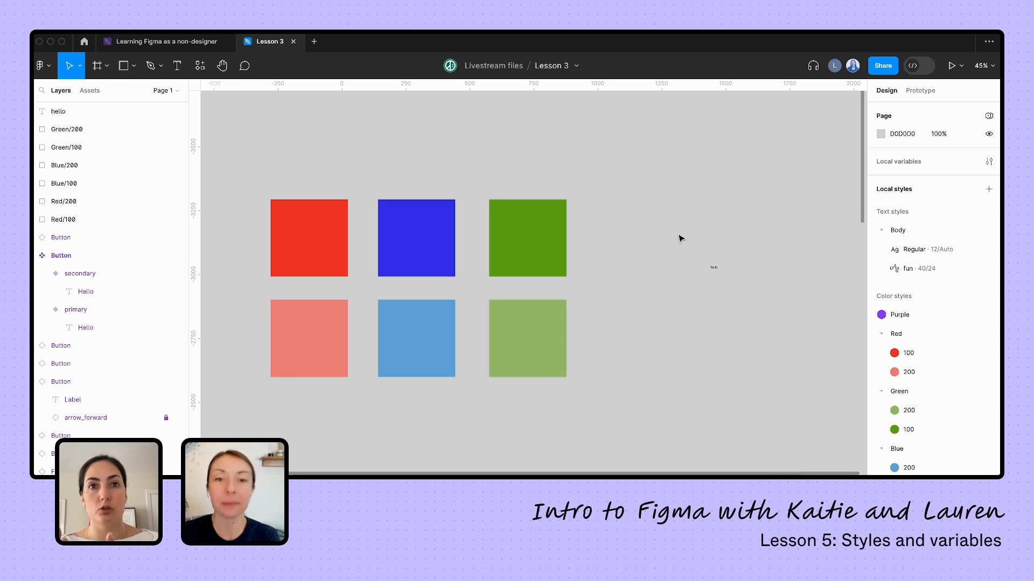
pyautogui.moveTo(697, 266)
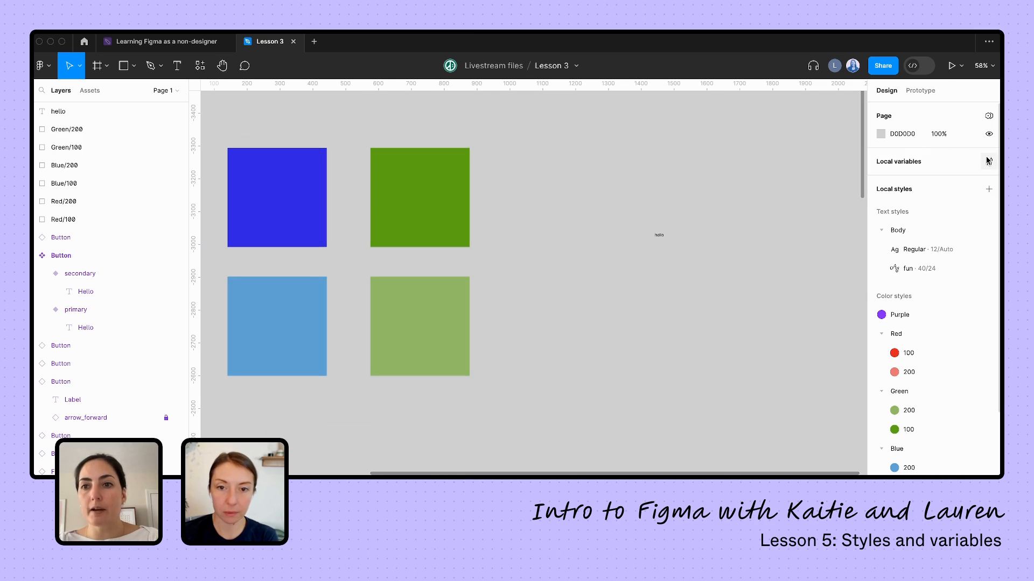
# Step: Add a Red/100 color variable with hex value F62424 to Collection 1
pyautogui.click(989, 161)
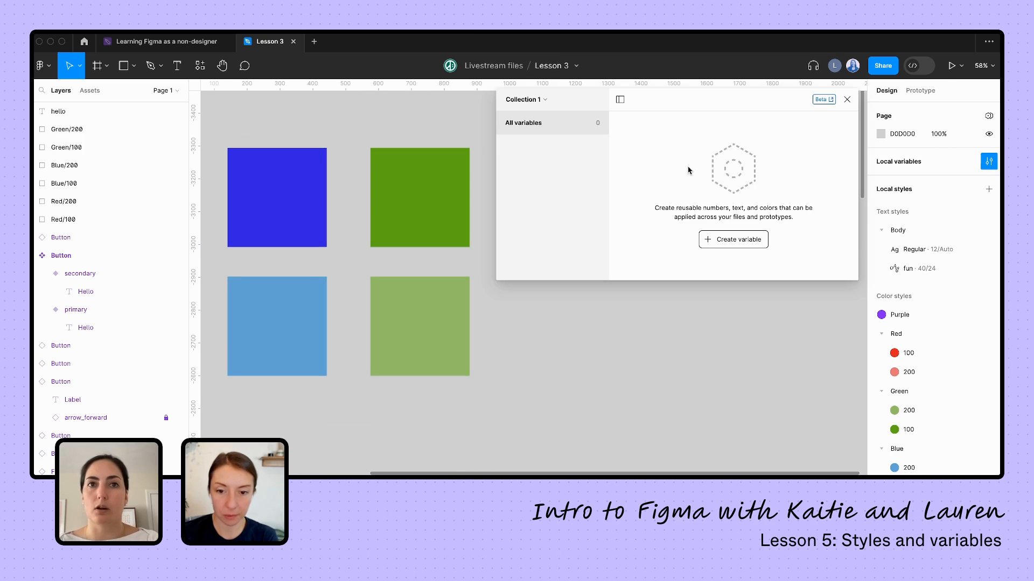
pyautogui.moveTo(551, 106)
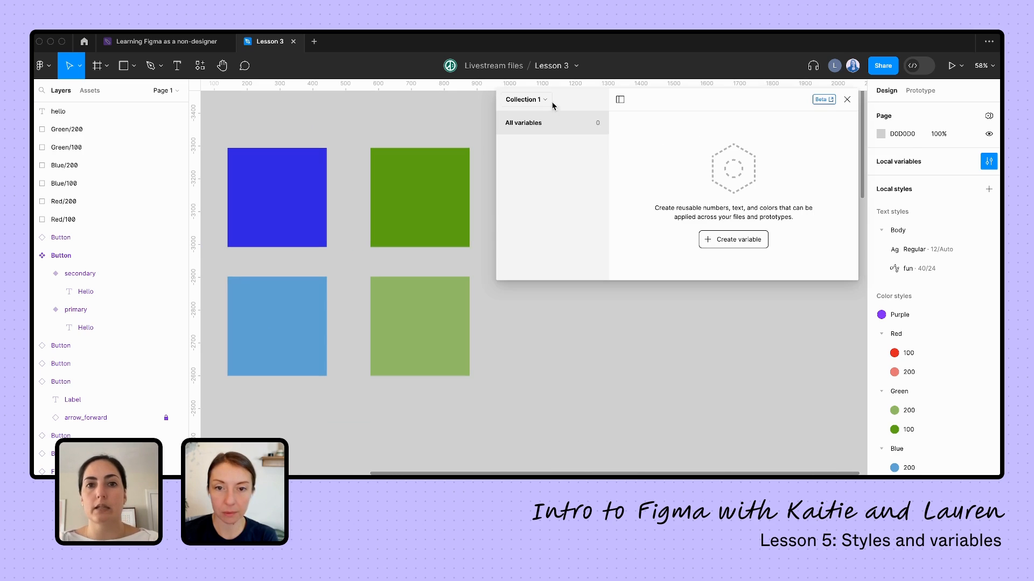
pyautogui.click(733, 240)
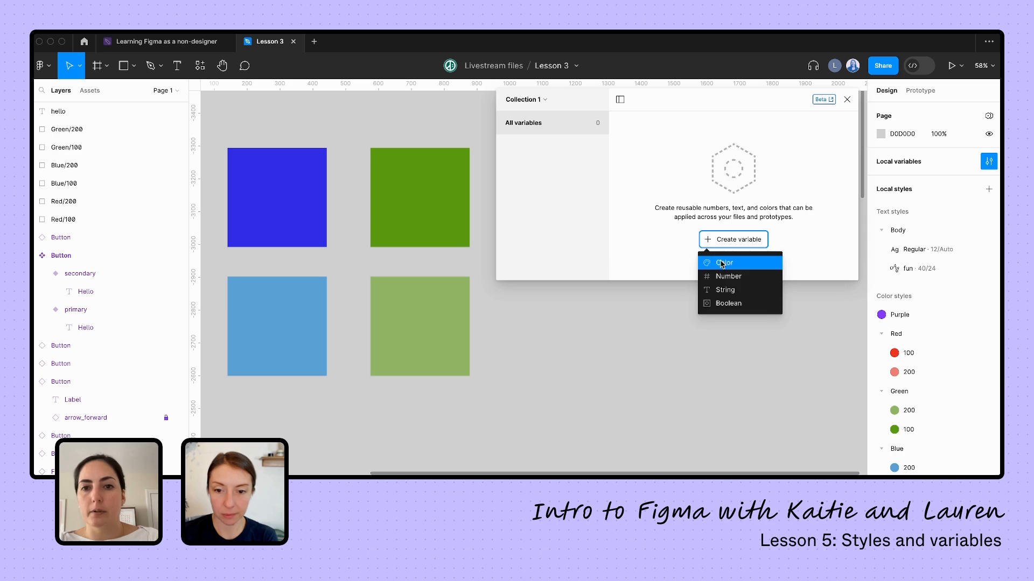
pyautogui.click(724, 263)
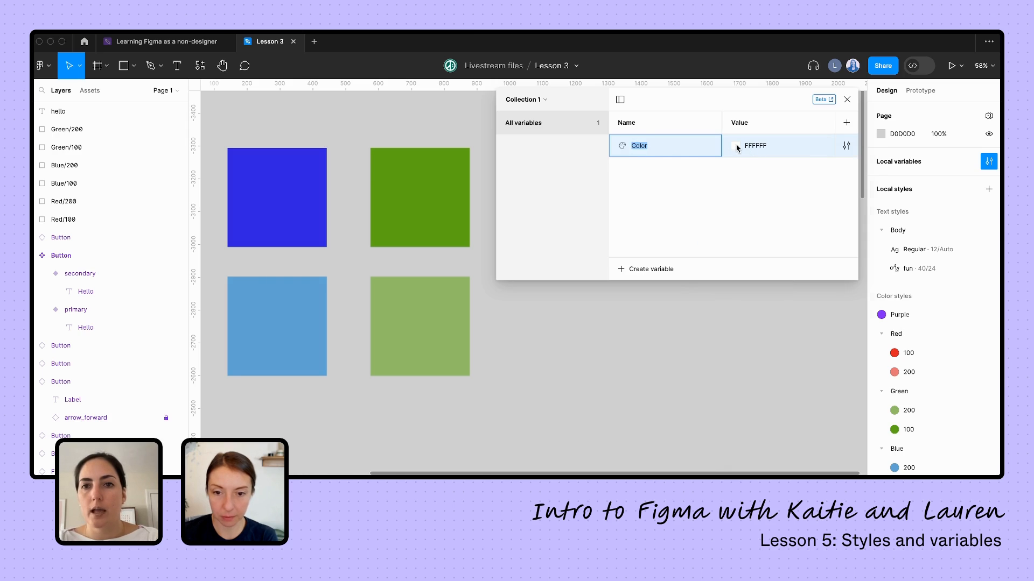
pyautogui.click(755, 145)
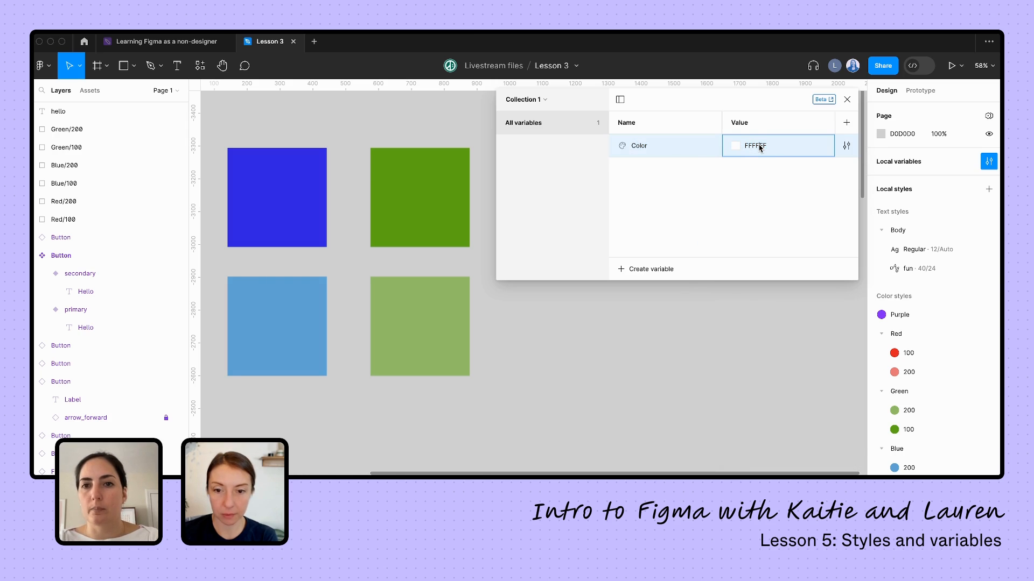
pyautogui.click(735, 146)
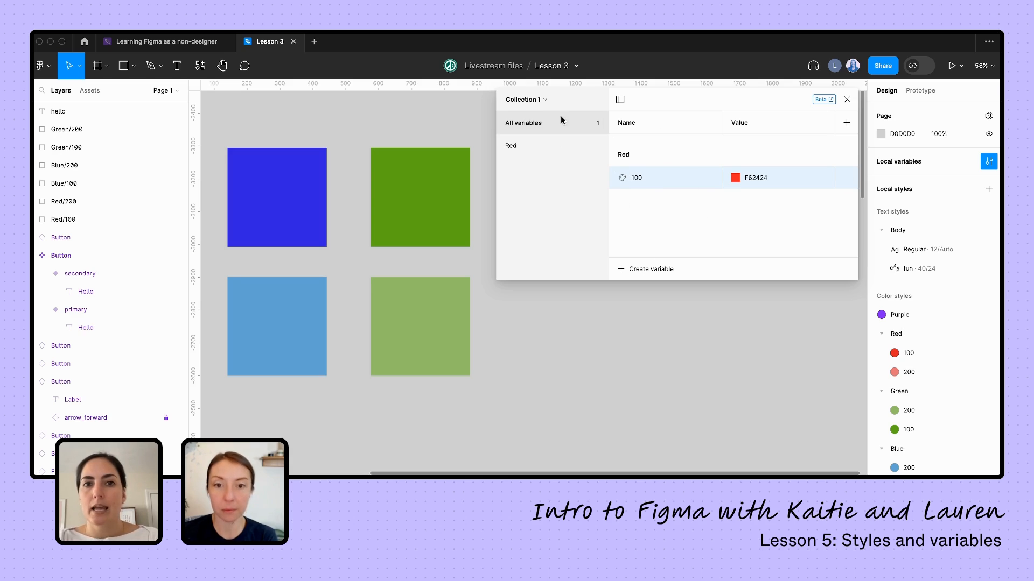
# Step: Create Collection 2 with a button-bg color variable aliased to Red/100
pyautogui.click(525, 99)
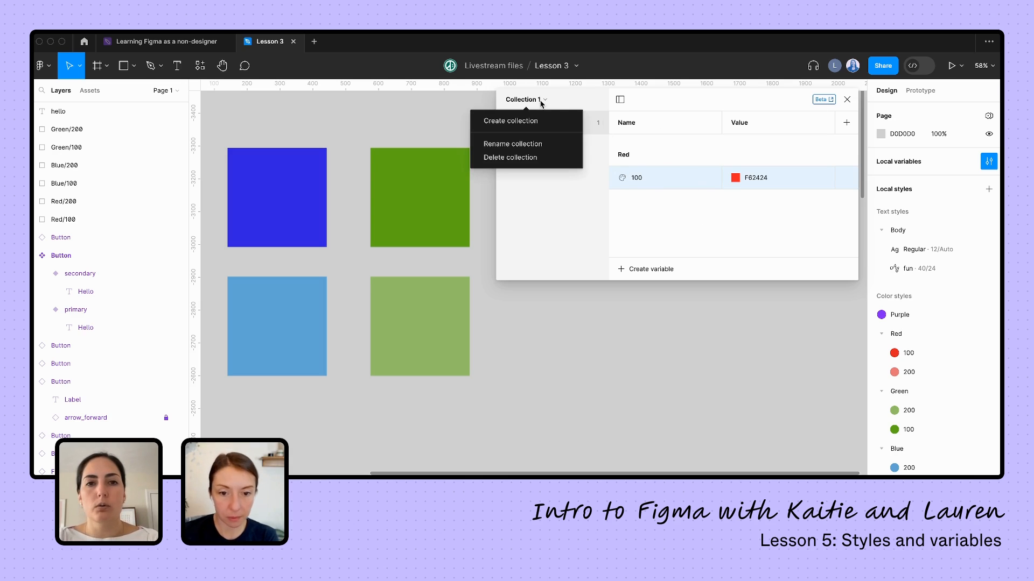
pyautogui.click(510, 121)
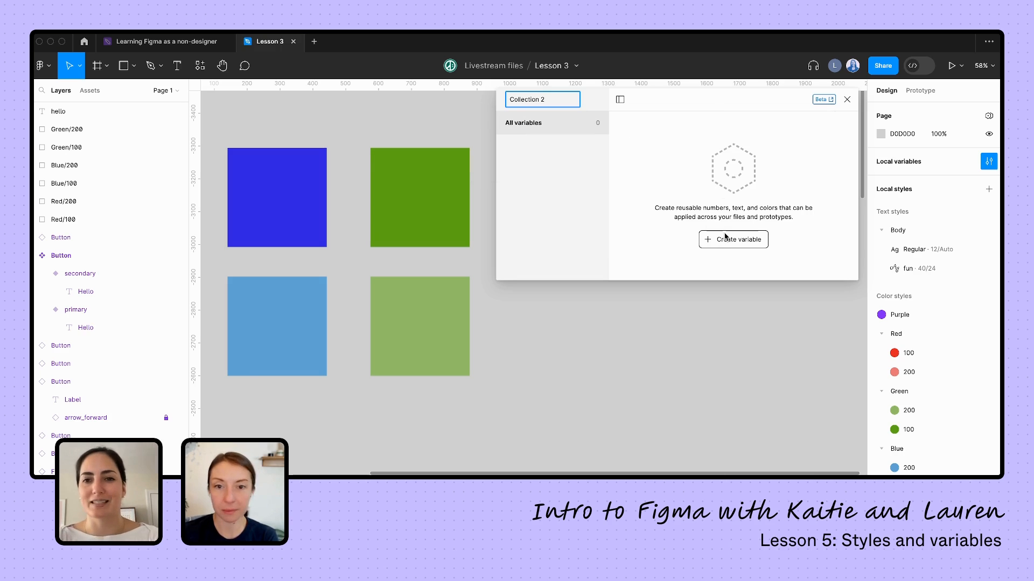
pyautogui.click(733, 239)
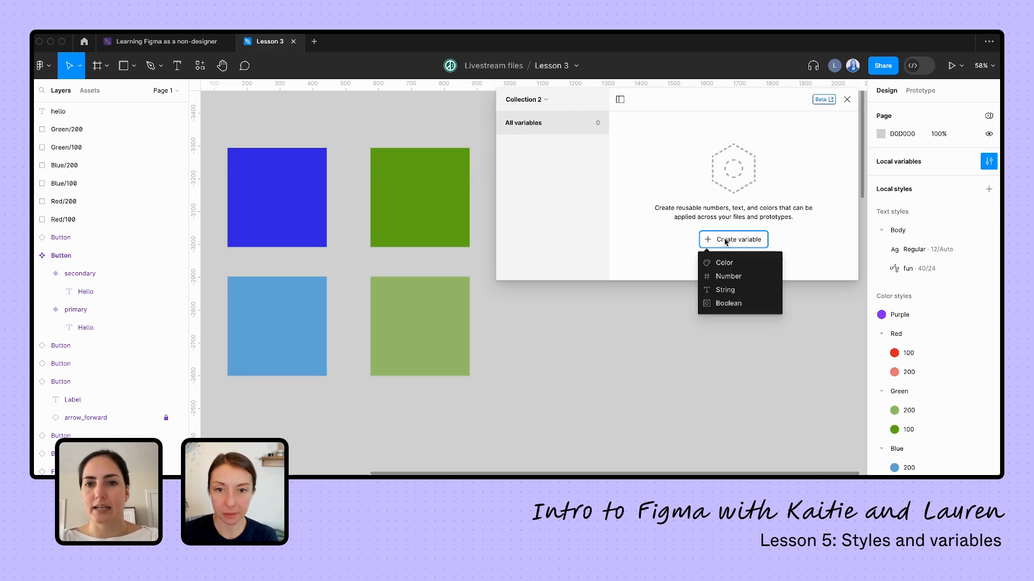
pyautogui.click(724, 262)
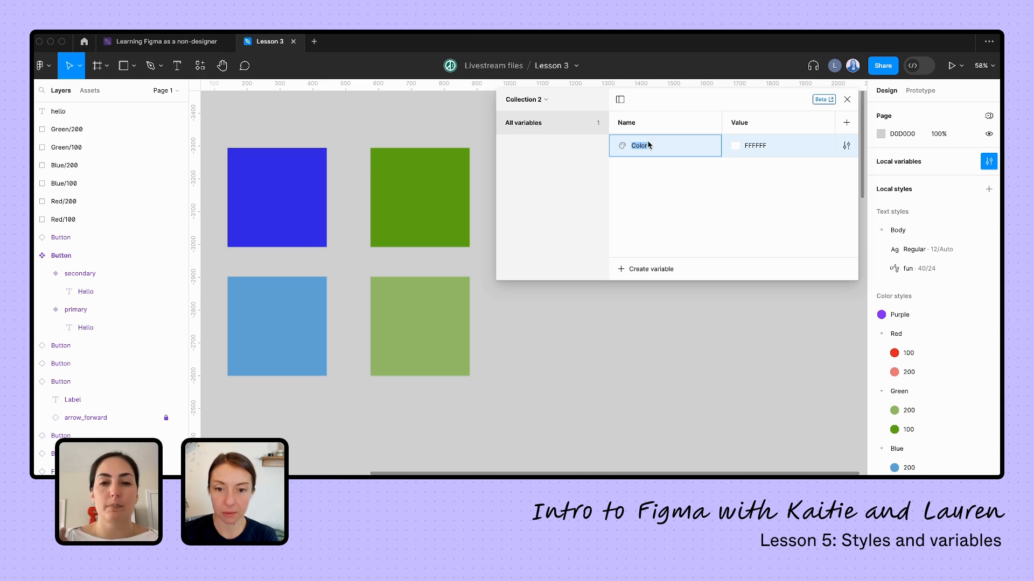
pyautogui.write('button-bg')
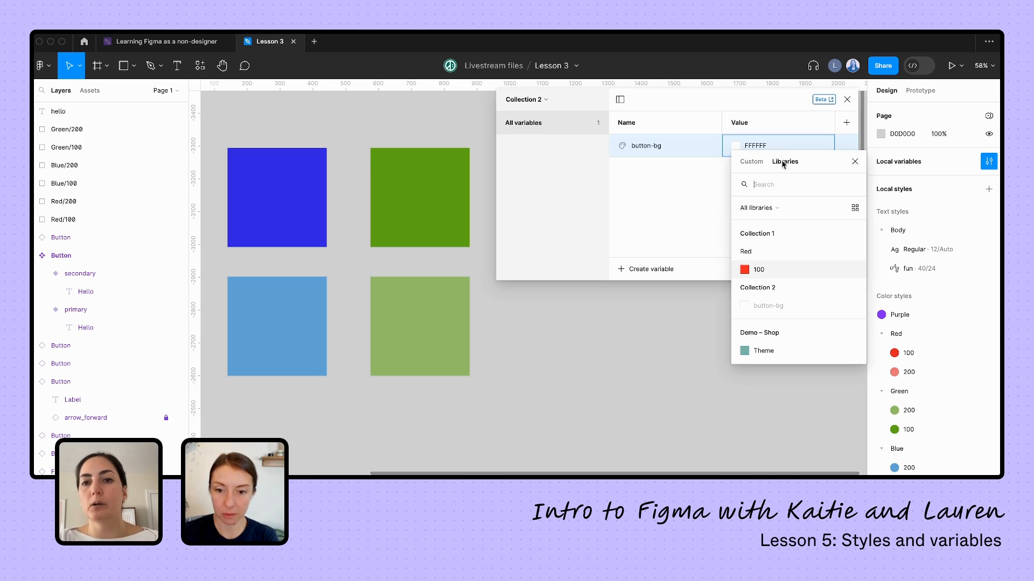
pyautogui.click(759, 269)
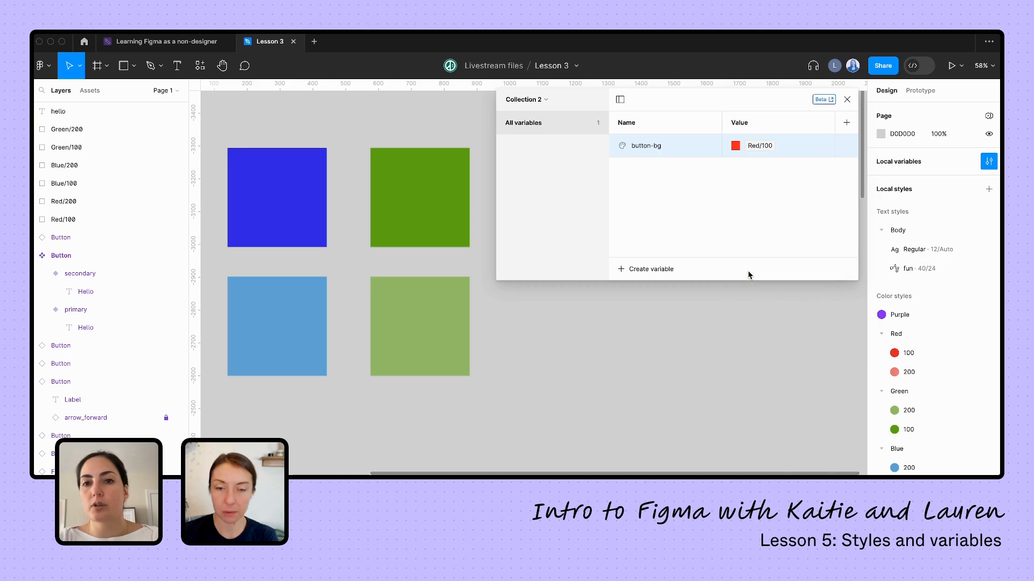
pyautogui.moveTo(778, 204)
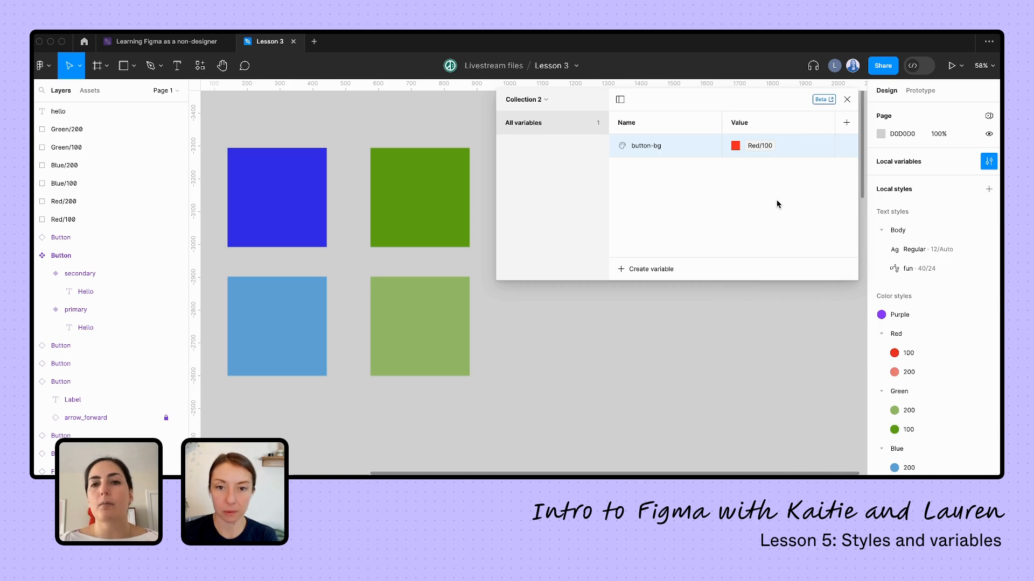
# Step: Deselect the button-bg variable and close the Local variables window
pyautogui.click(526, 99)
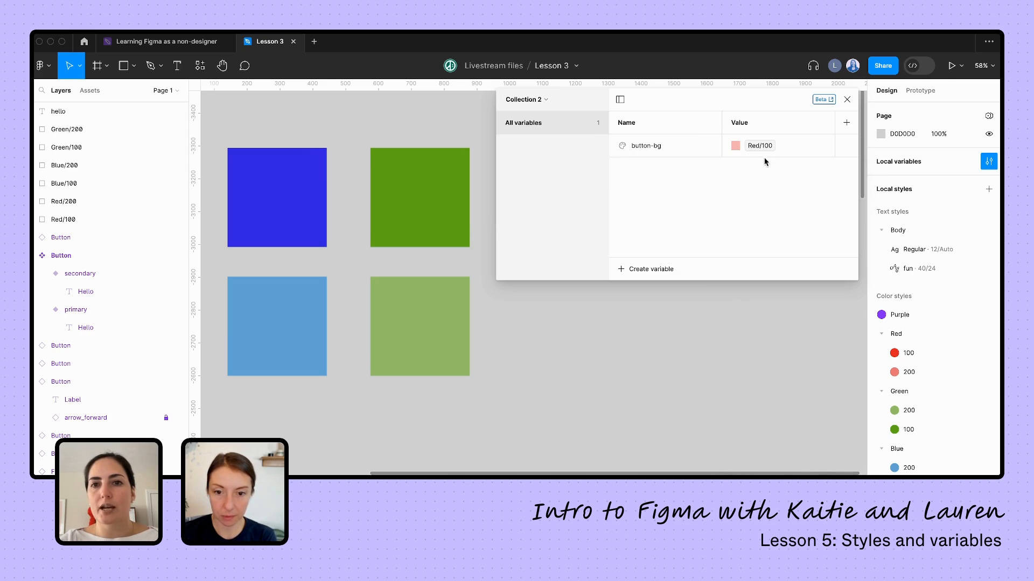
pyautogui.moveTo(796, 174)
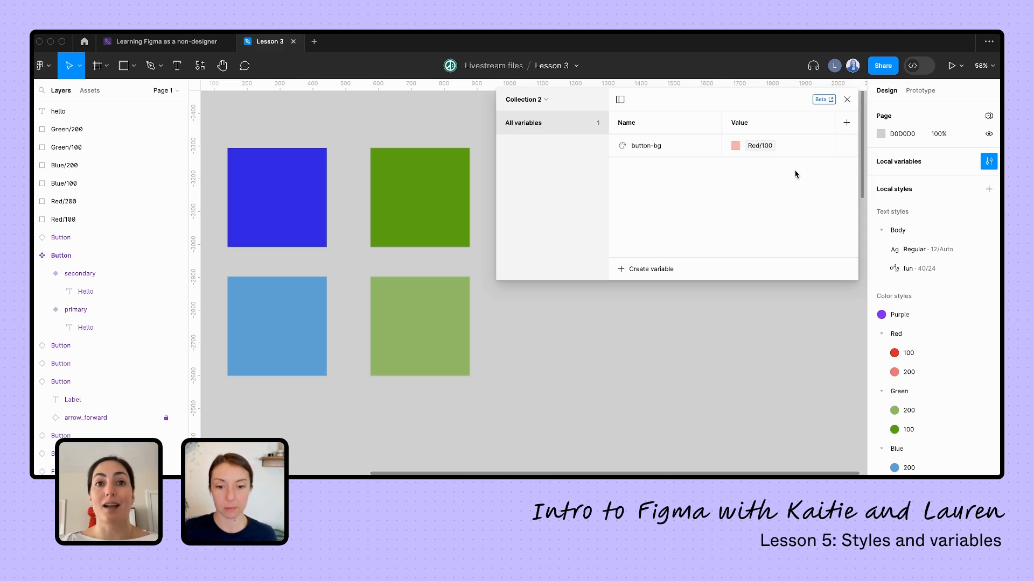
pyautogui.click(846, 99)
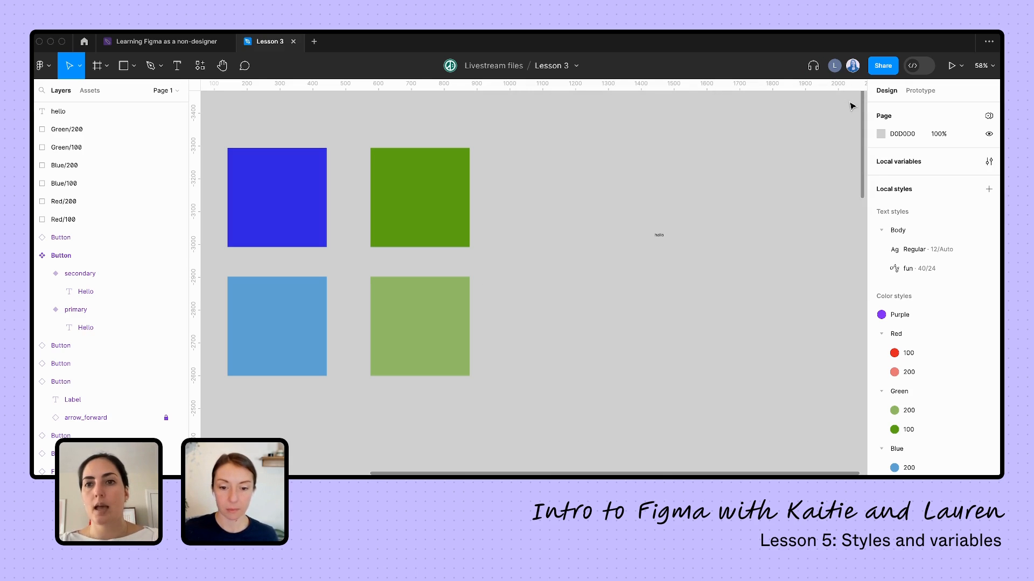
pyautogui.moveTo(720, 292)
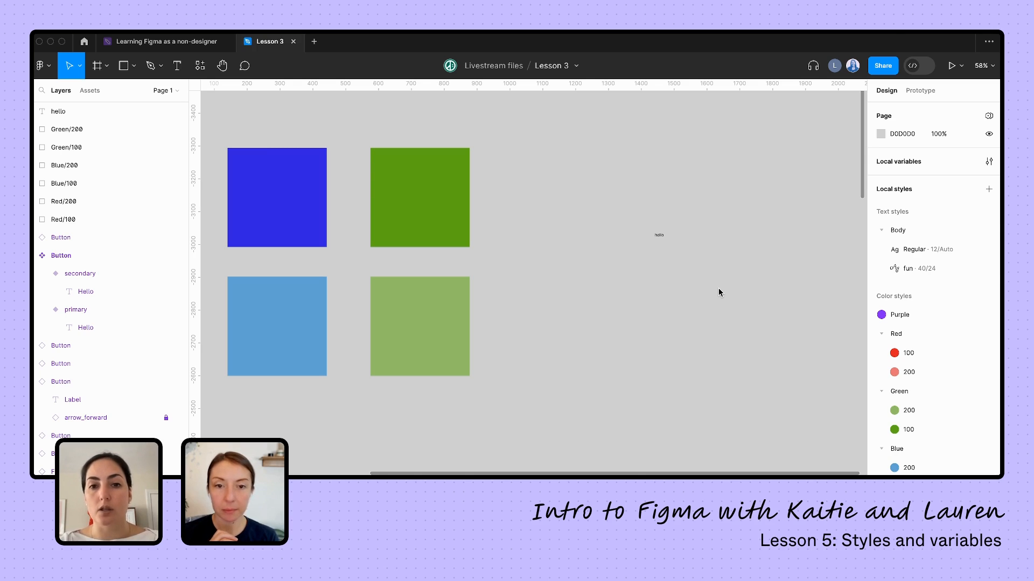
# Step: Draw Rectangle 2 to the right of the color squares
pyautogui.click(418, 325)
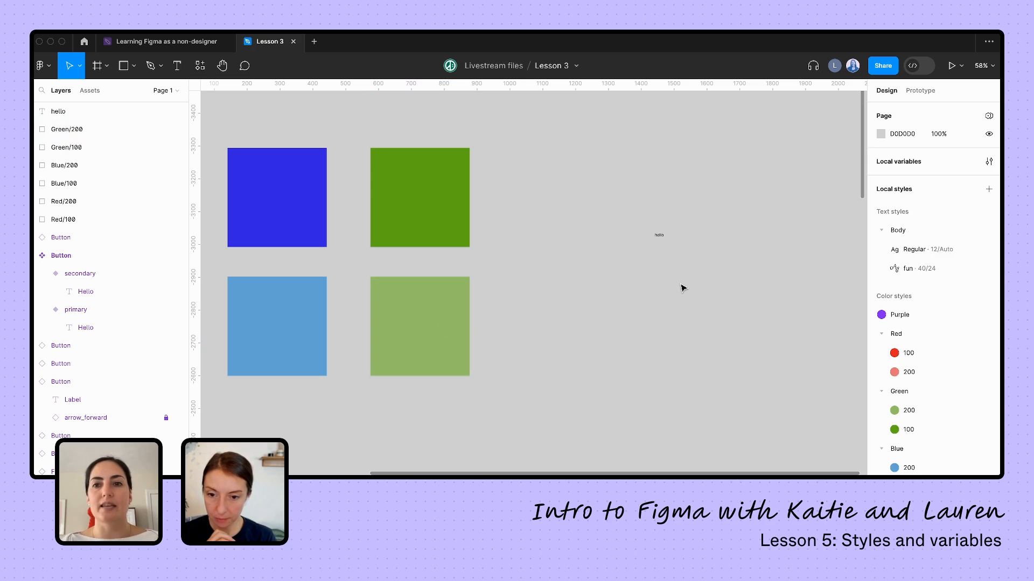
pyautogui.moveTo(636, 264); pyautogui.dragTo(716, 360)
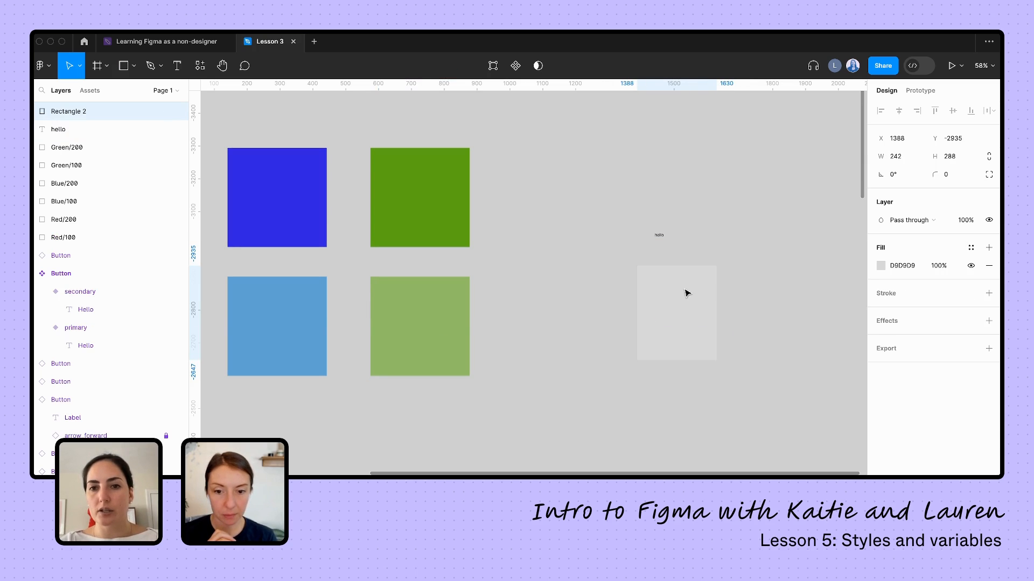
# Step: Save Rectangle 2's red and 20% black fills as a #DE1212 color style, then return to Learning Figma
pyautogui.click(988, 247)
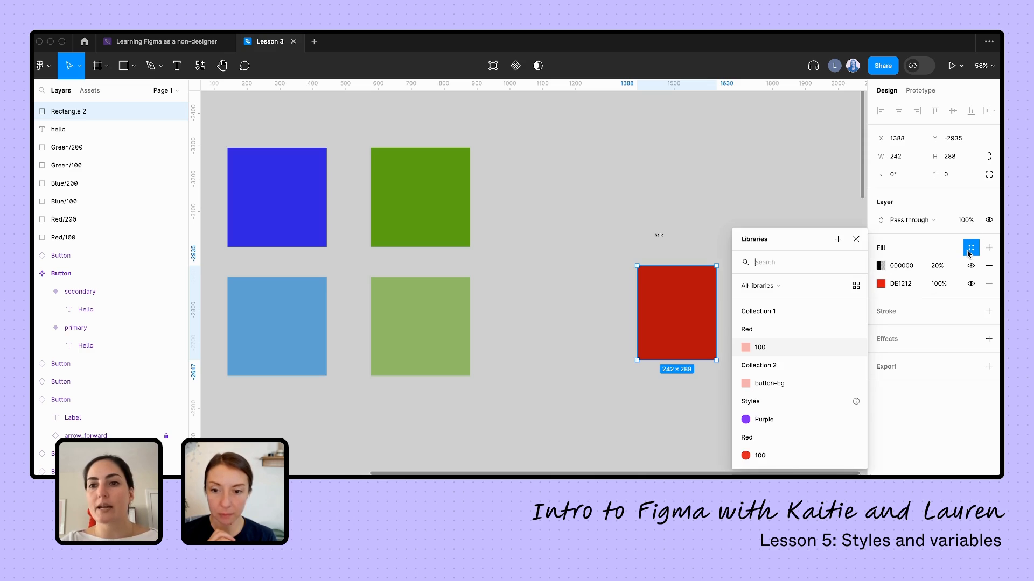
pyautogui.click(969, 247)
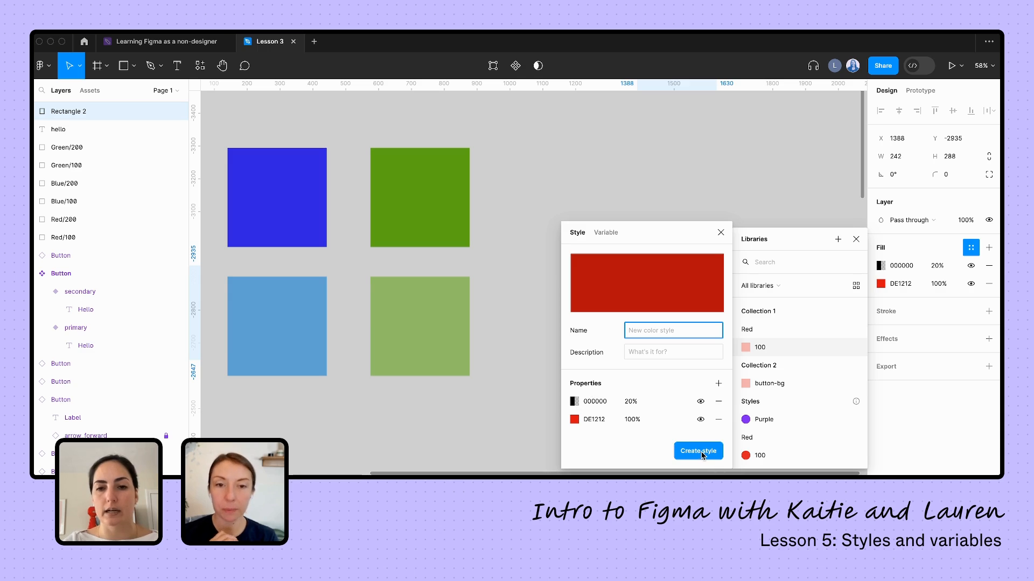
pyautogui.click(697, 451)
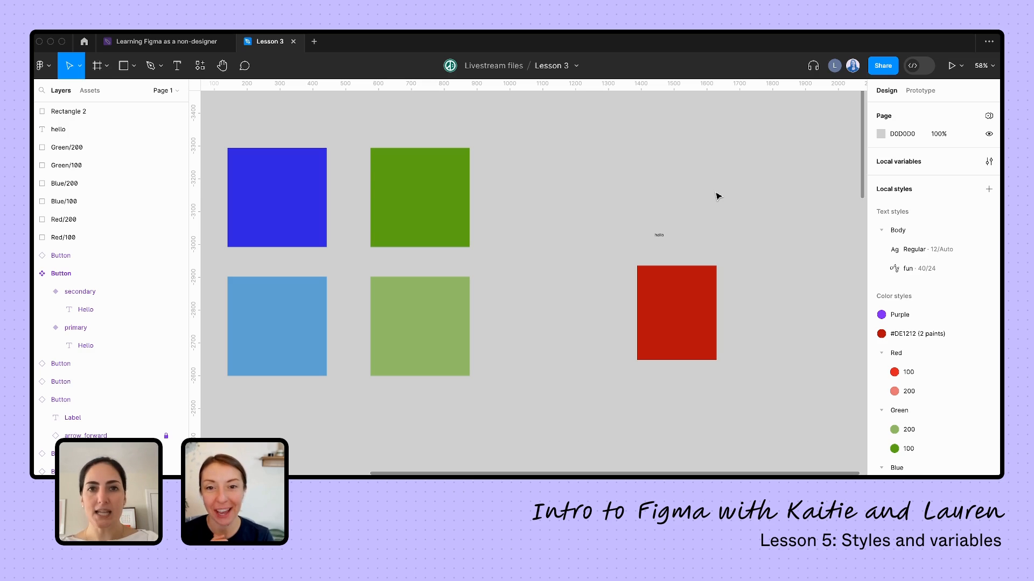
pyautogui.click(161, 41)
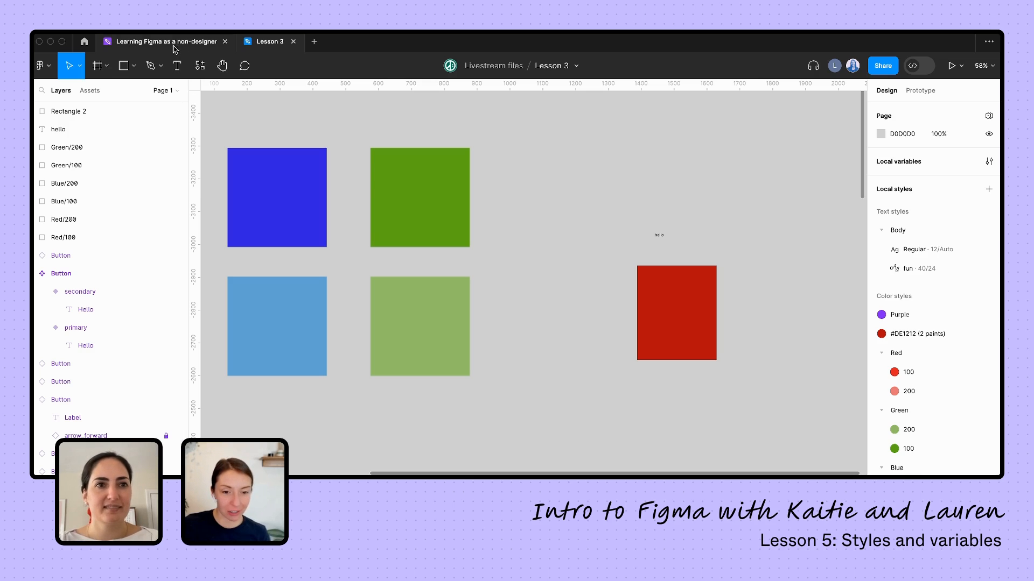
pyautogui.click(161, 41)
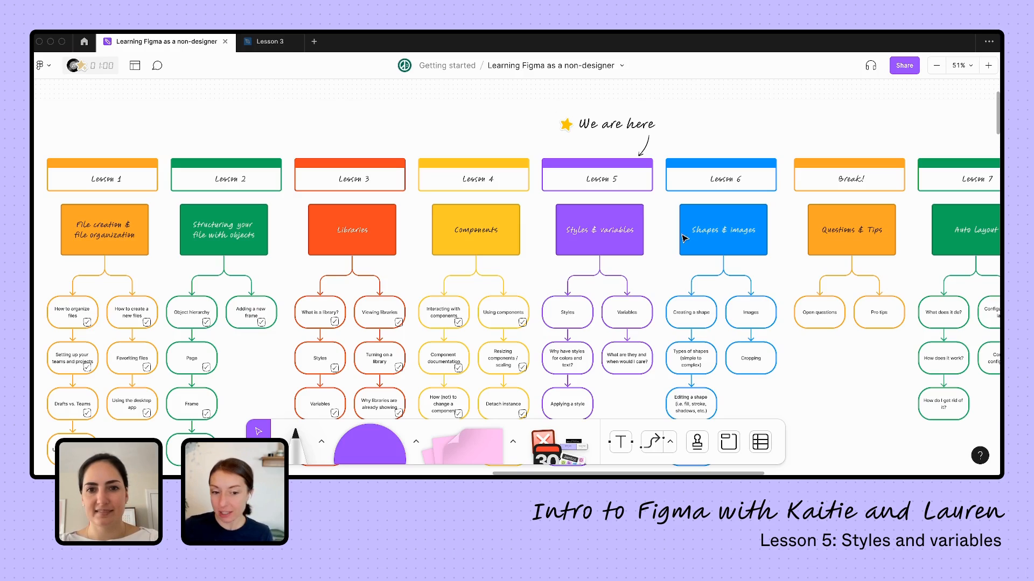